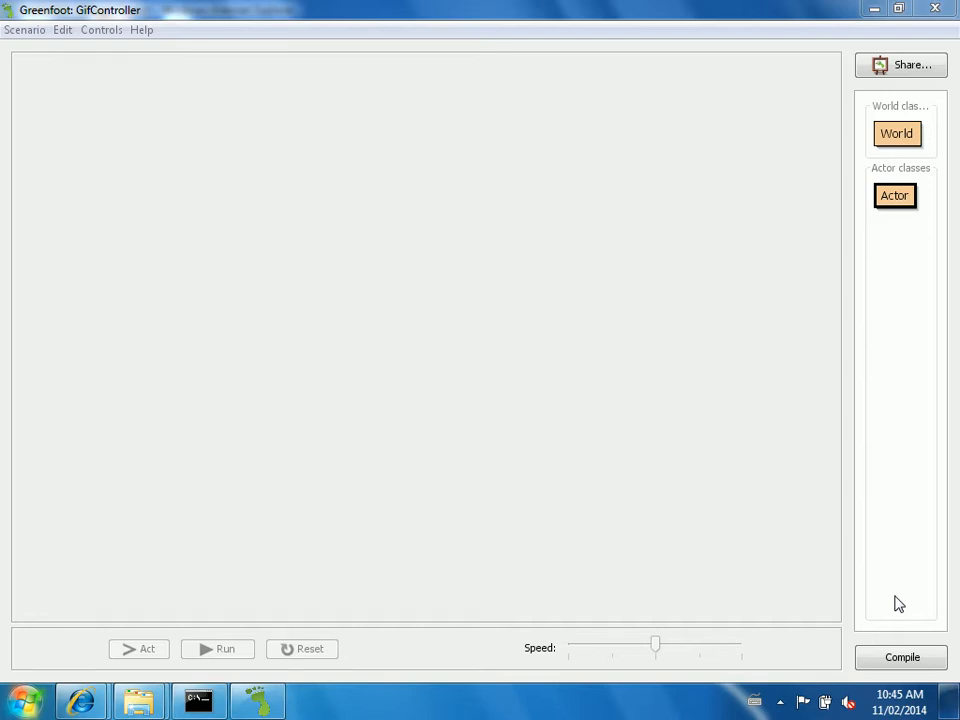
Create a World subclass named AnimationNation with the bluerock.jpg background
right_click(896, 133)
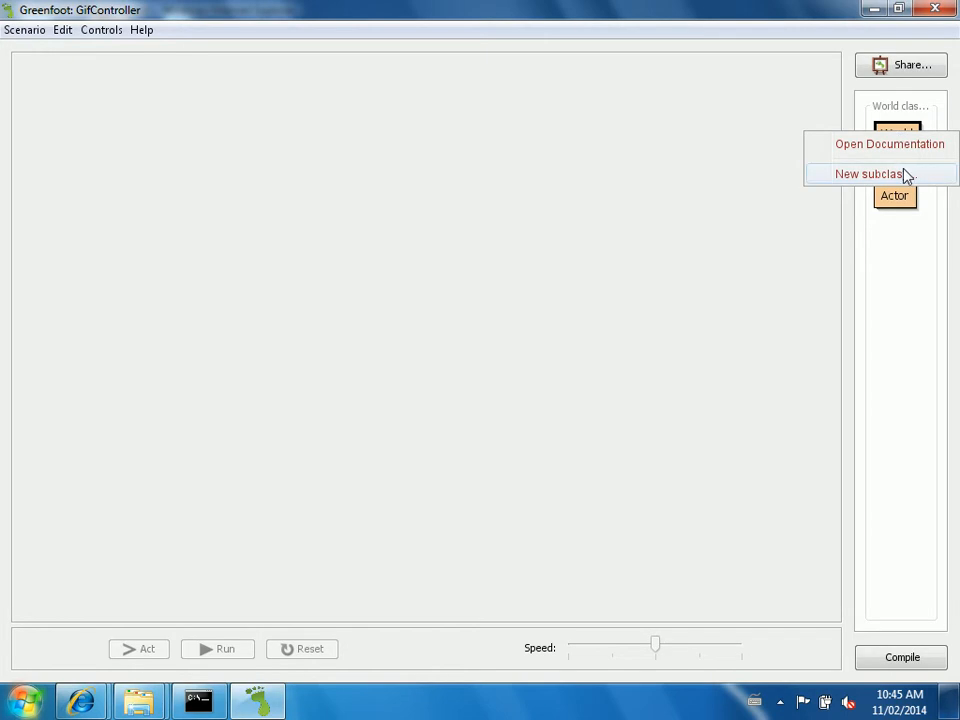
click(869, 173)
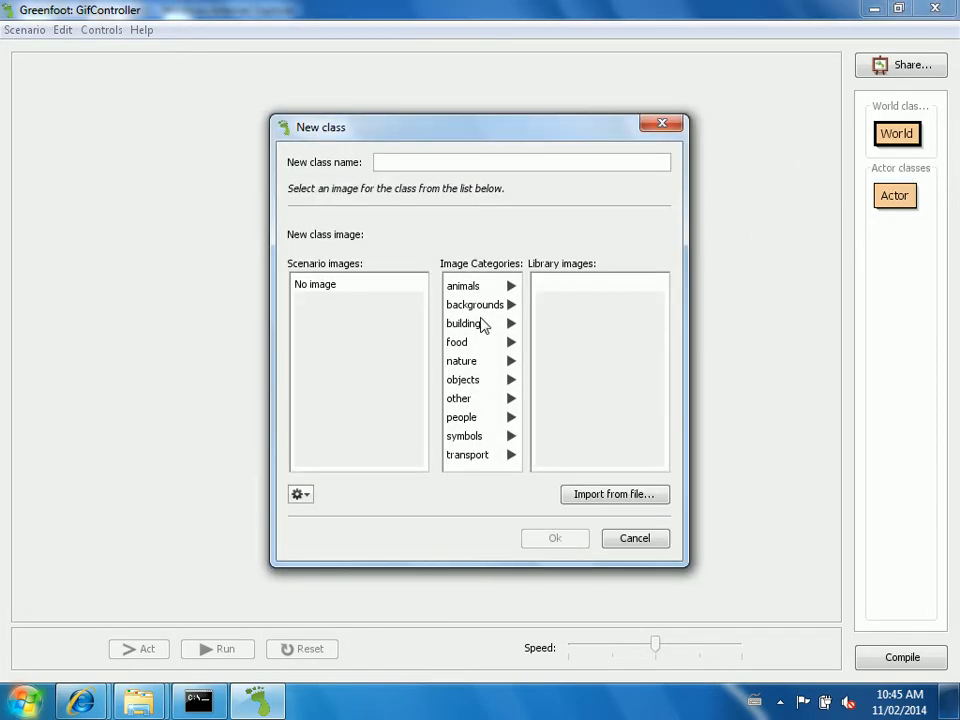
click(463, 323)
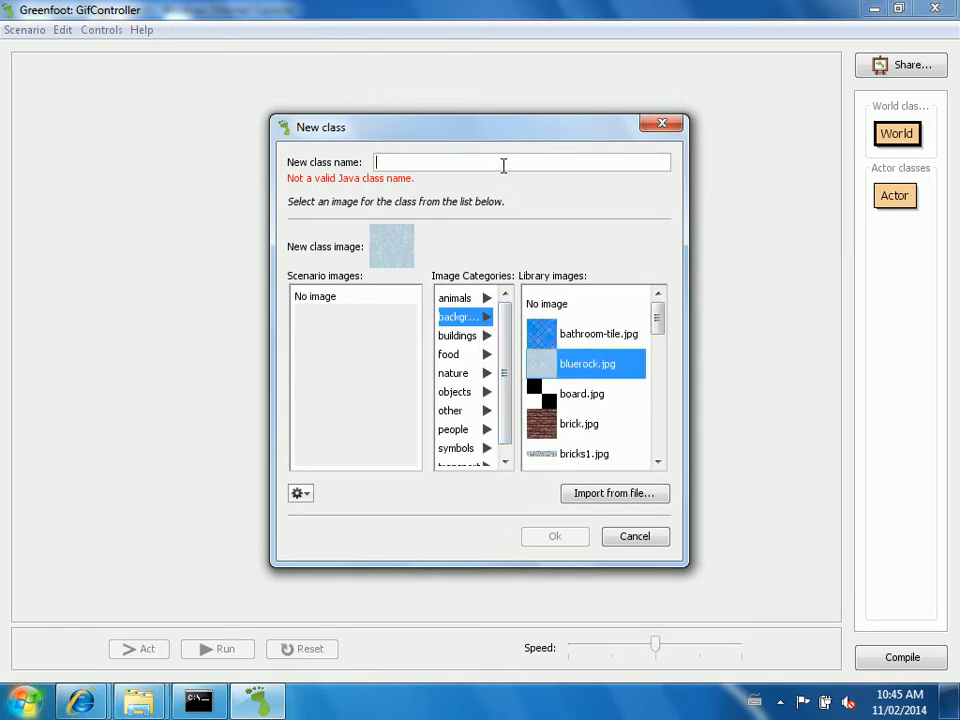
text(Animation)
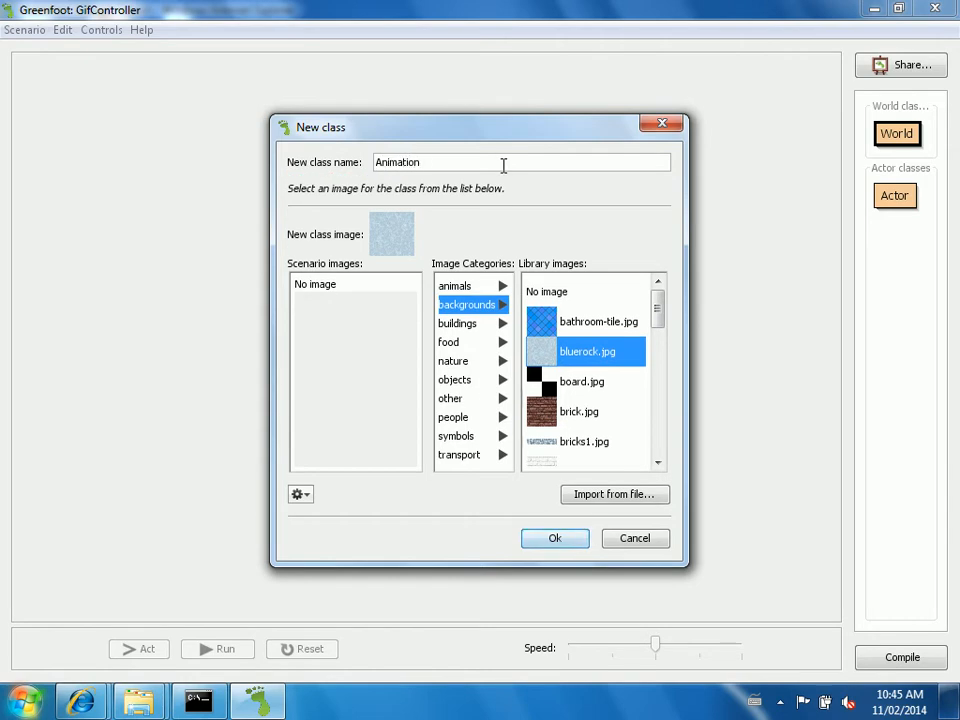
text(N)
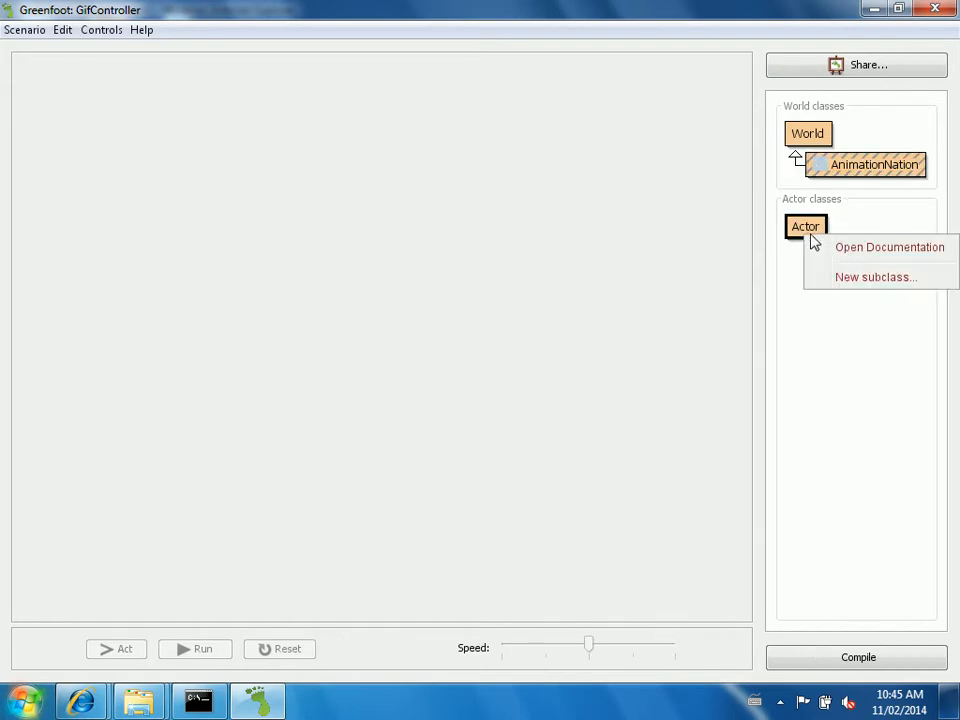
Start a new Actor subclass, leaving the new class dialog open
click(874, 277)
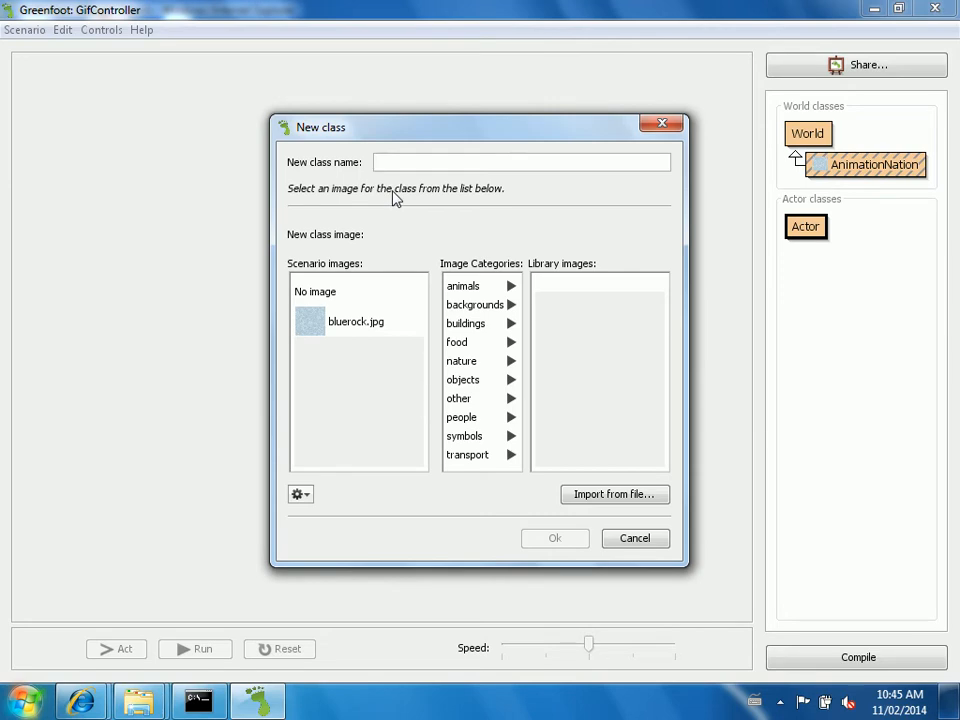
mouse_move(232, 390)
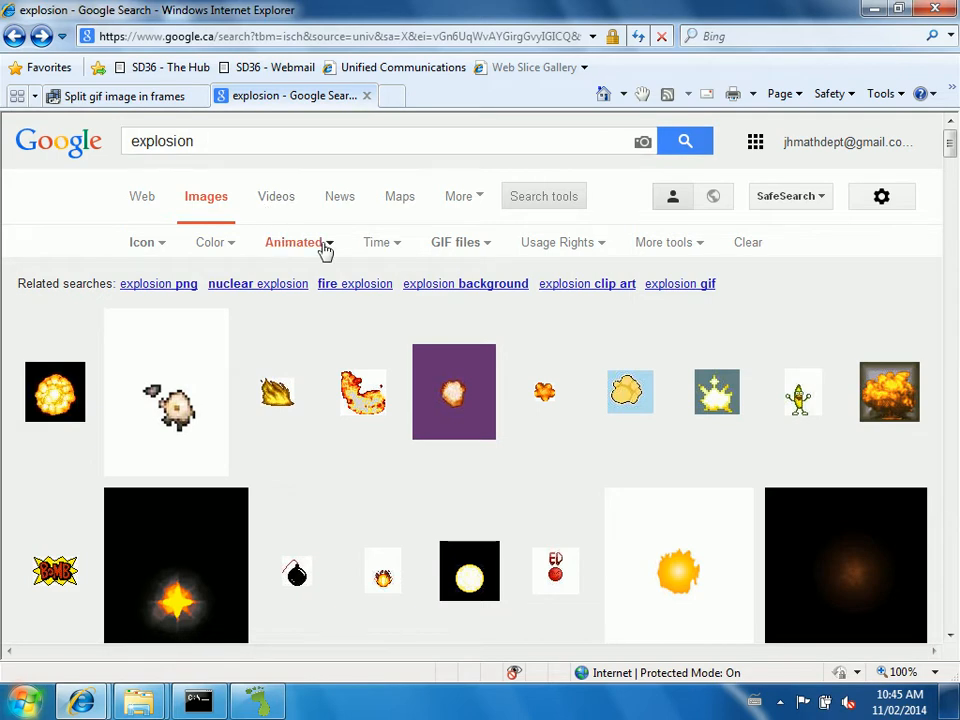
Open the image result page for the small orange animated explosion GIF from deviantART
click(293, 242)
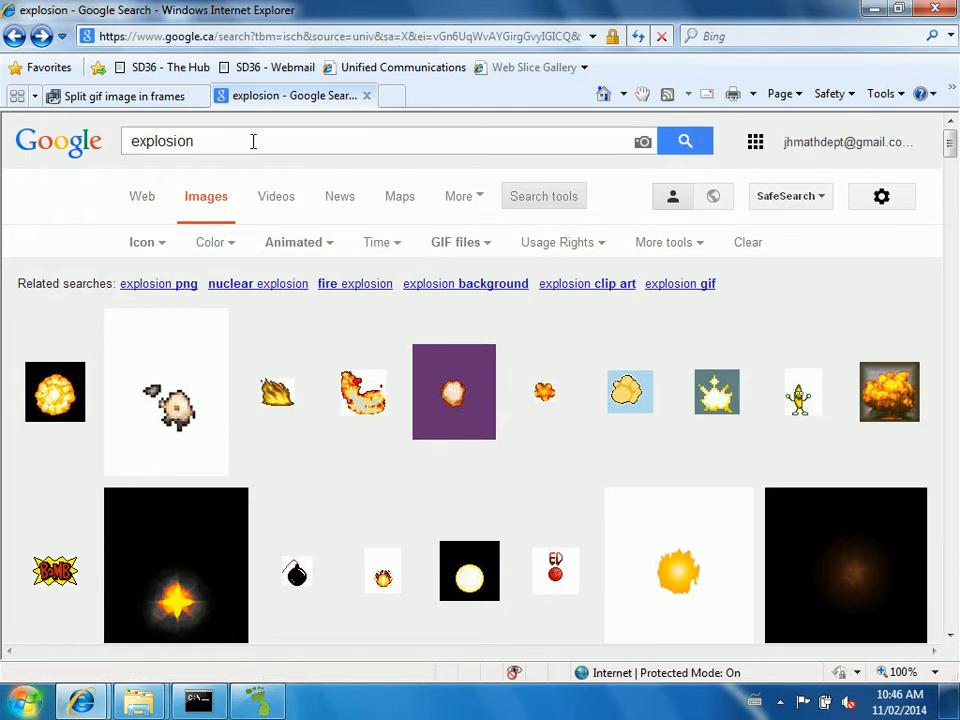
mouse_move(230, 474)
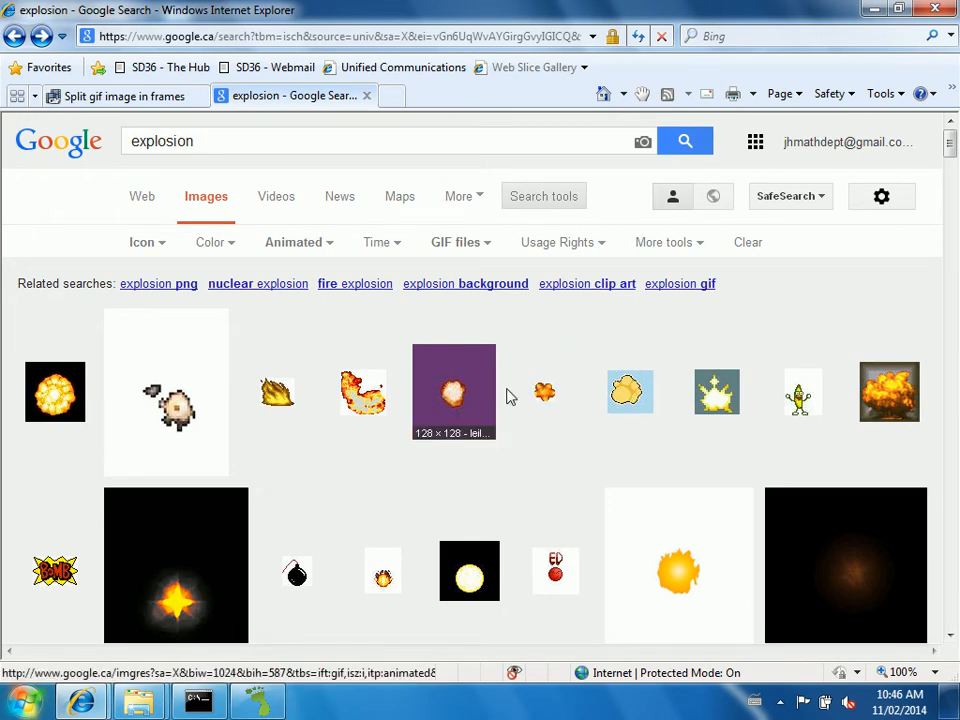
mouse_move(545, 392)
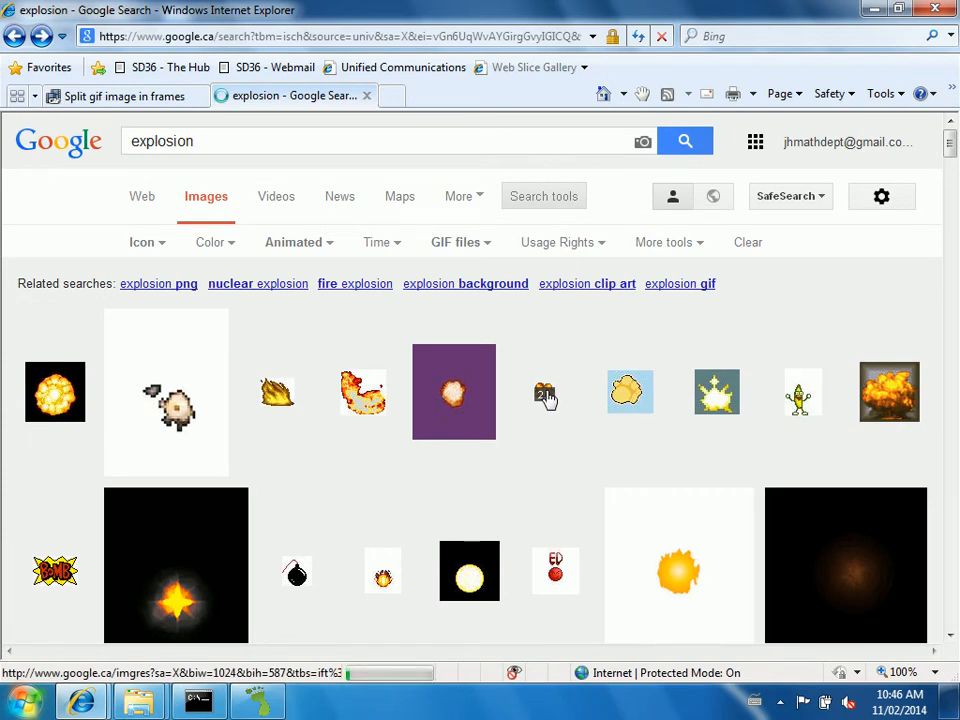
click(545, 393)
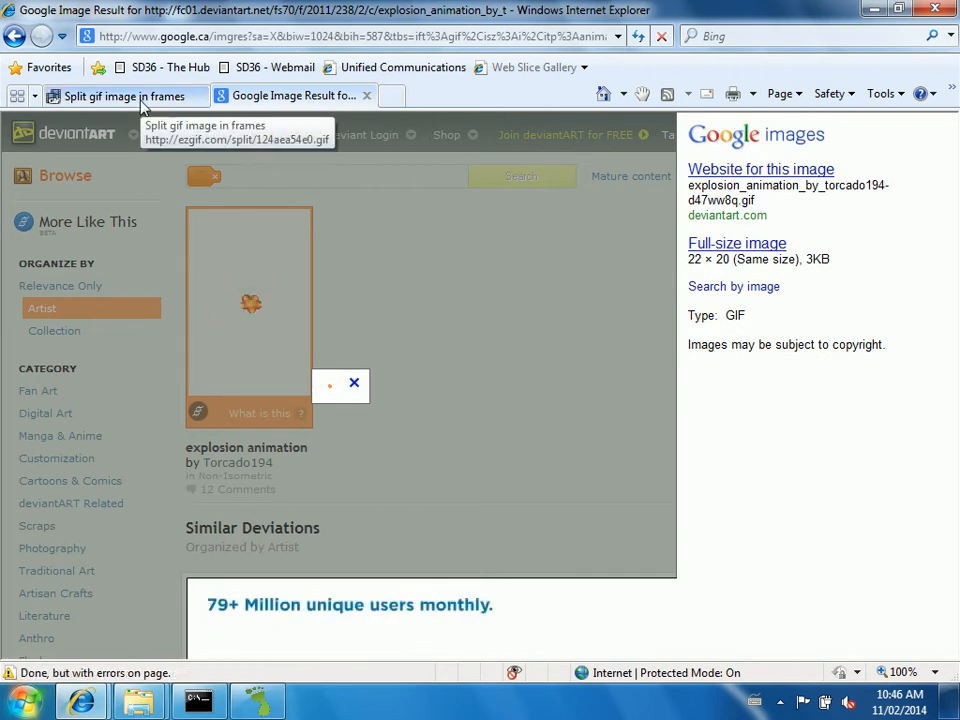
Switch to ezgif, choose the explosion GIF from the computer and upload it
click(120, 95)
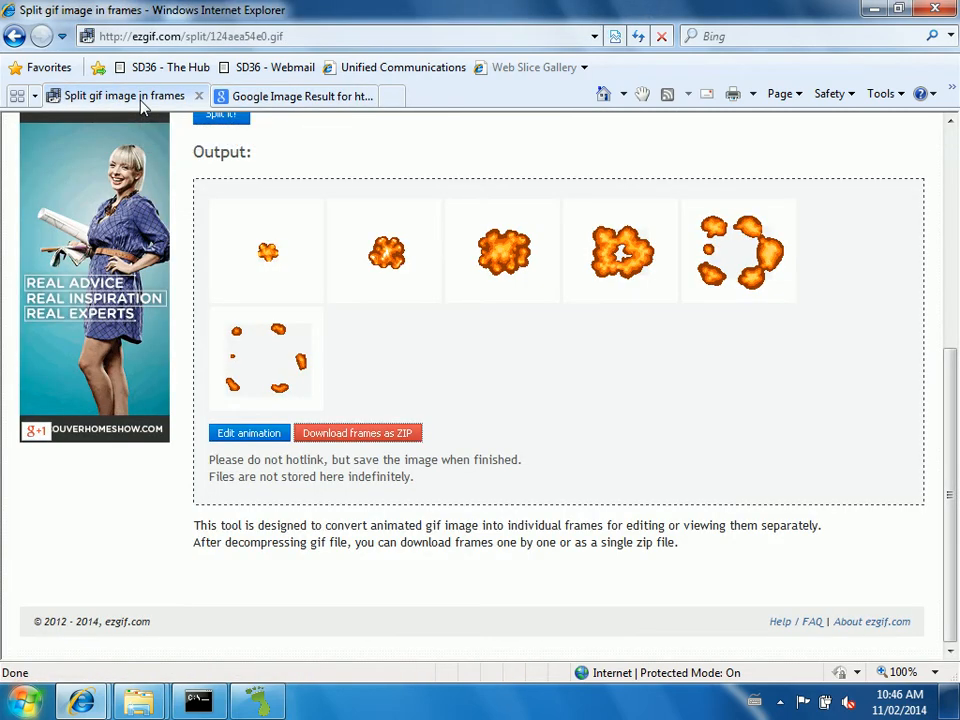
mouse_move(275, 265)
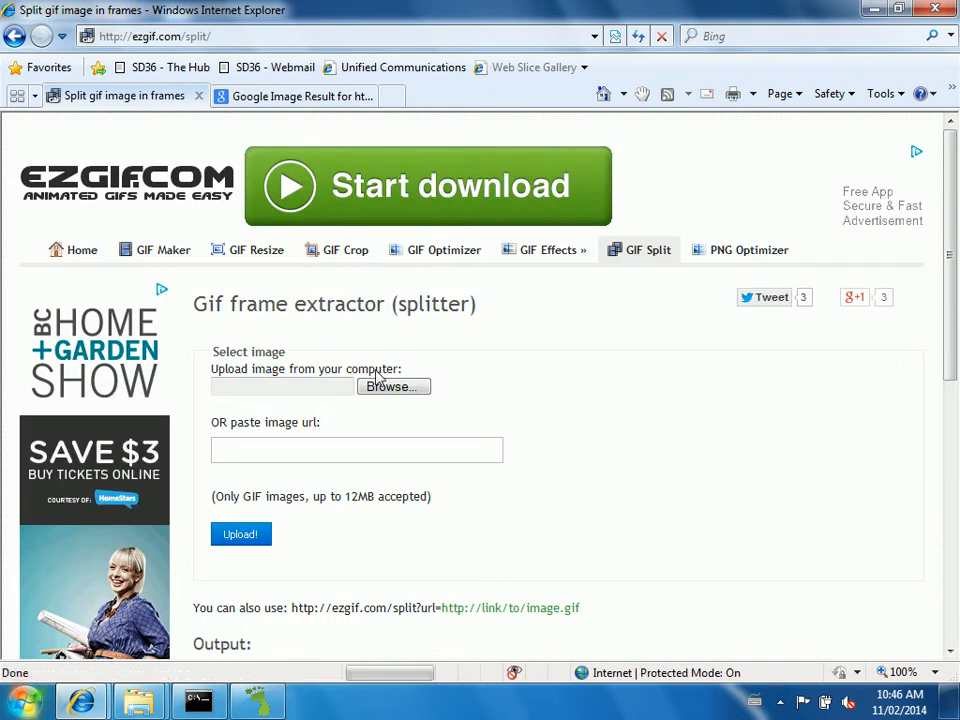
click(393, 387)
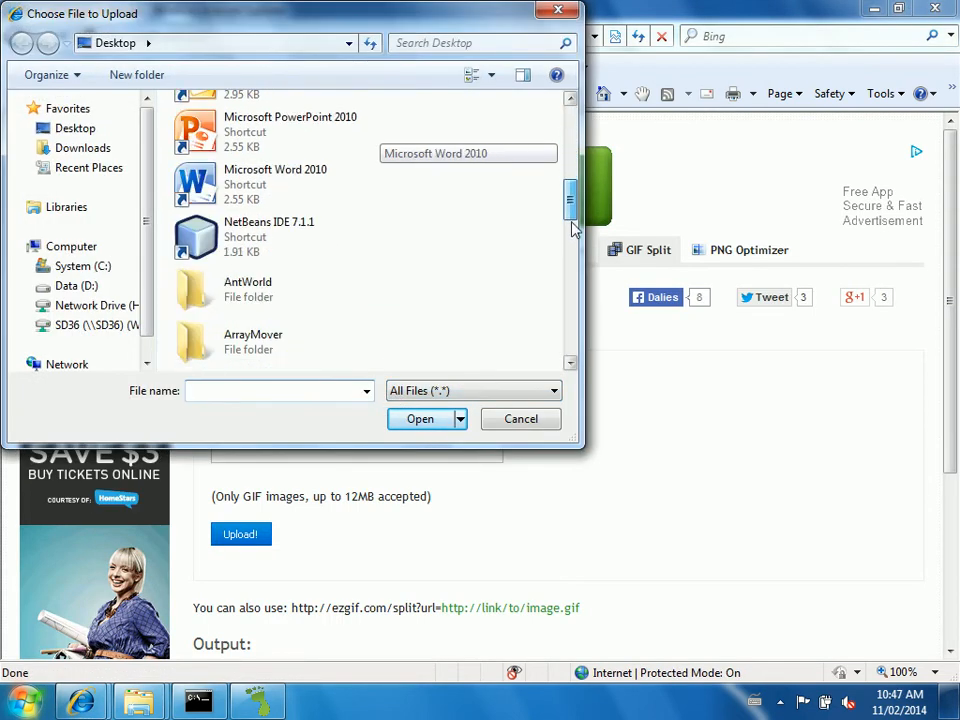
scroll(down, 3)
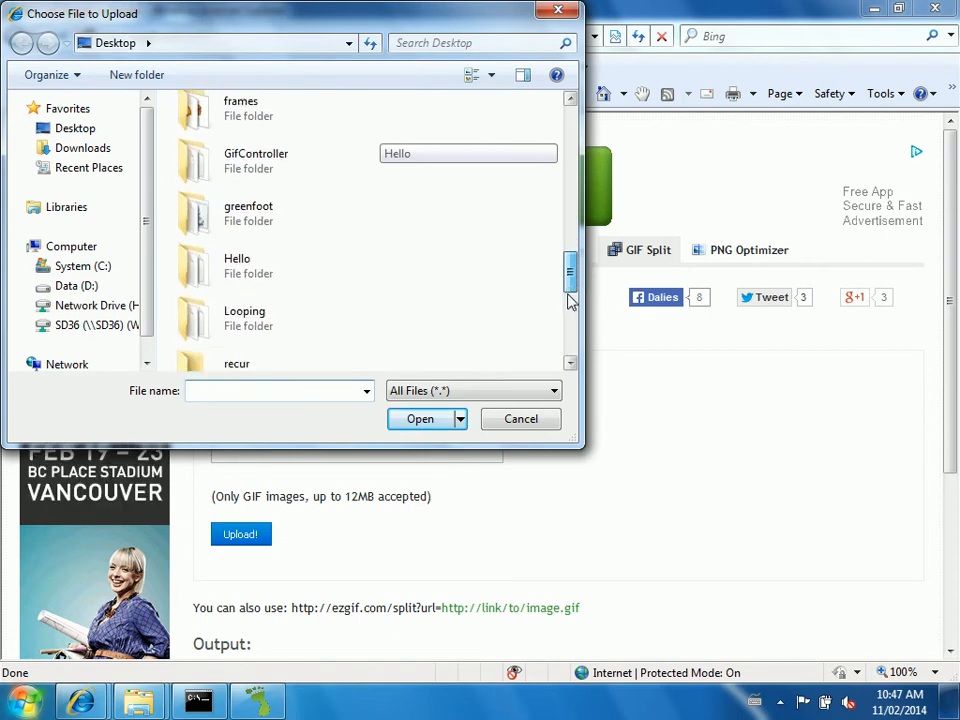
scroll(down, 3)
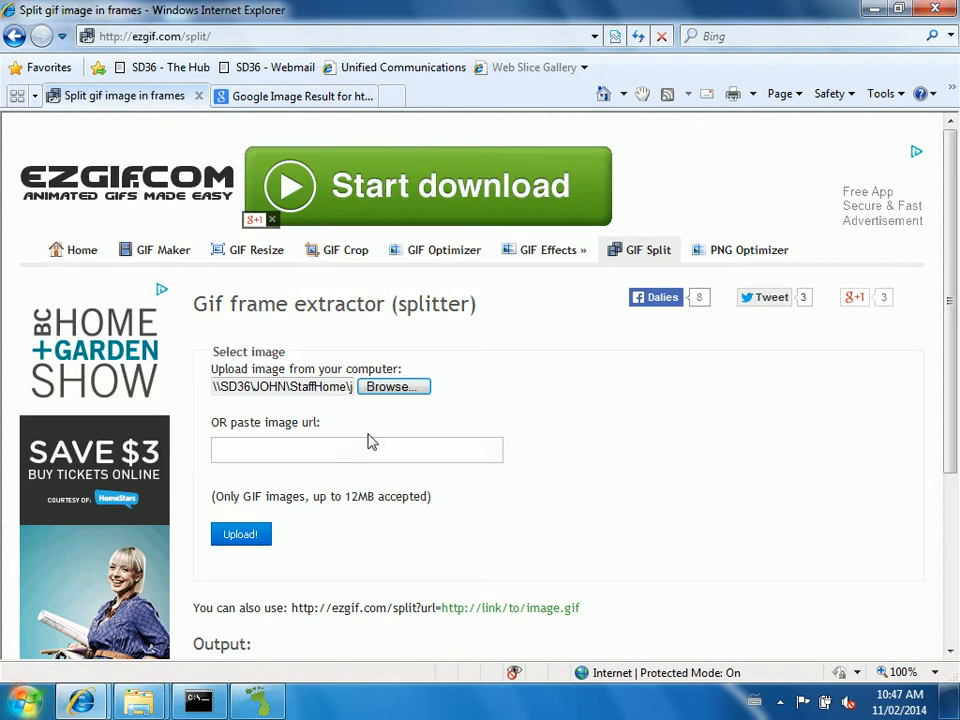
scroll(down, 3)
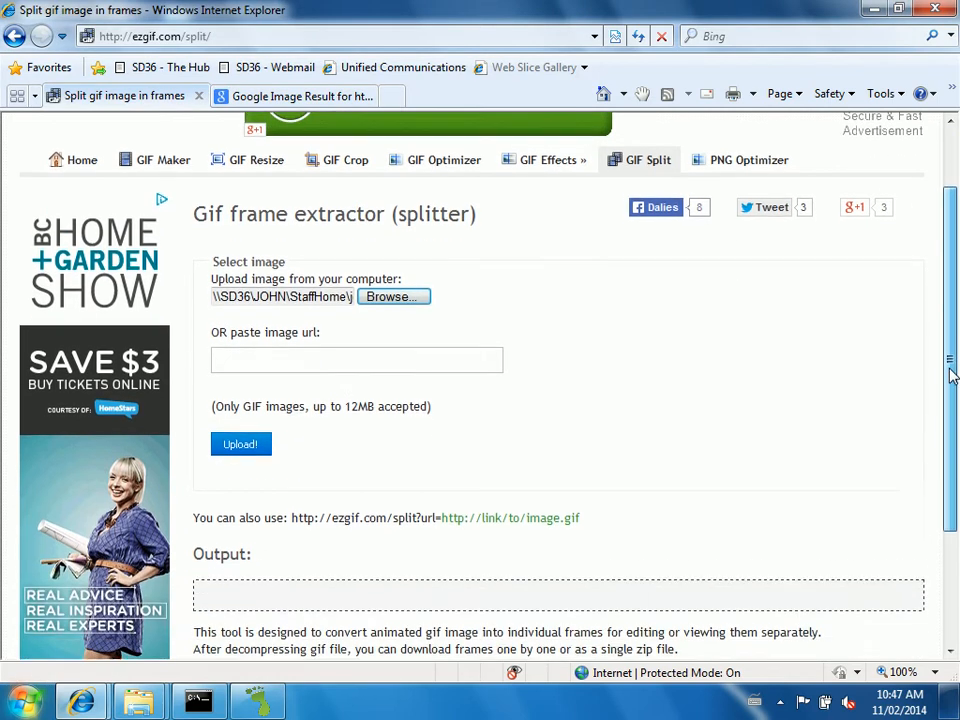
scroll(down, 3)
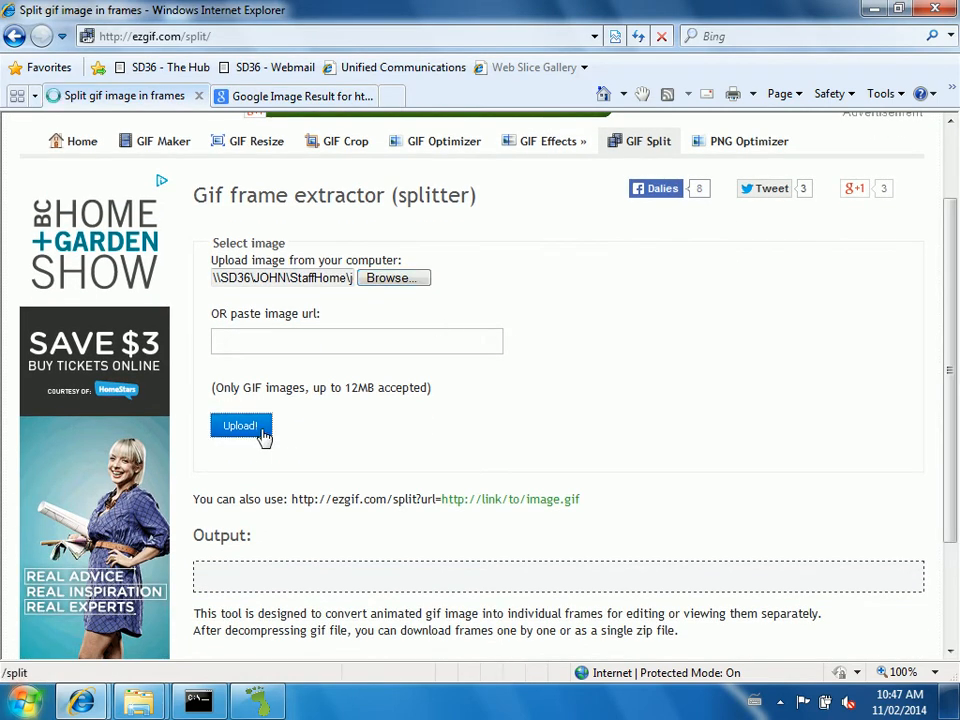
click(240, 425)
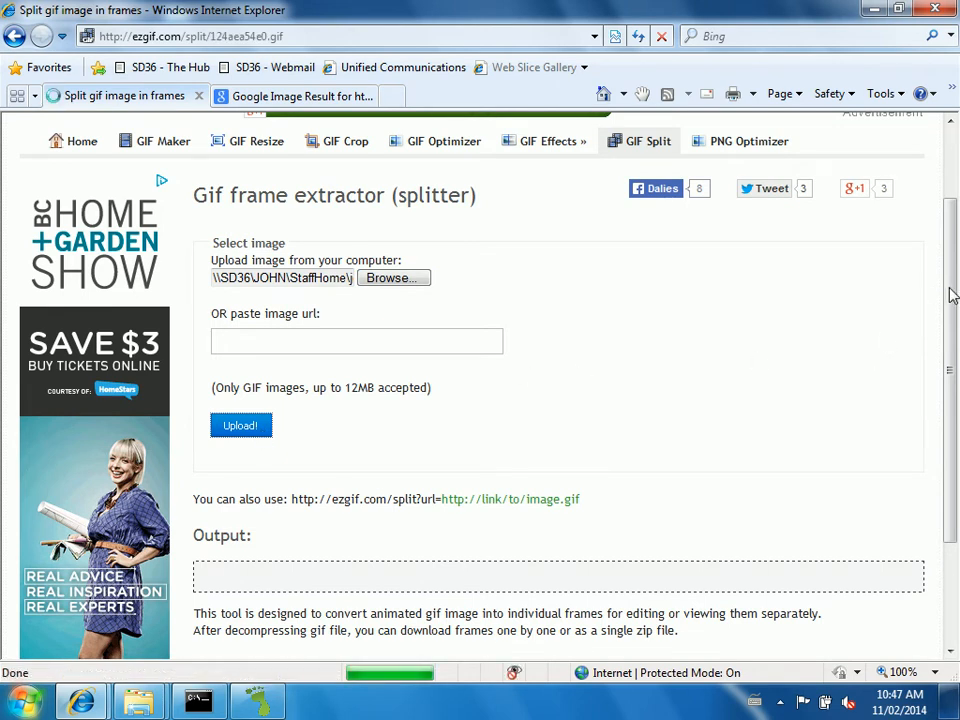
click(240, 425)
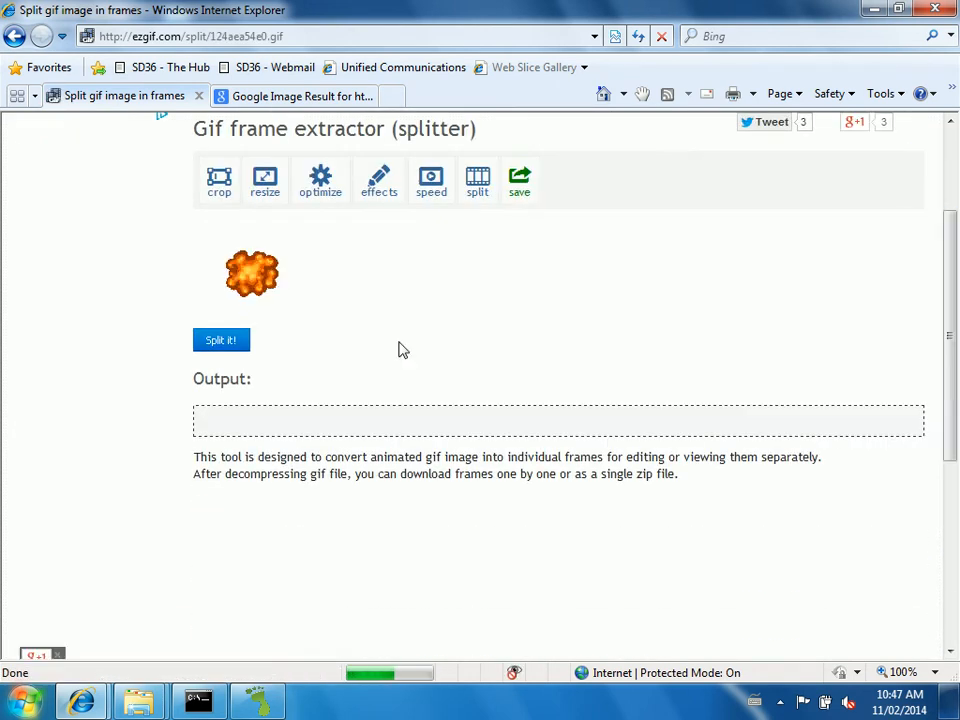
Split the uploaded explosion animation into its six separate frames
click(221, 340)
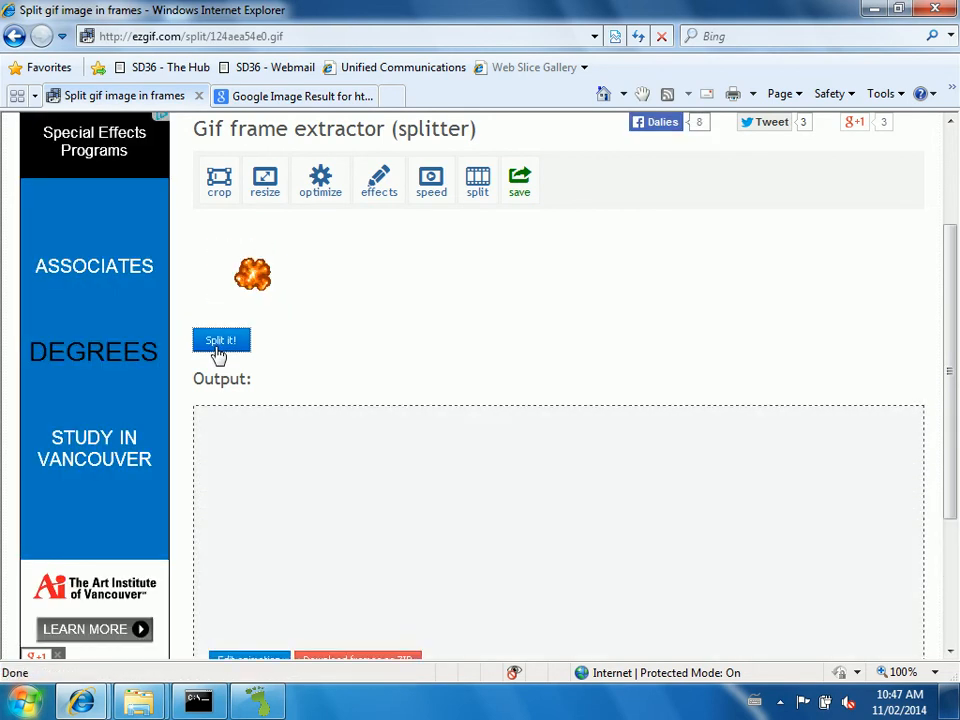
click(221, 340)
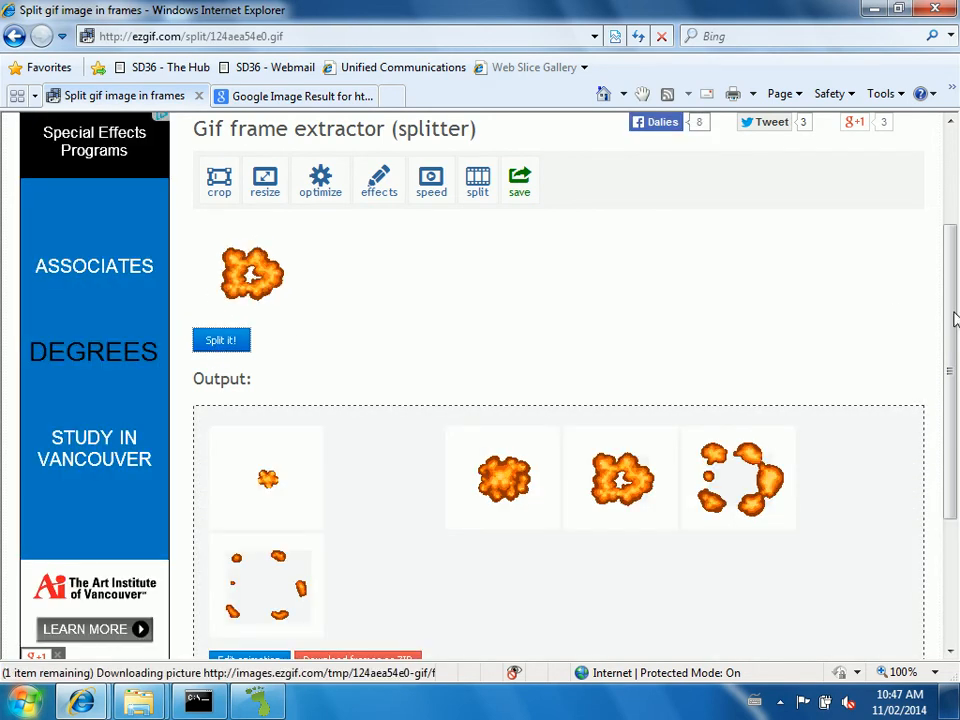
scroll(down, 3)
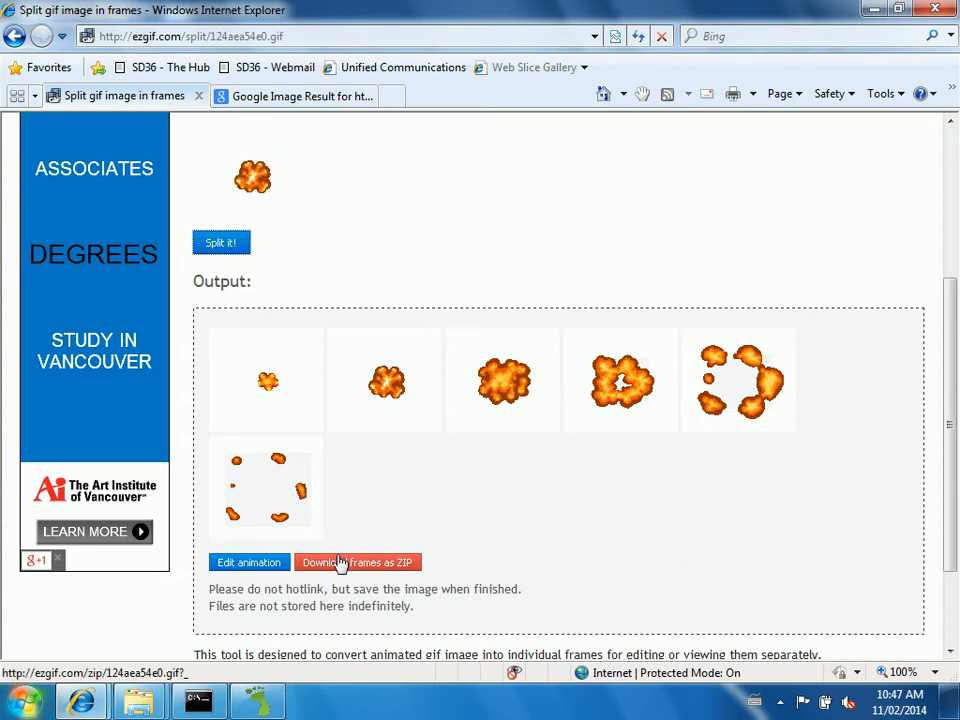
Download the frames as a ZIP, saving it to the Desktop as expframes
click(357, 561)
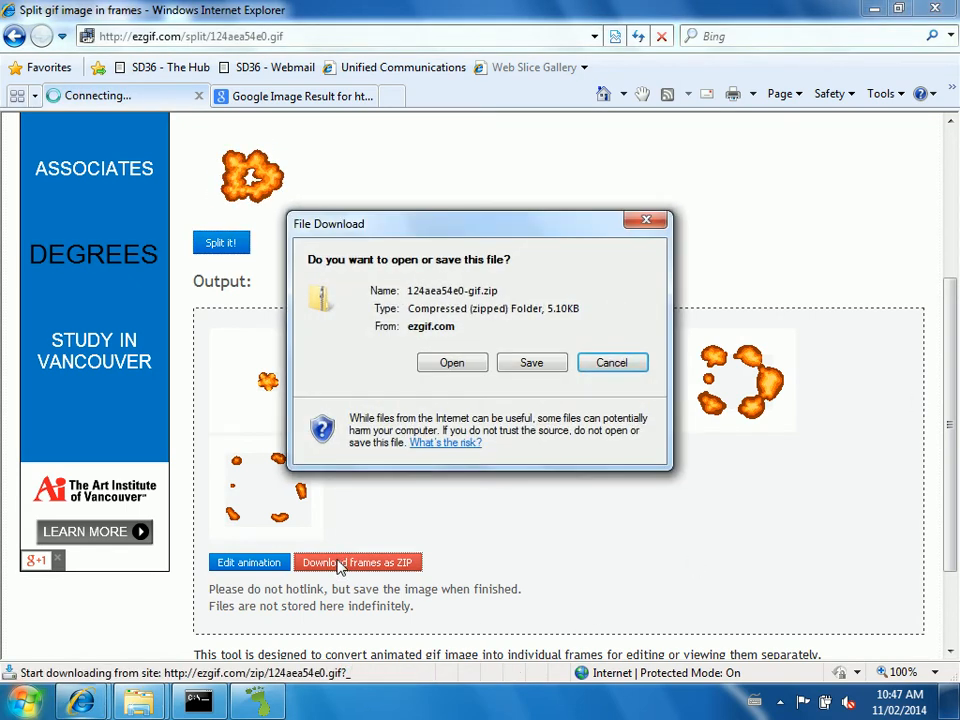
click(531, 362)
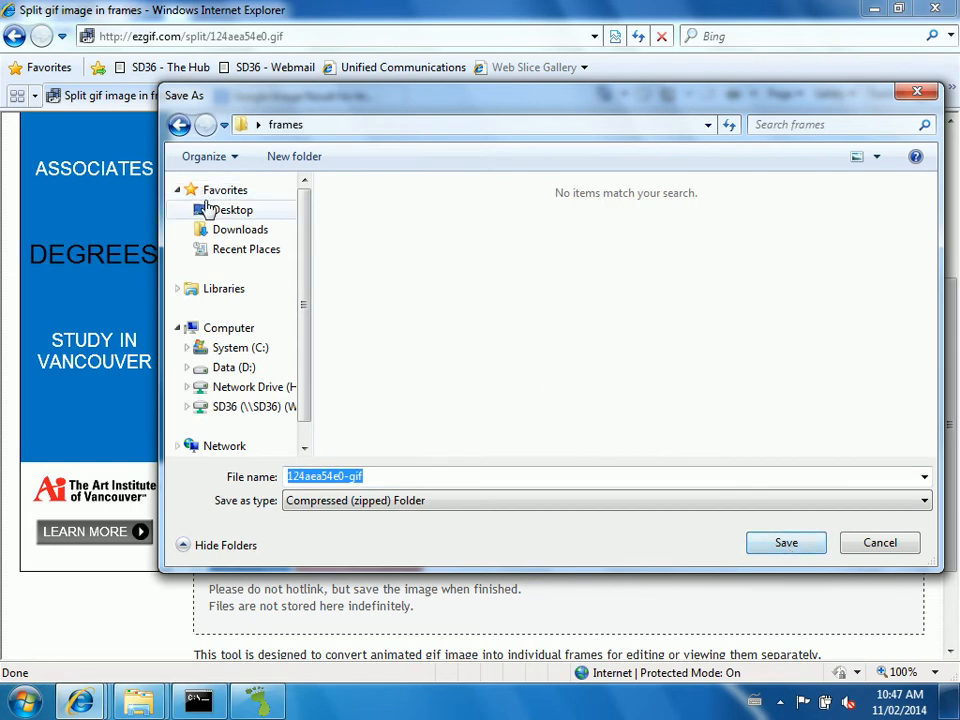
click(232, 209)
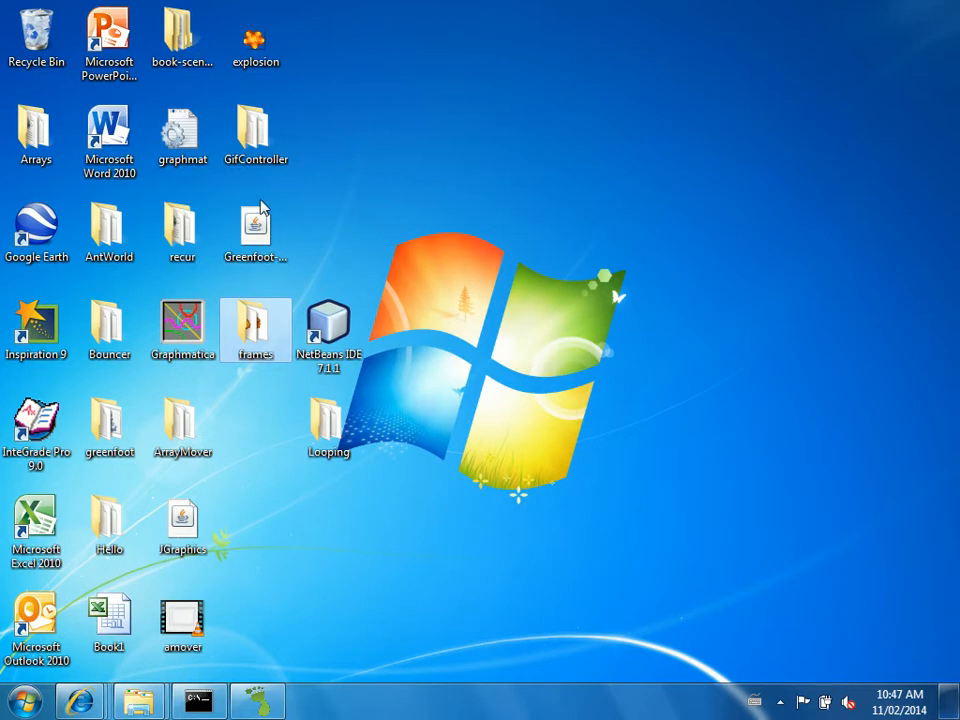
mouse_move(331, 630)
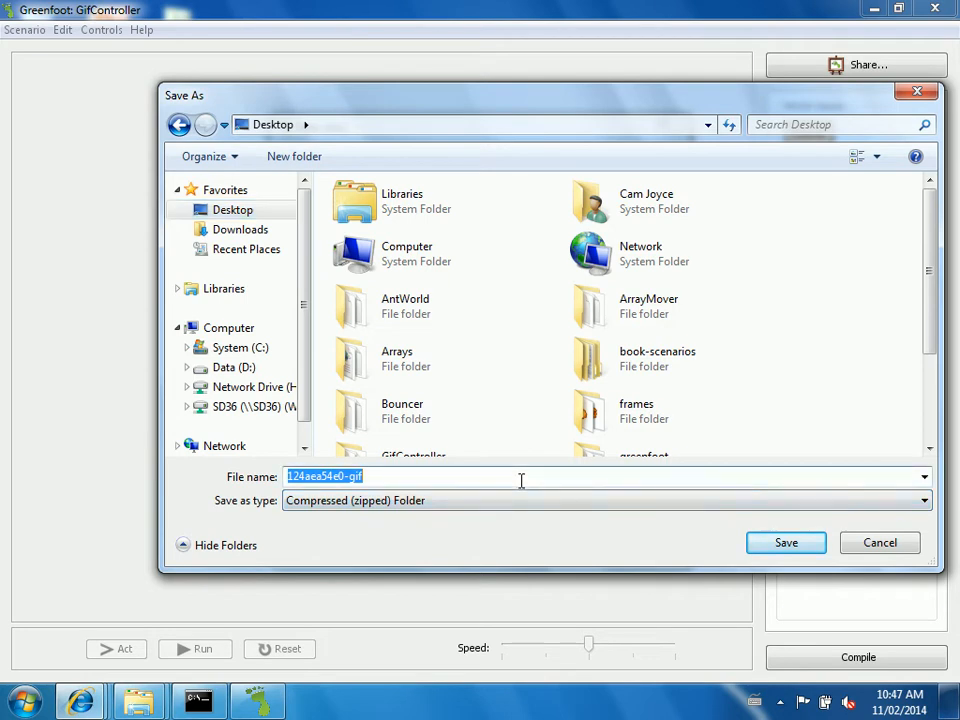
text(expf)
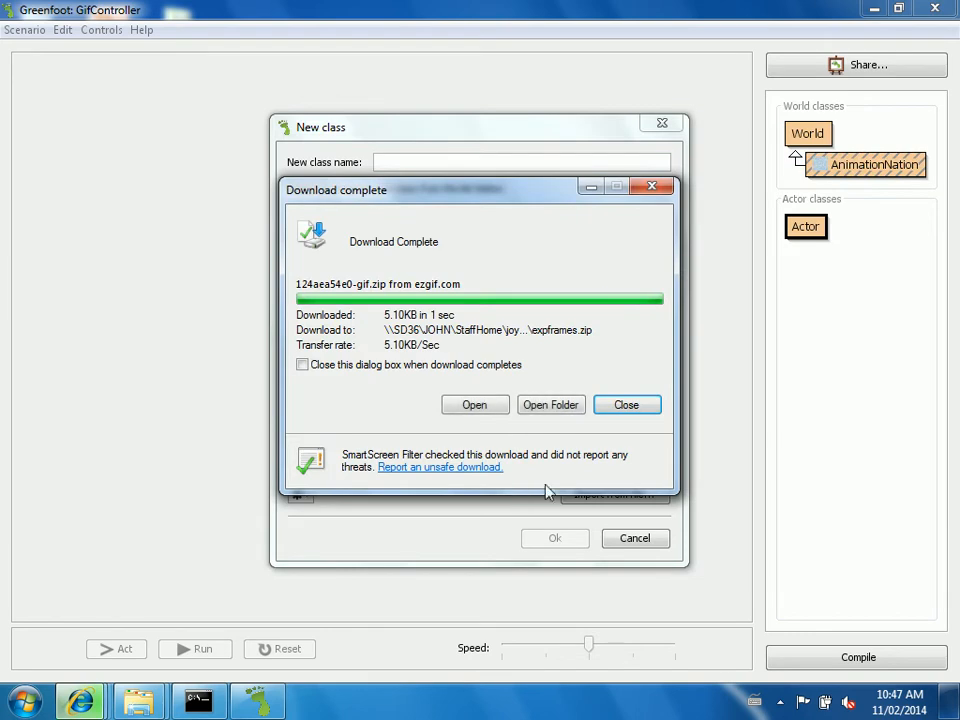
Dismiss the download notice and open the extracted frames folder with frame_000–frame_005
click(626, 404)
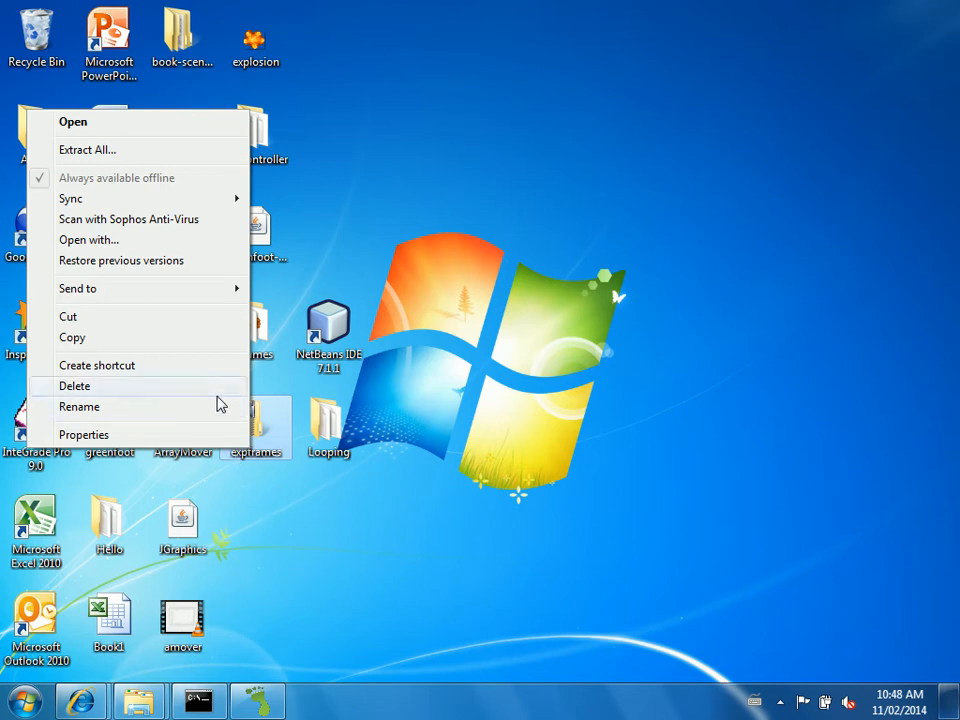
mouse_move(79, 406)
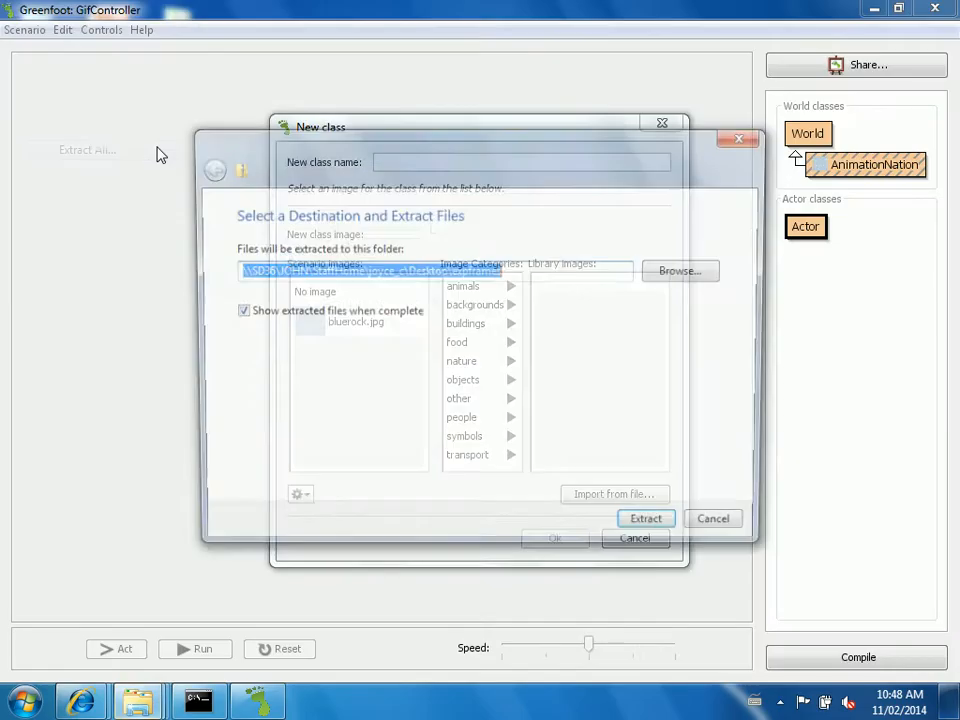
text(expfram)
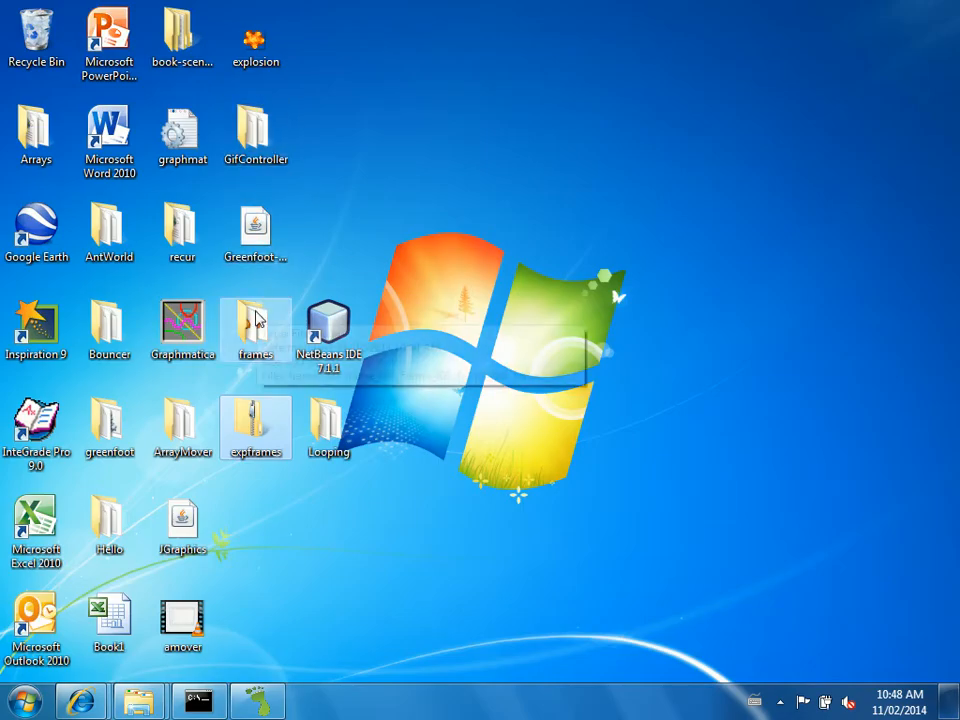
double_click(255, 325)
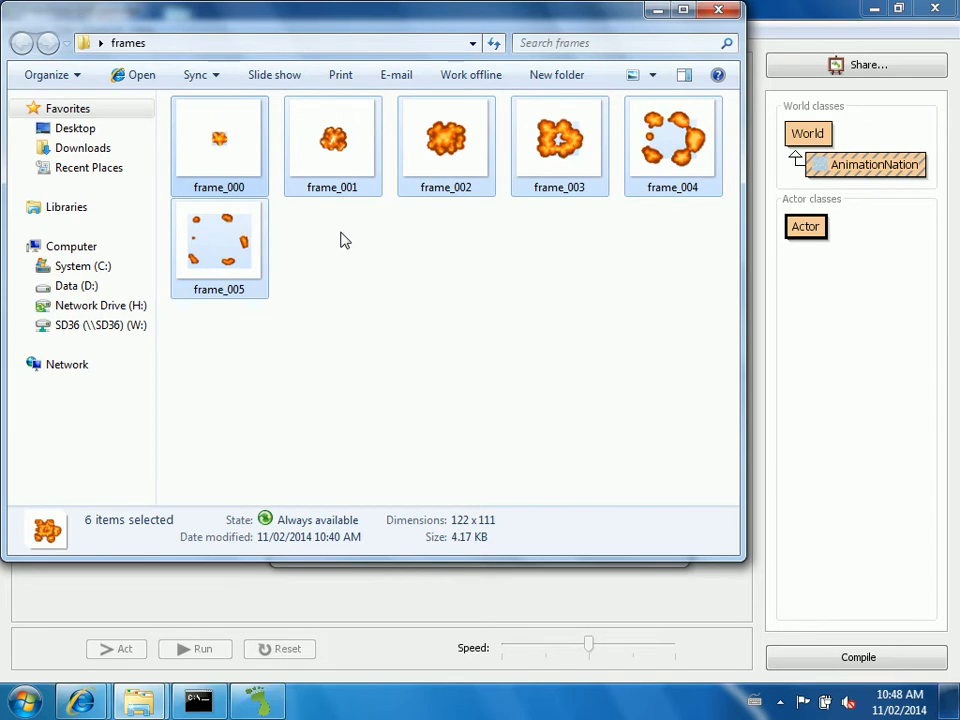
mouse_move(366, 305)
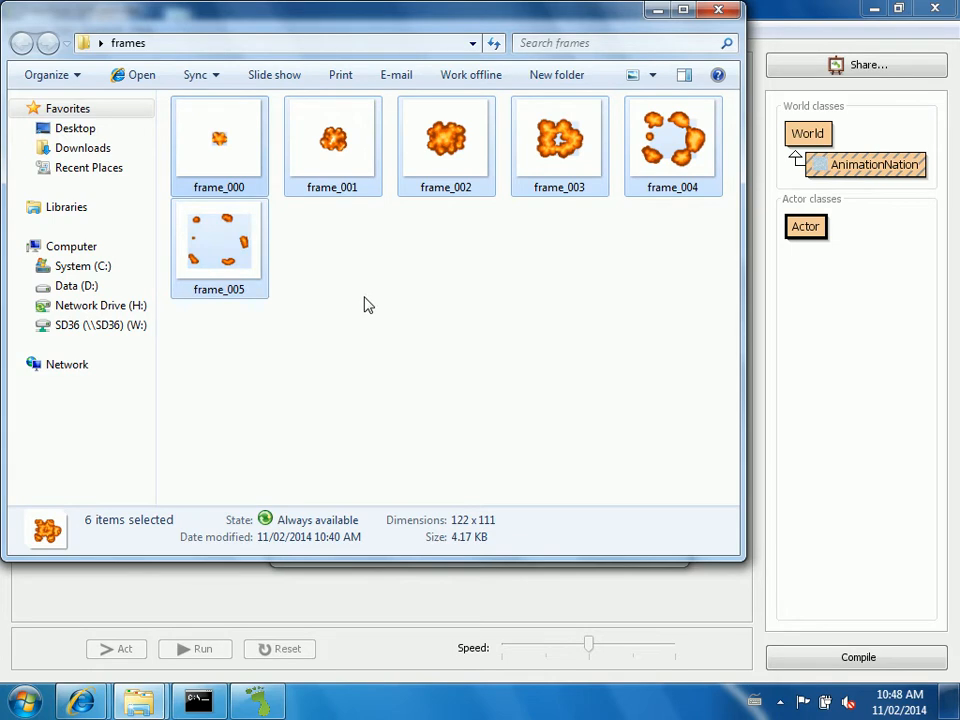
mouse_move(240, 200)
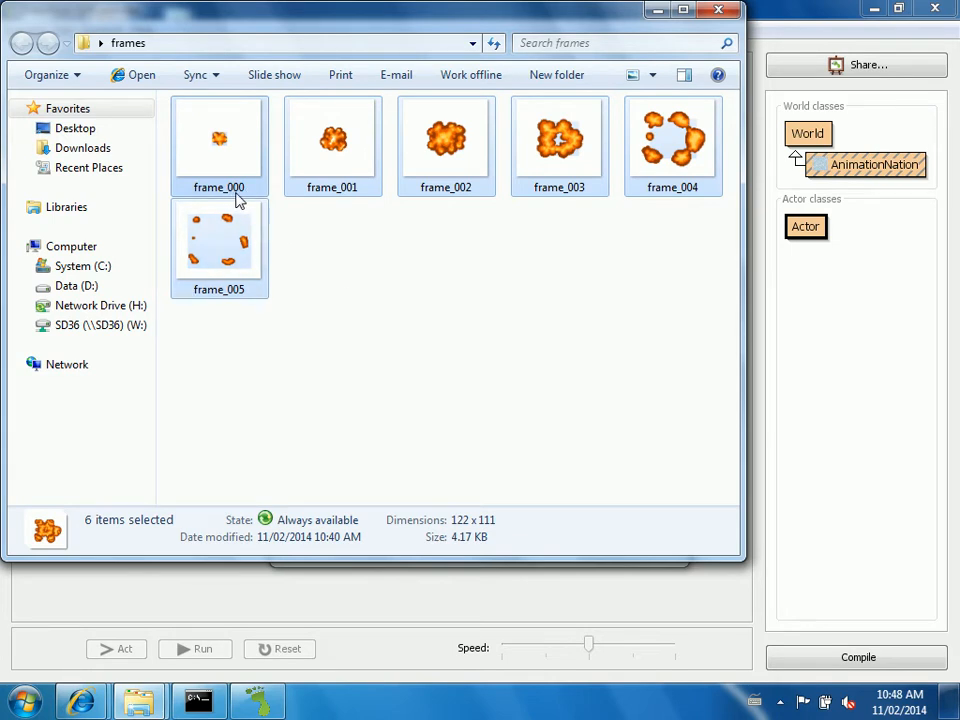
Close the frames Explorer window to return to the desktop
click(332, 140)
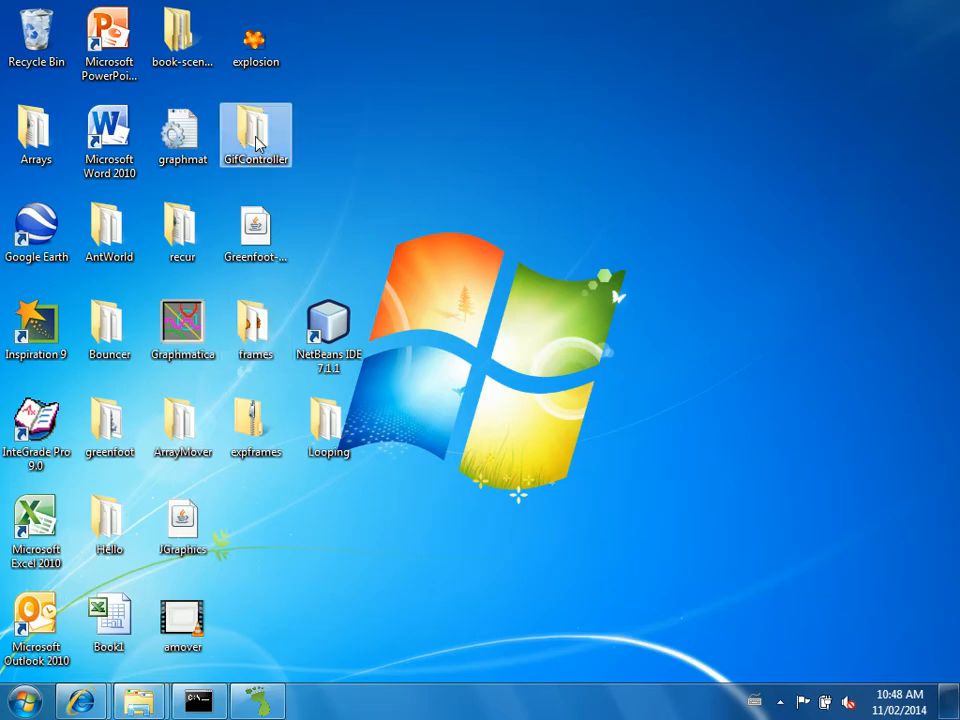
Open the scenario's images folder, then create an Actor subclass named Explosion
double_click(255, 135)
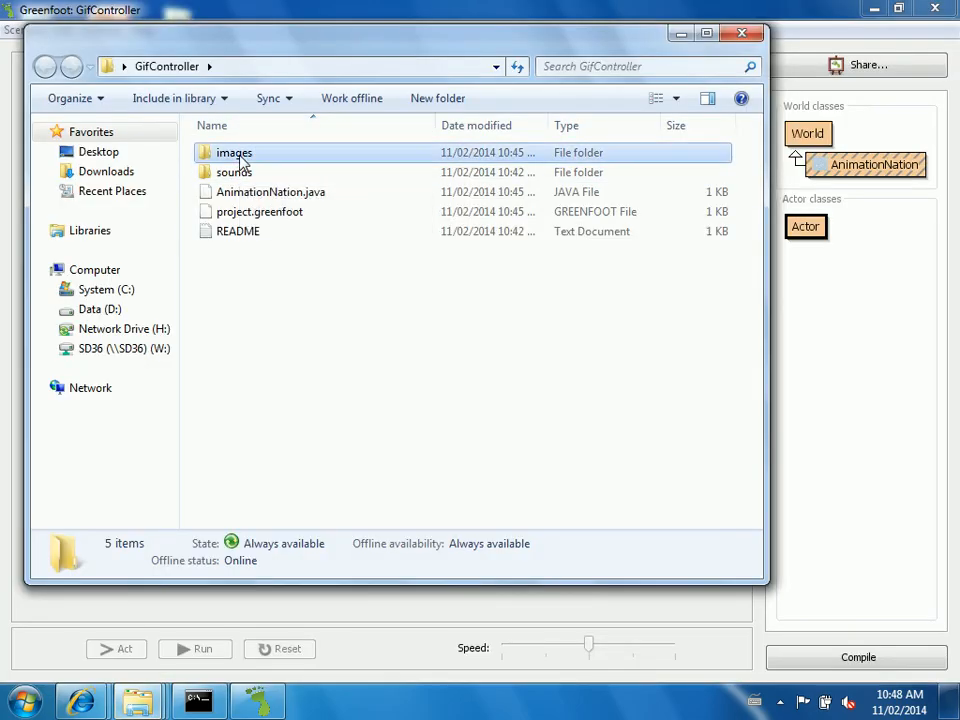
double_click(234, 152)
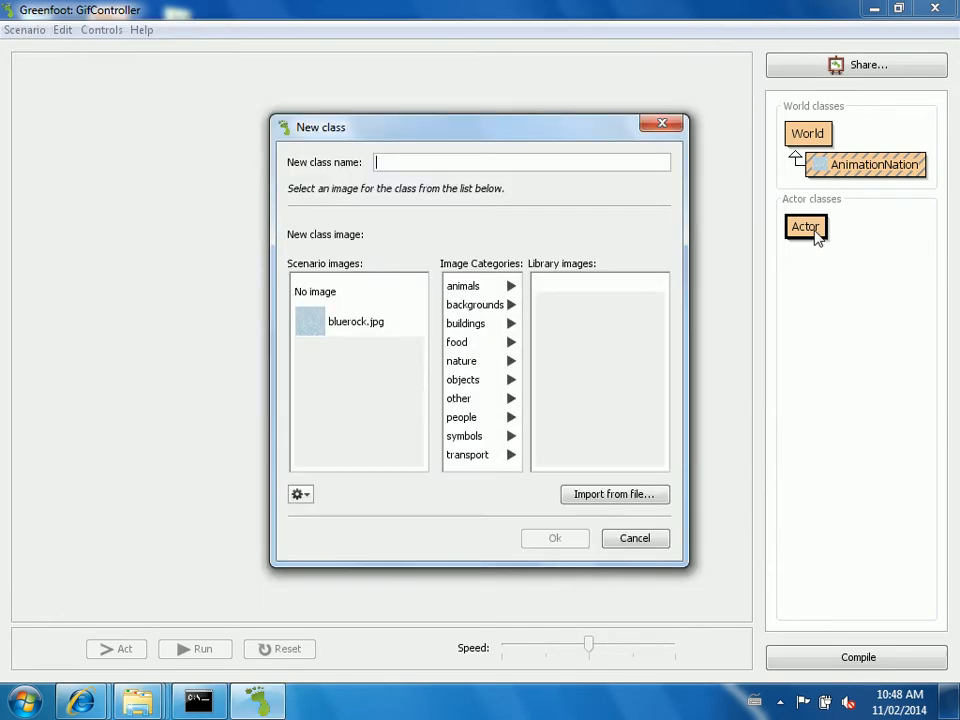
mouse_move(624, 553)
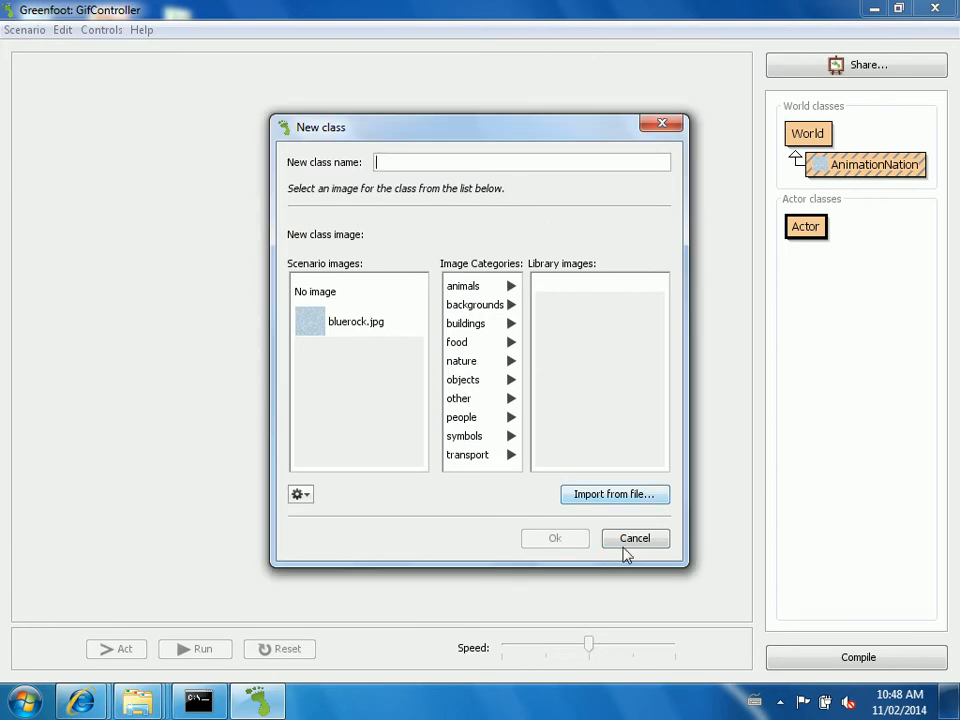
text(Explos)
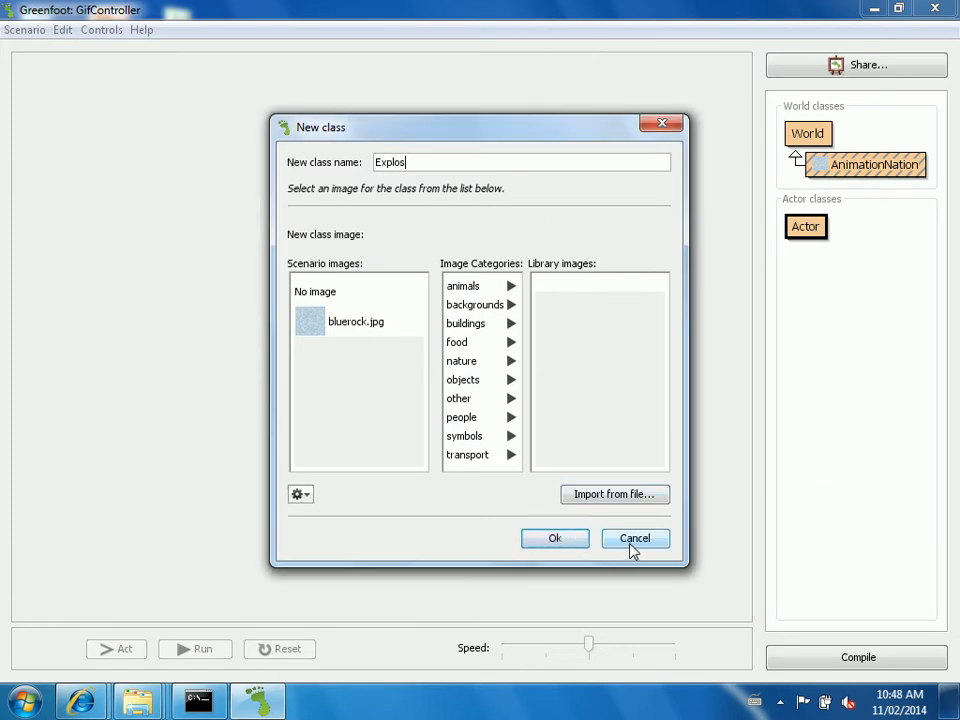
click(634, 538)
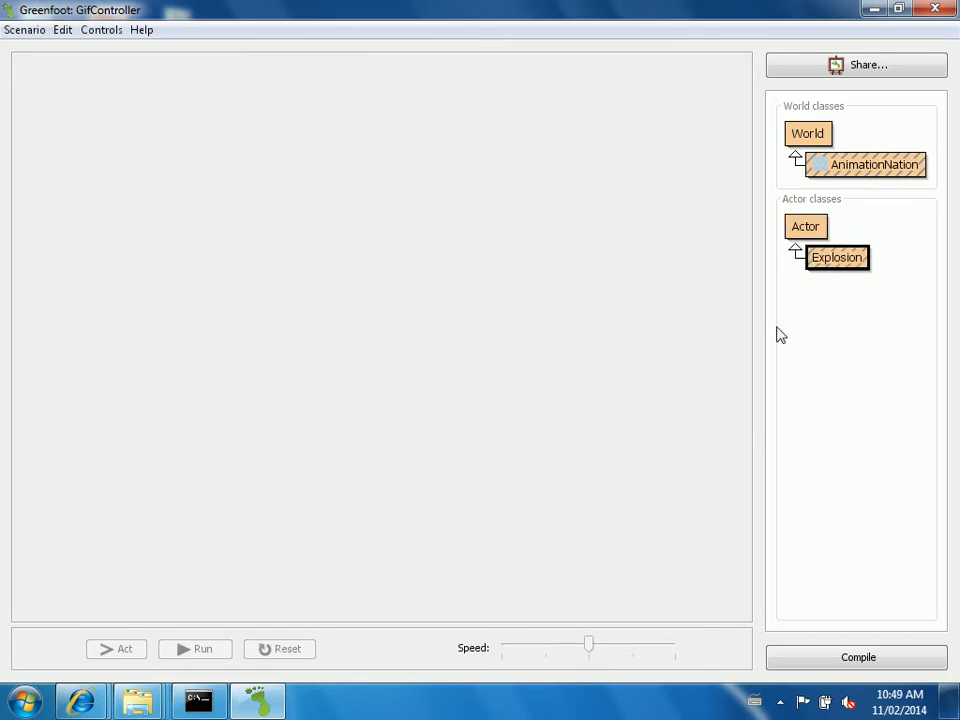
Open the Explosion source and begin writing its public Explosion constructor
right_click(837, 257)
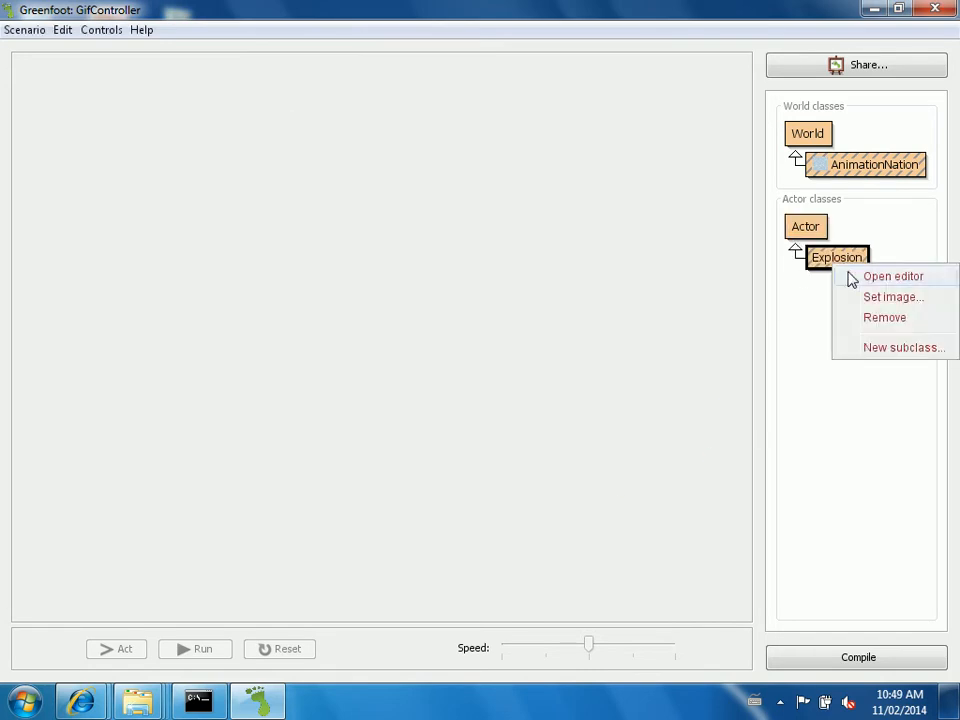
click(892, 276)
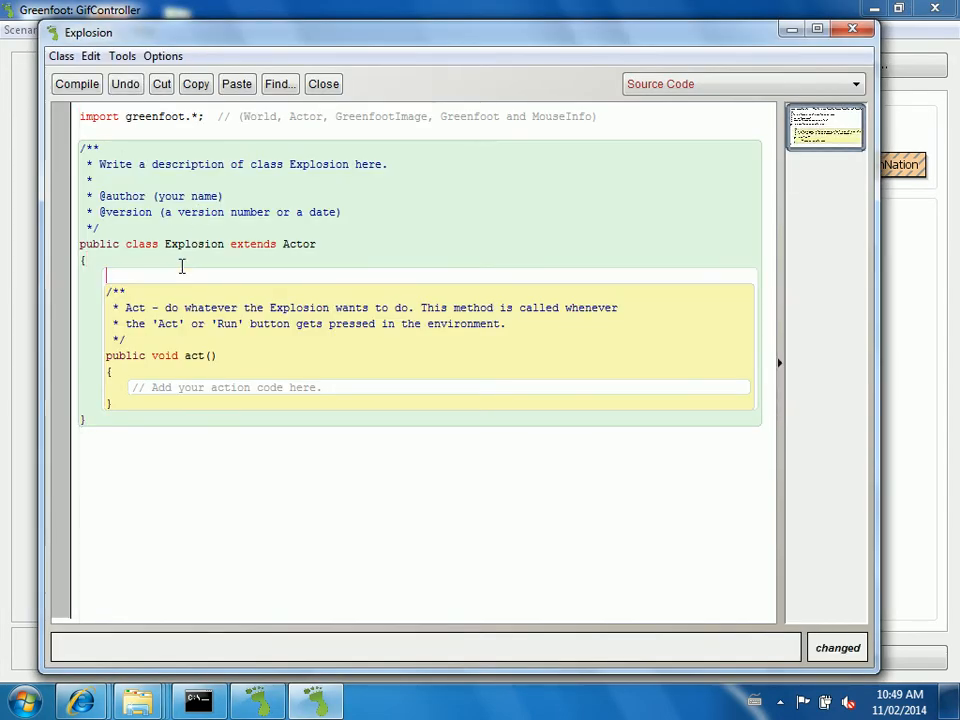
text(public)
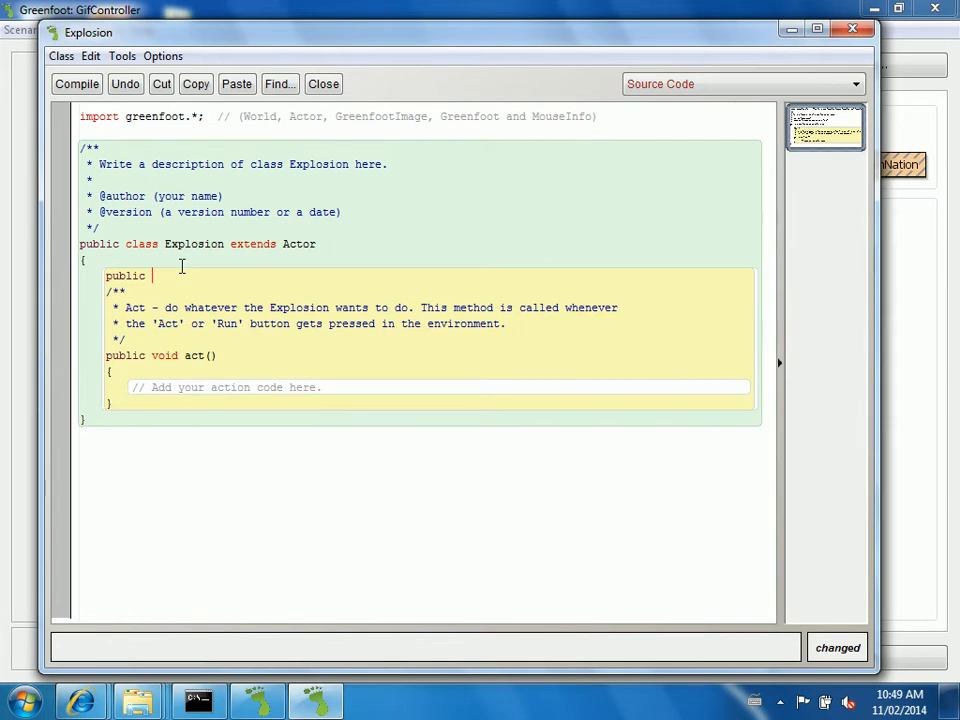
text(Explosion)
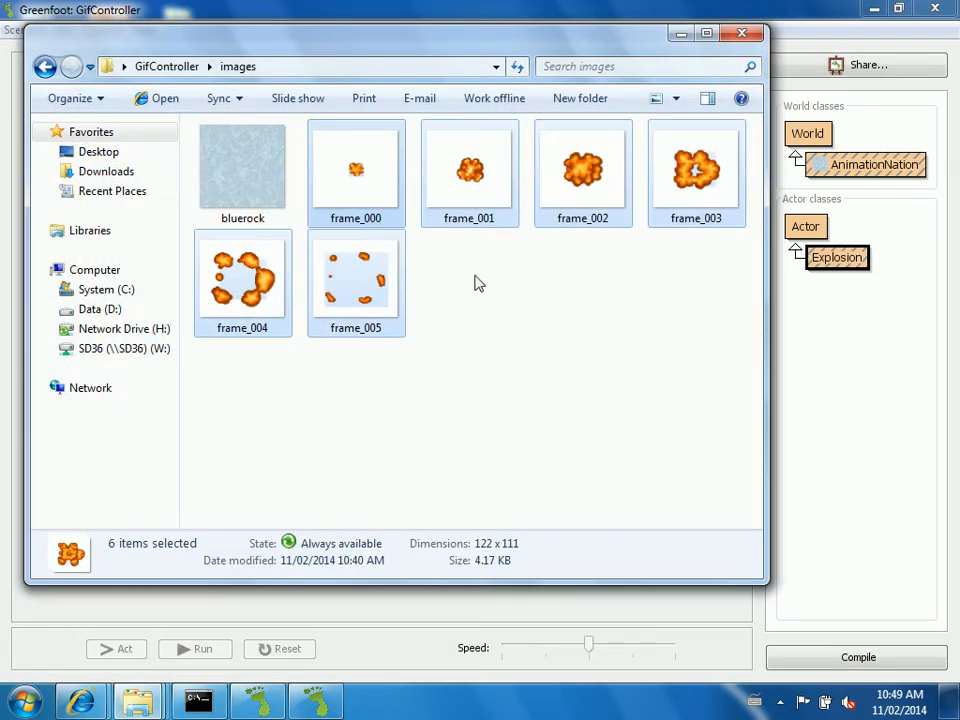
mouse_move(381, 348)
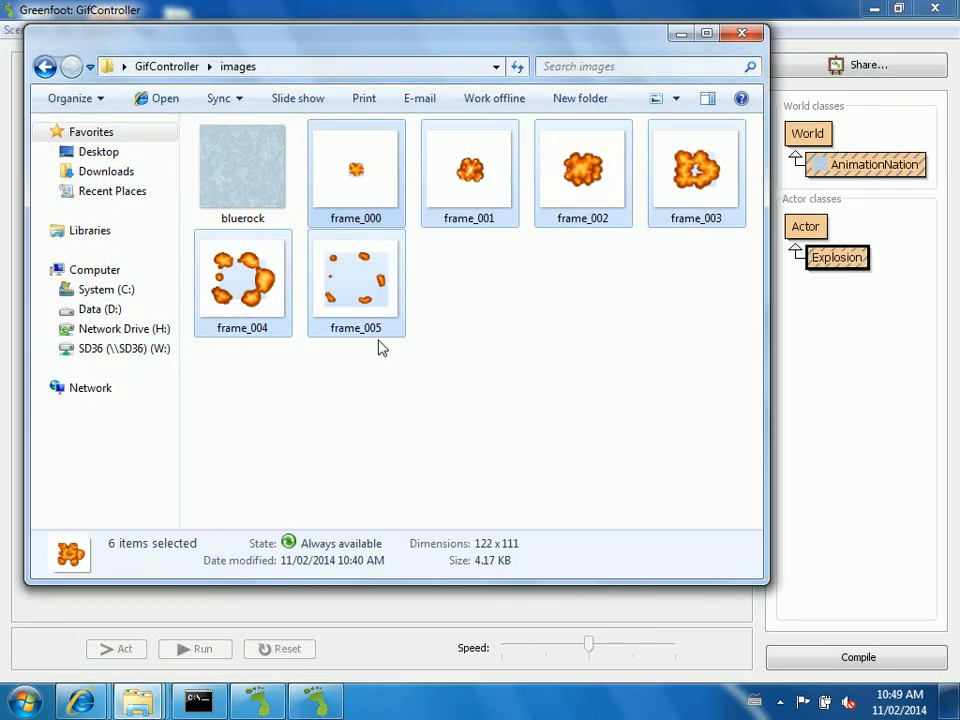
click(742, 33)
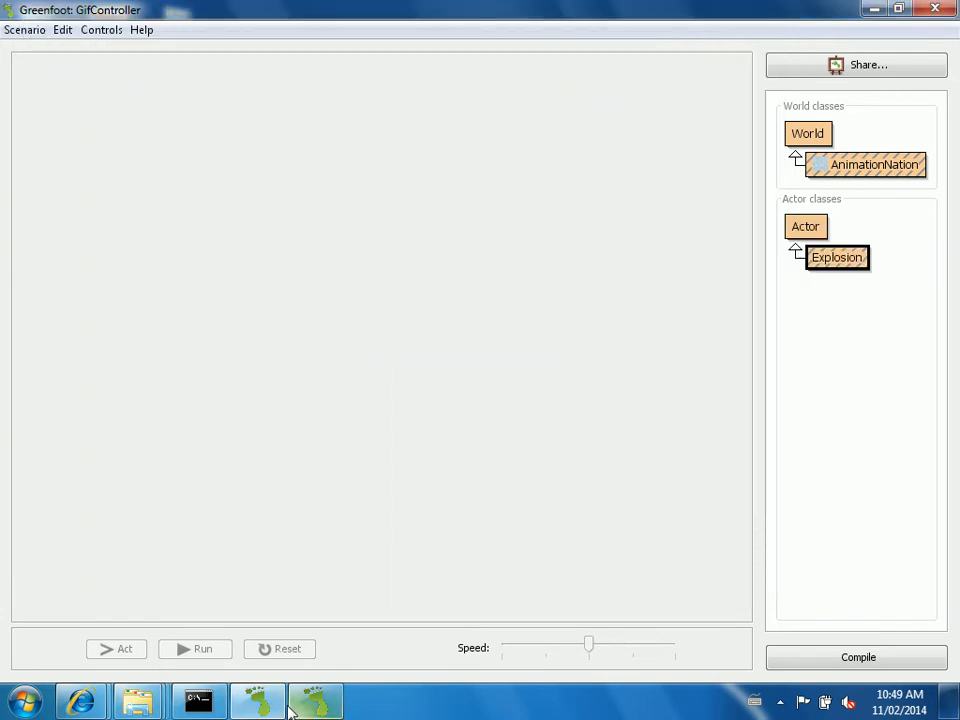
Declare private GreenfootImage[] imgs and private int index fields in Explosion
double_click(837, 257)
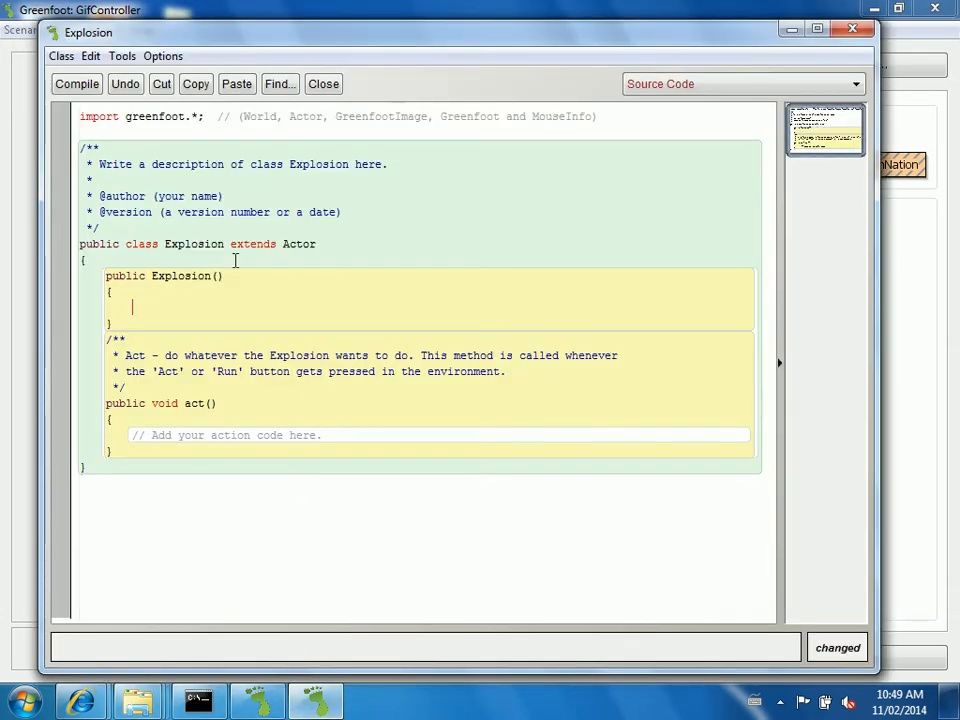
text(private)
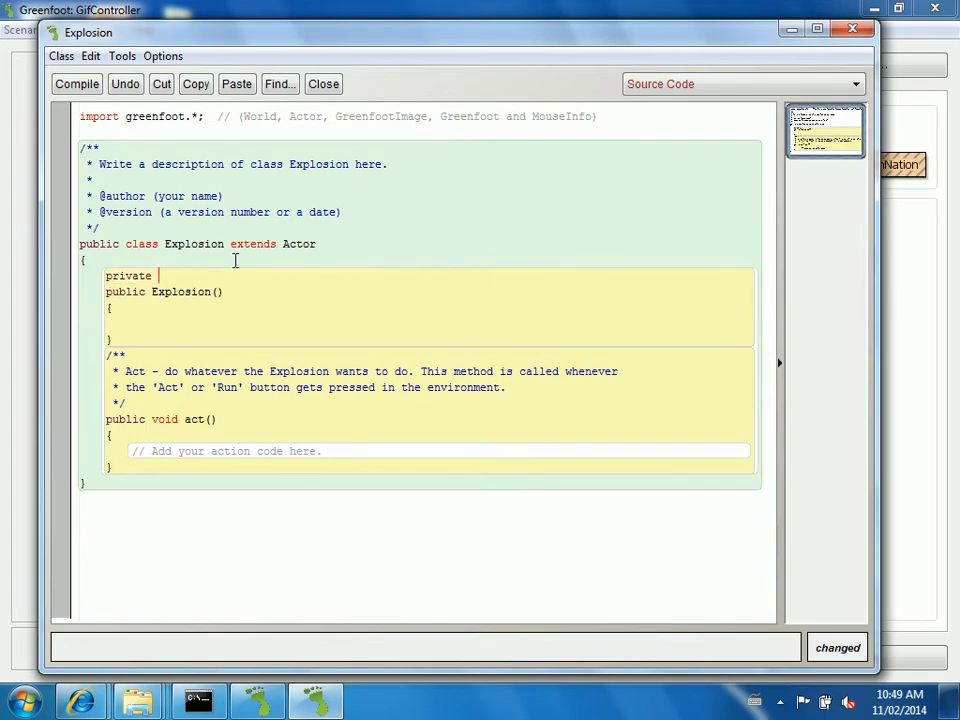
text(GreenfootI)
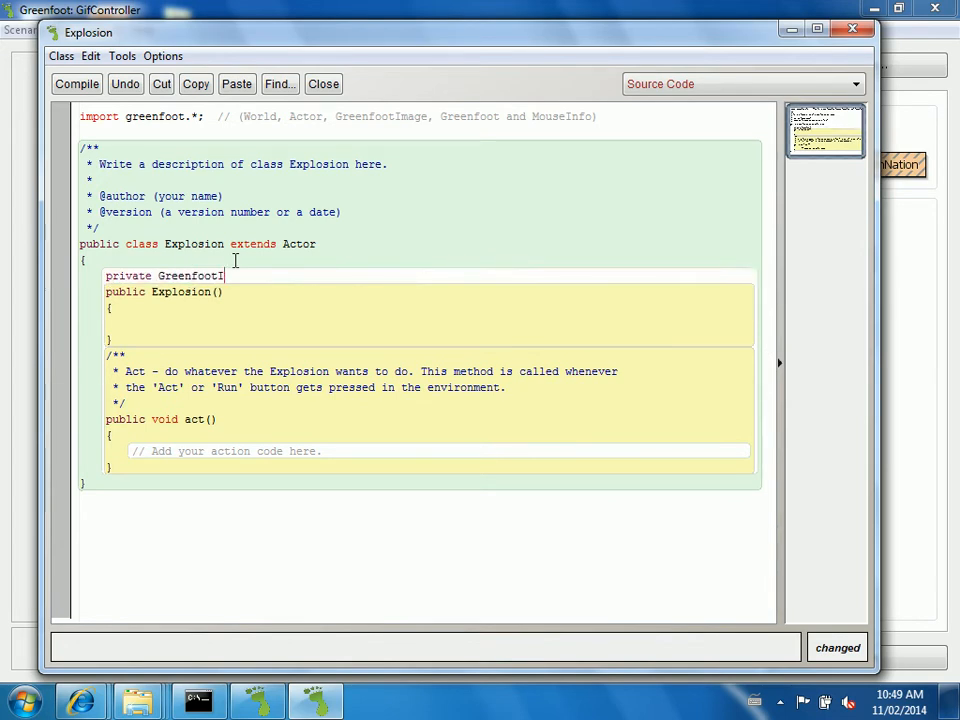
text(age imgs;)
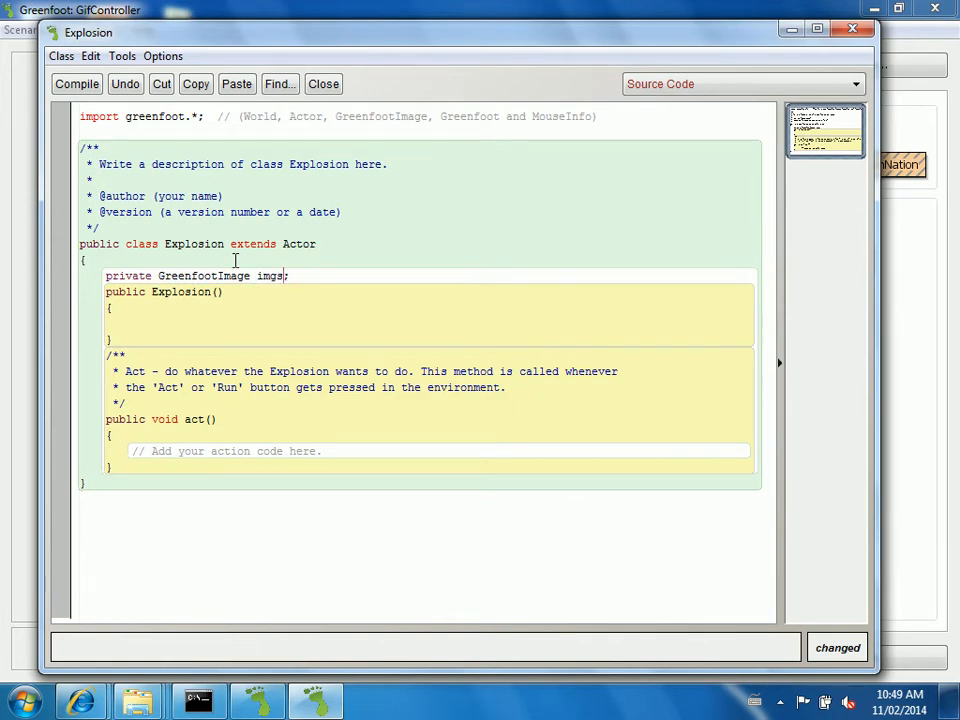
text([])
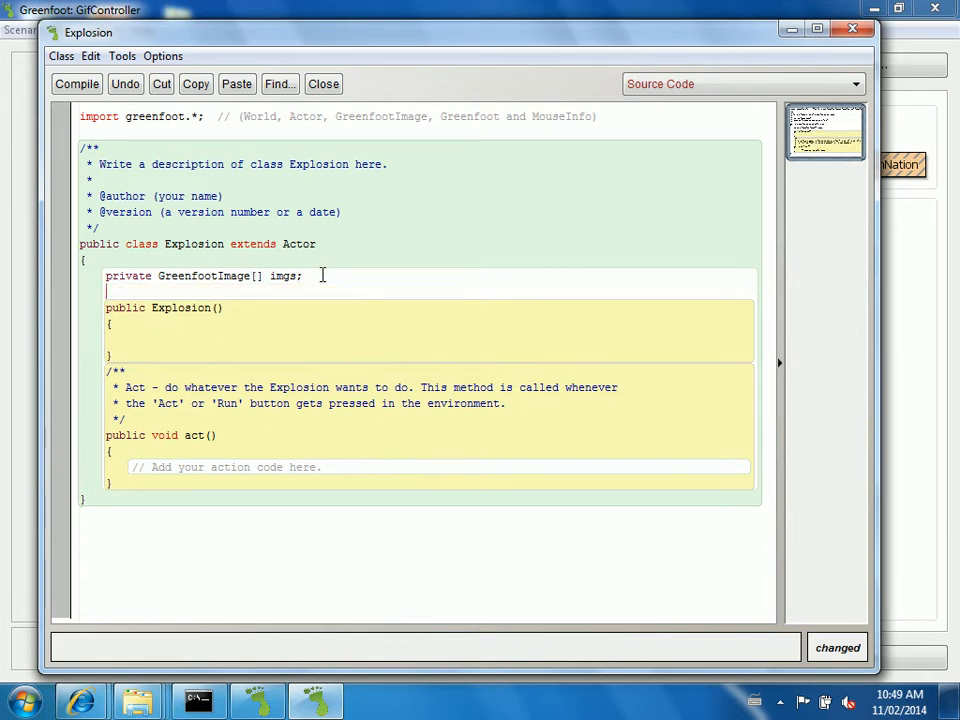
text(private int ind)
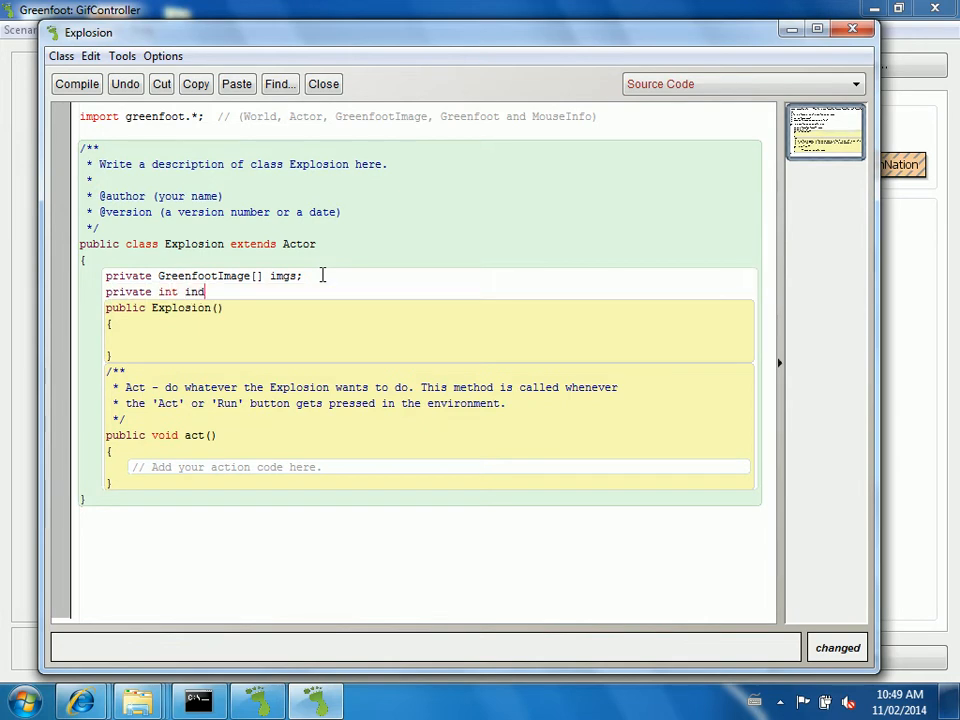
text(ex;)
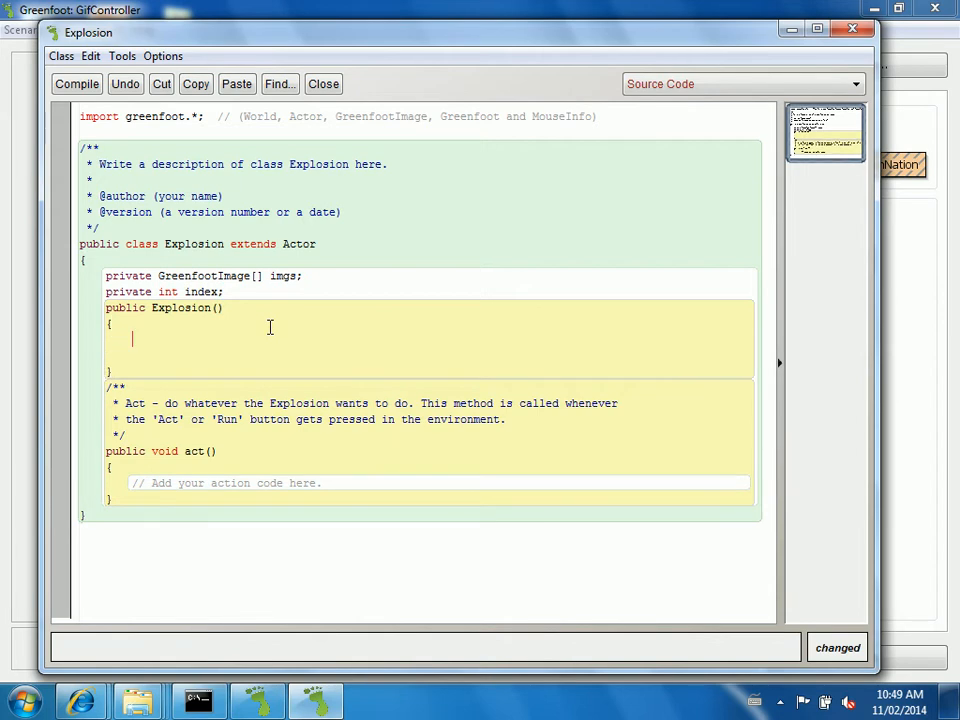
In the constructor set imgs = new GreenfootImage[6] and index = 0, beginning a for loop
text(imgs =)
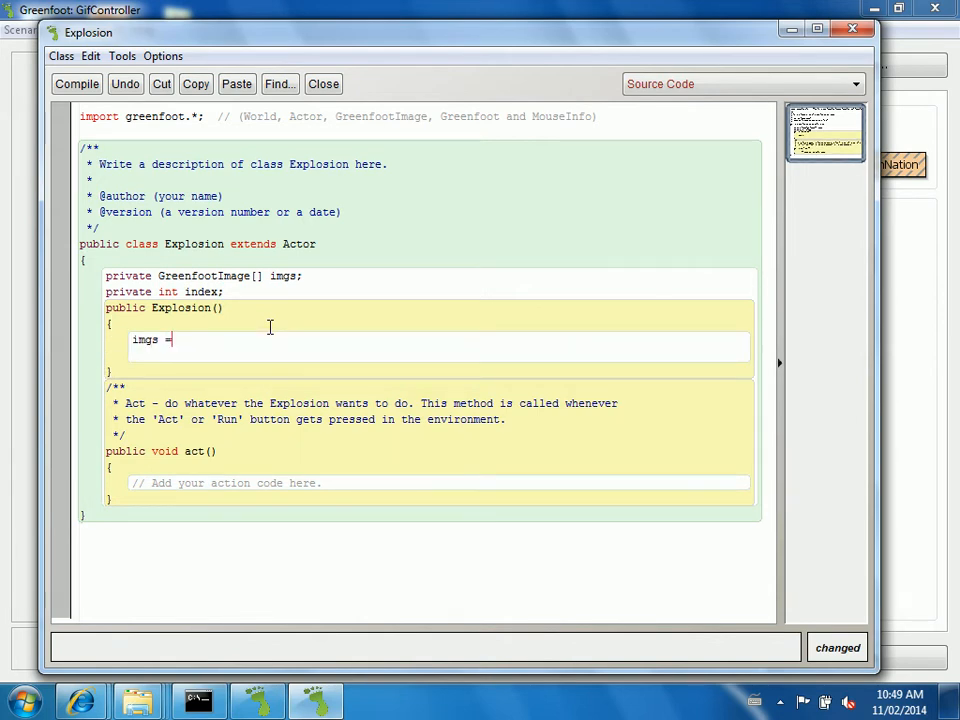
text(new GReenf)
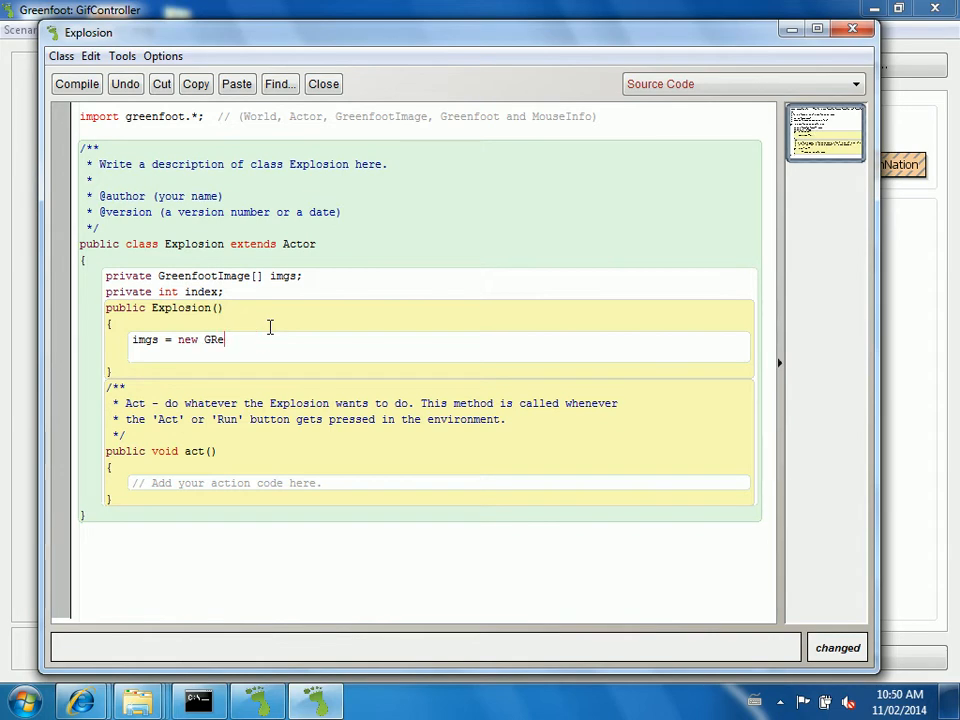
text(enfoot)
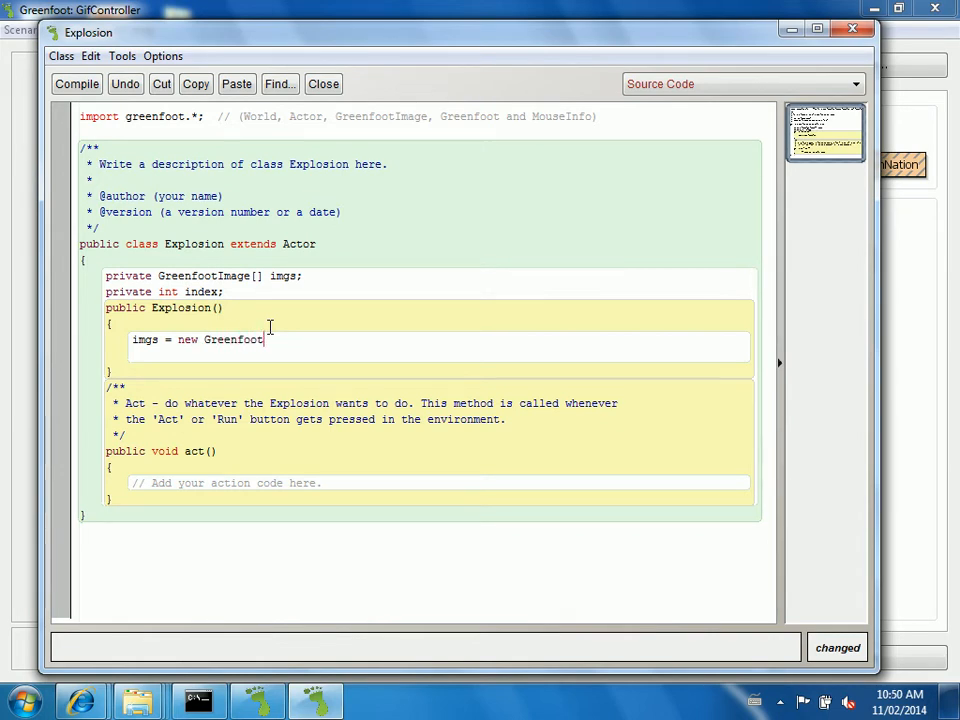
text(Image)
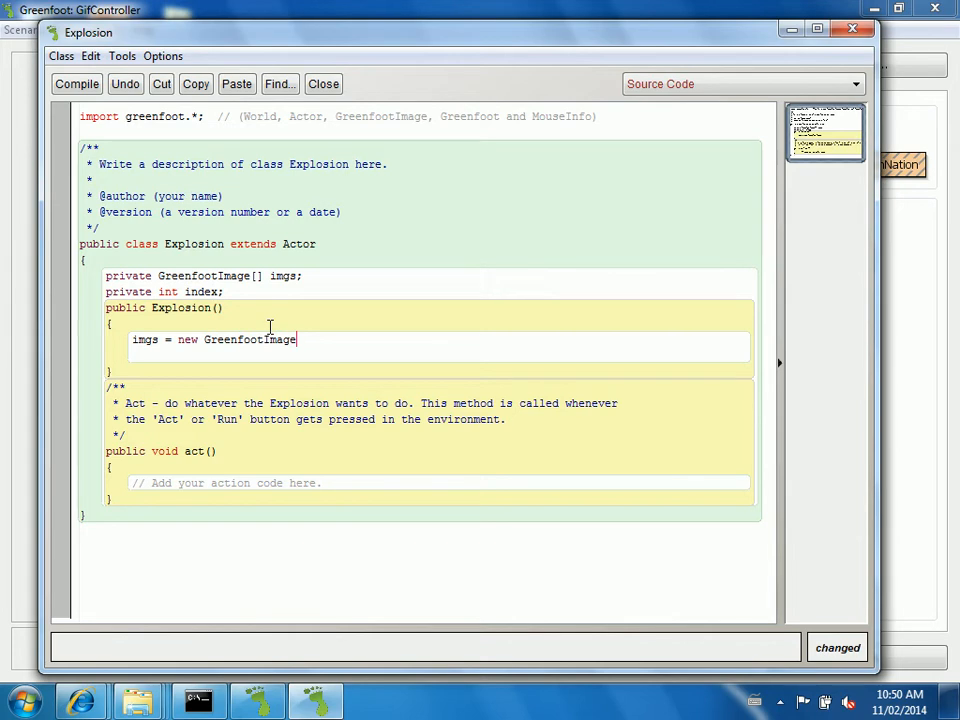
text([])
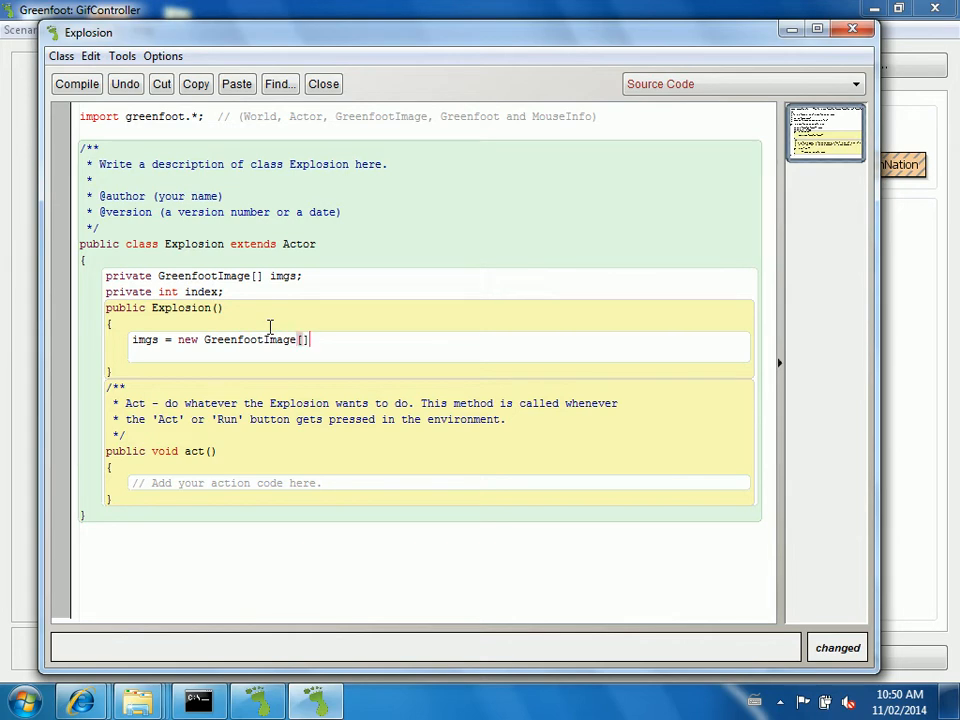
text(6)
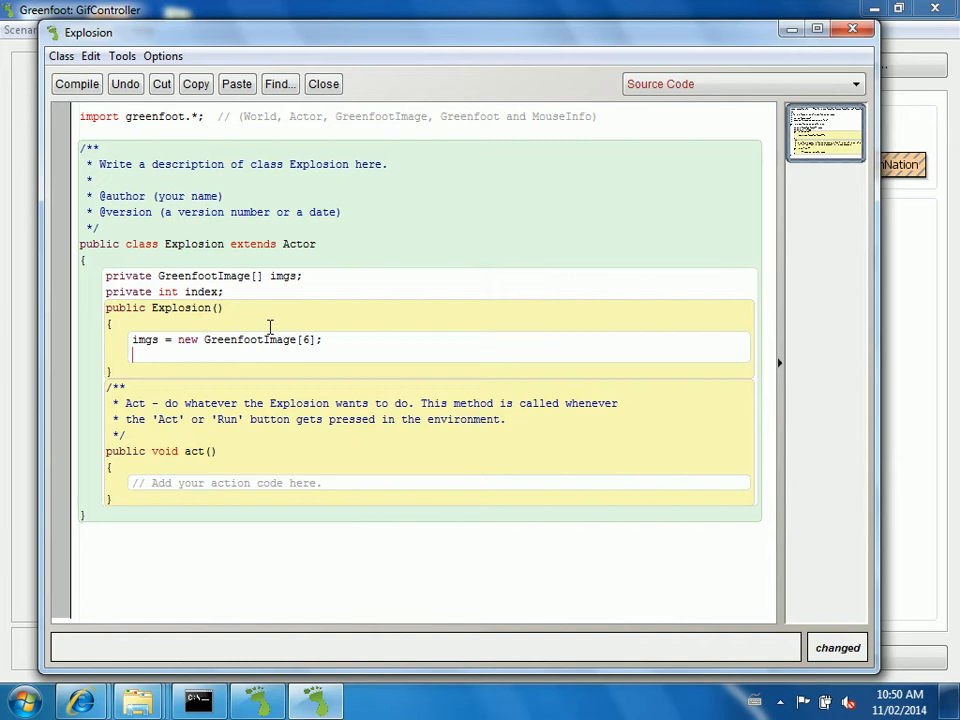
text(index =)
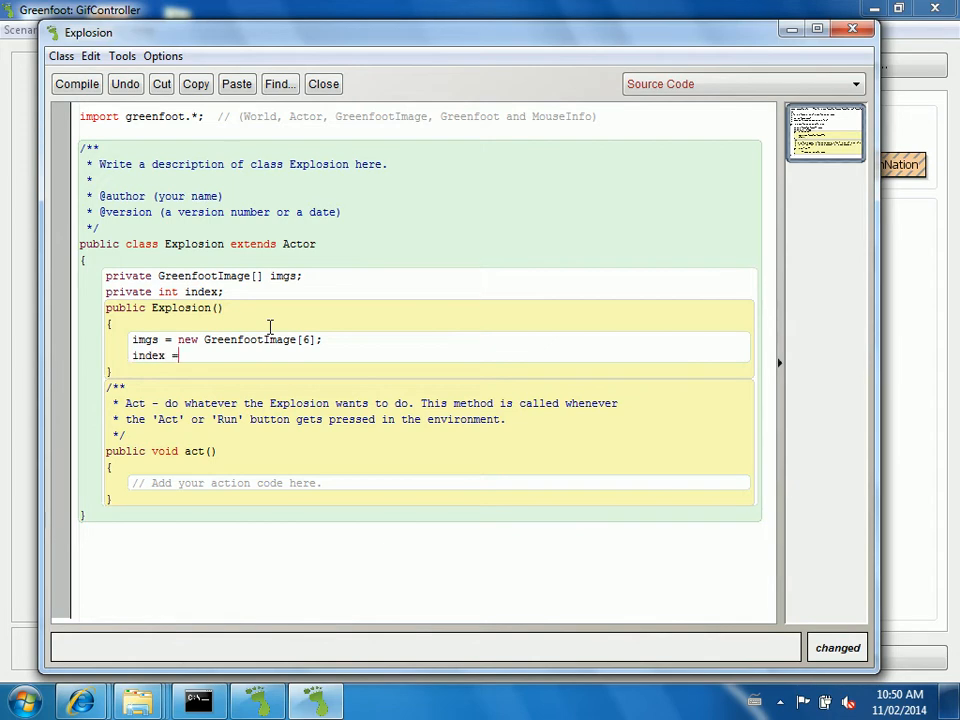
text(0;)
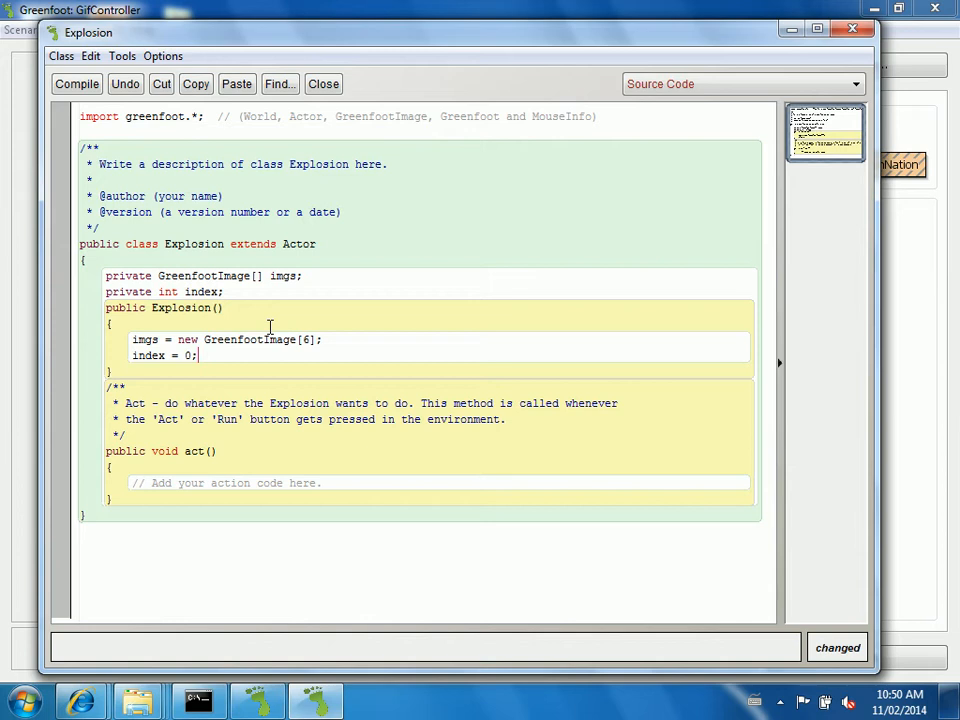
text(ofr)
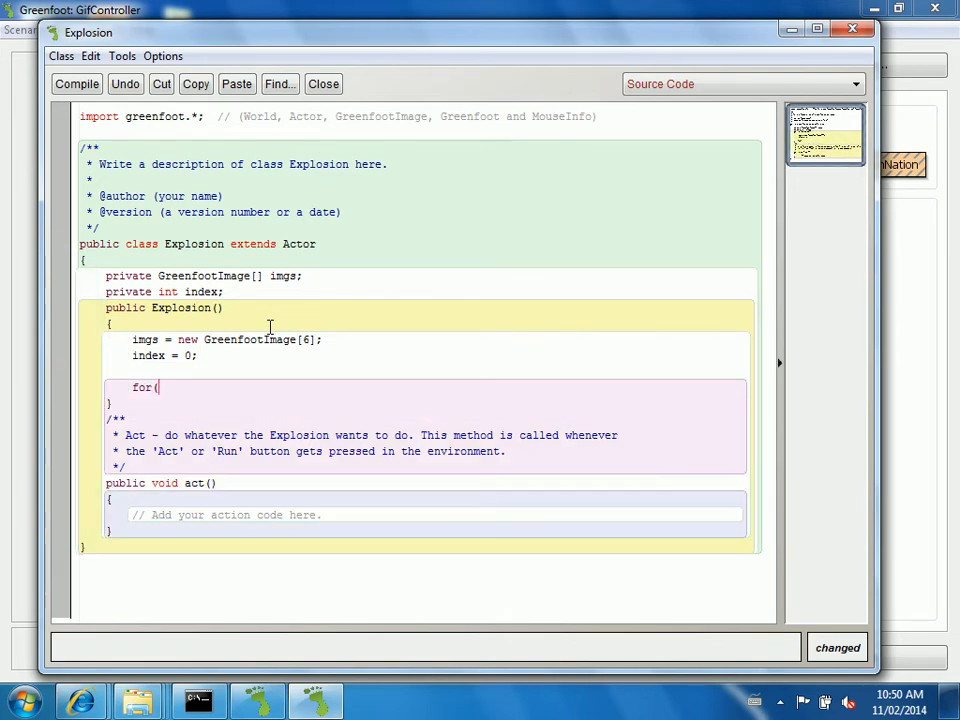
Write for( int n = 0; n < imgs.length; n++ ) in the Explosion constructor
text(int n = 0; n <)
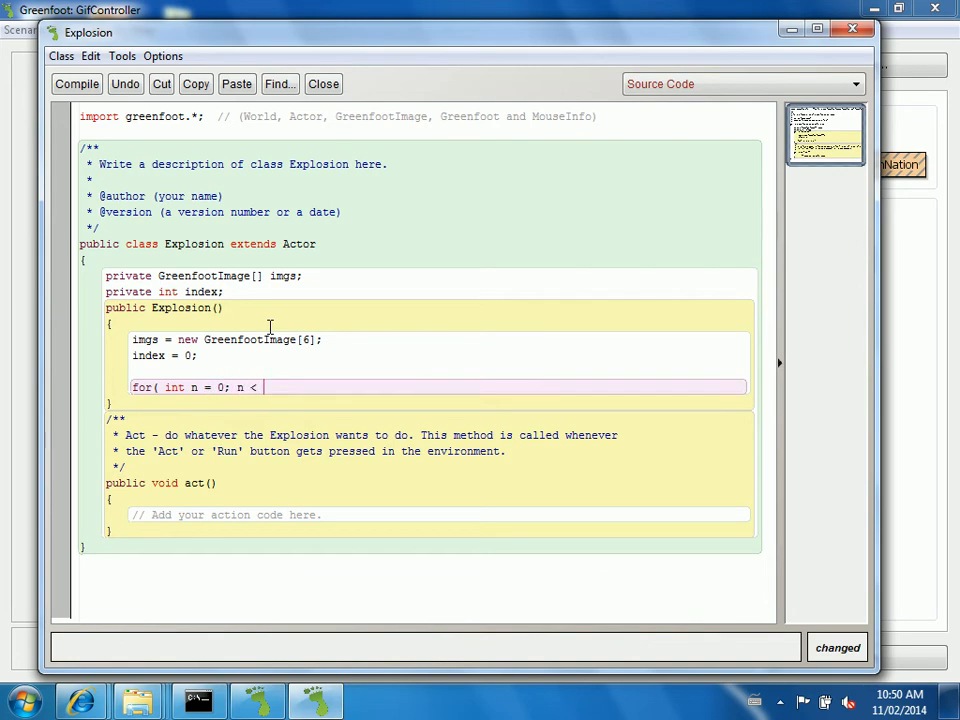
text(imgs.leng)
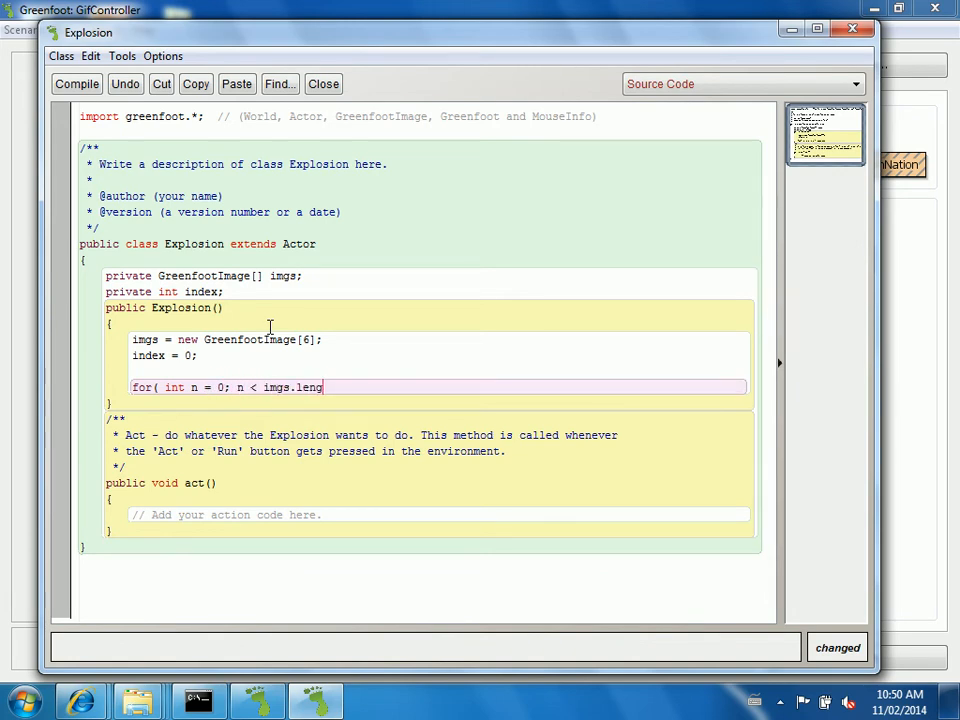
text(th; n++)
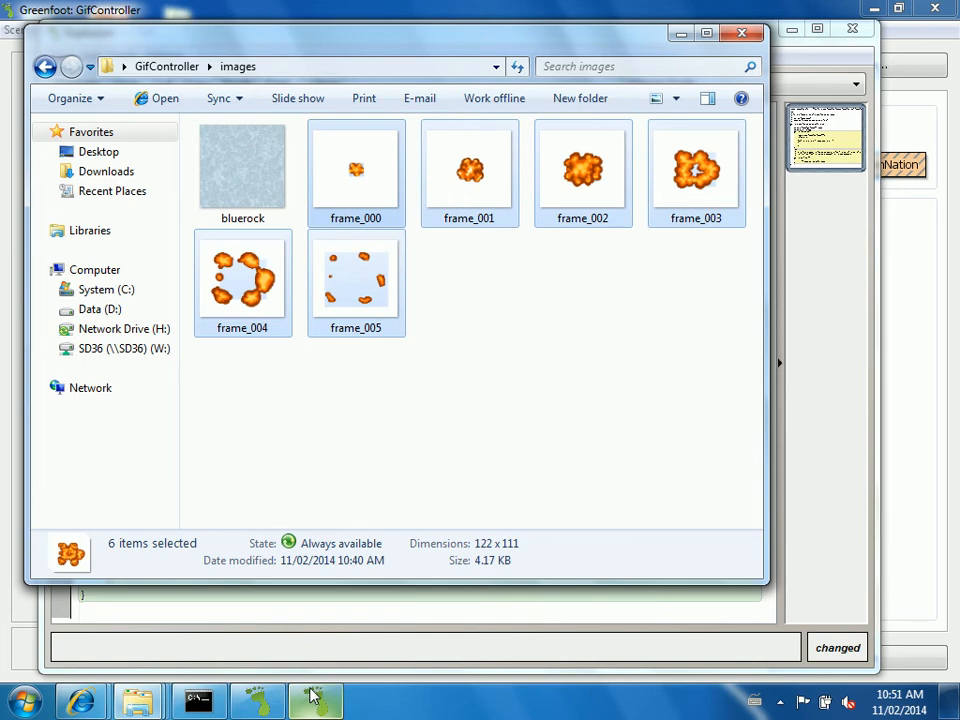
click(355, 170)
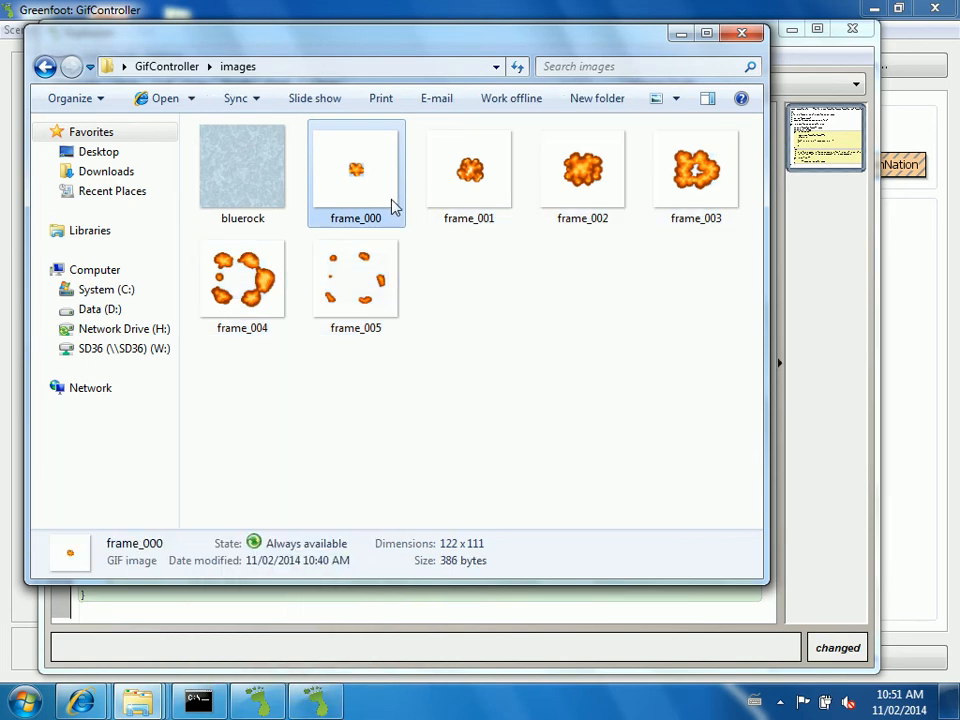
right_click(355, 170)
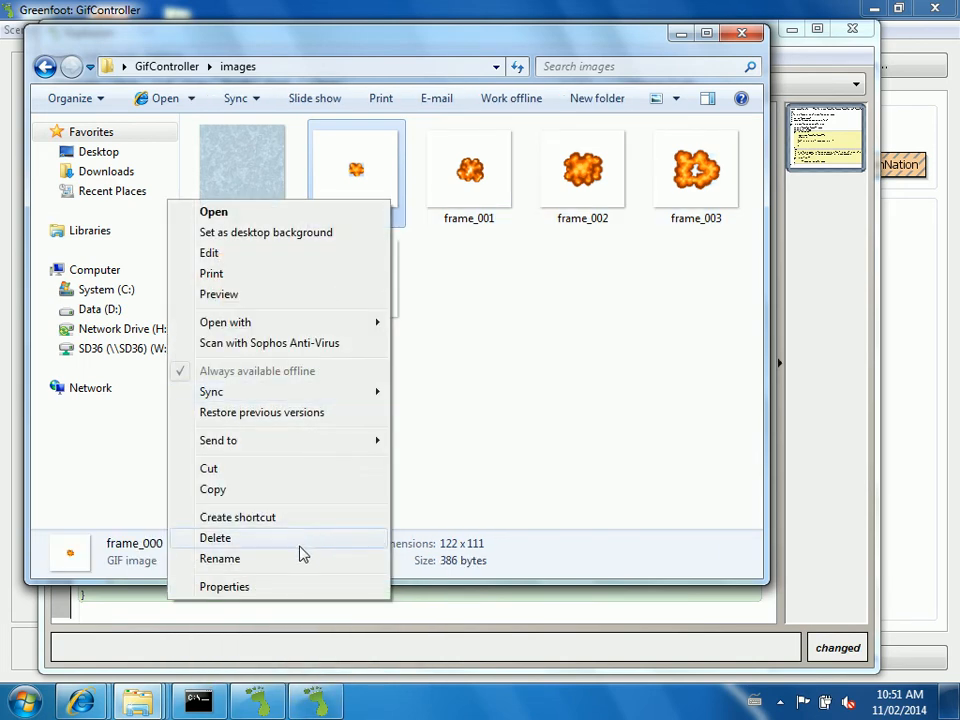
click(224, 586)
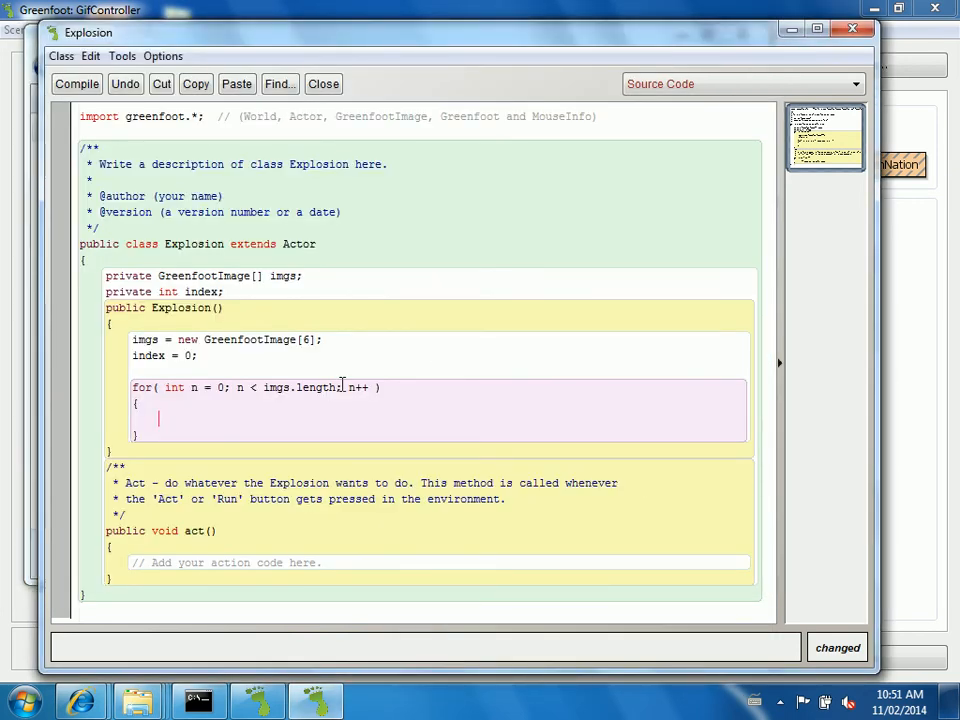
Begin the loop body imgs[n] = new GreenfootImage("frame_ ... for each frame
text(imgs)
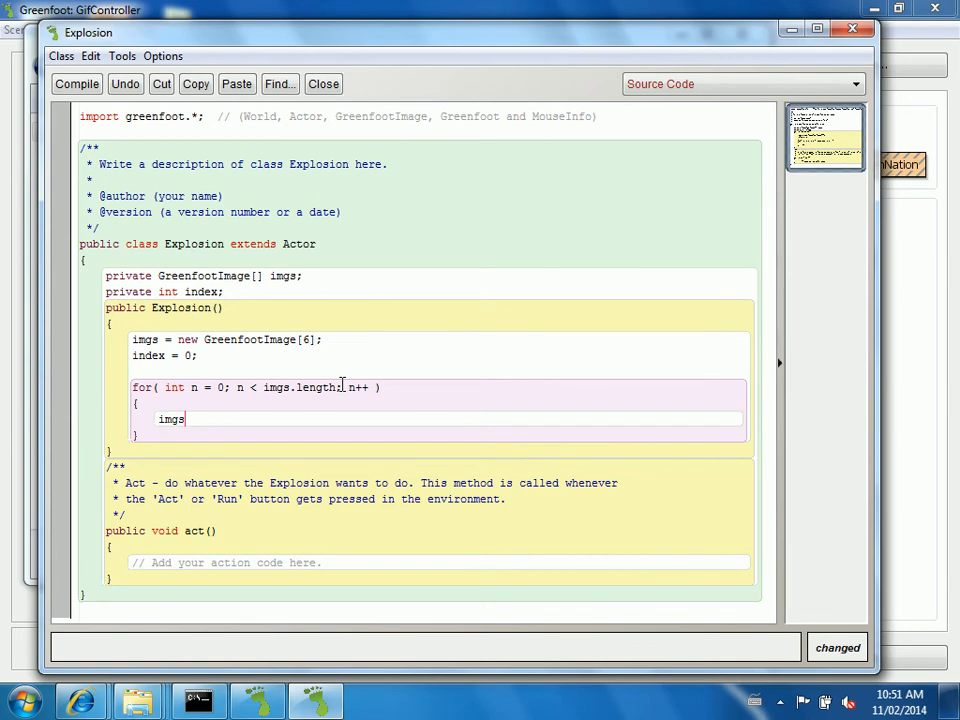
text([n] =)
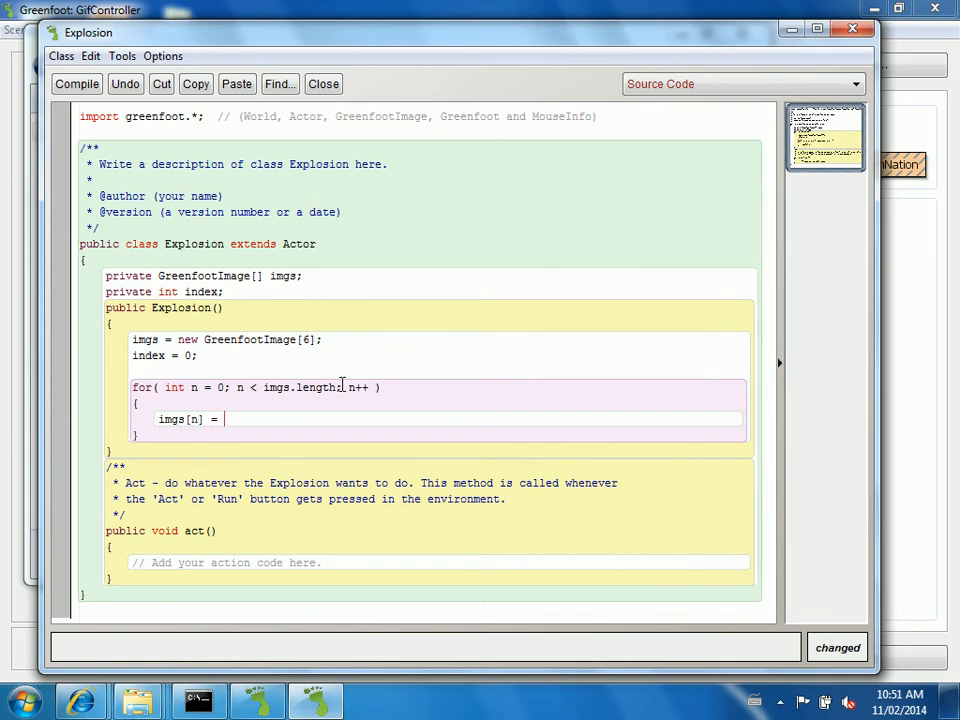
text(new GreenfootImage)
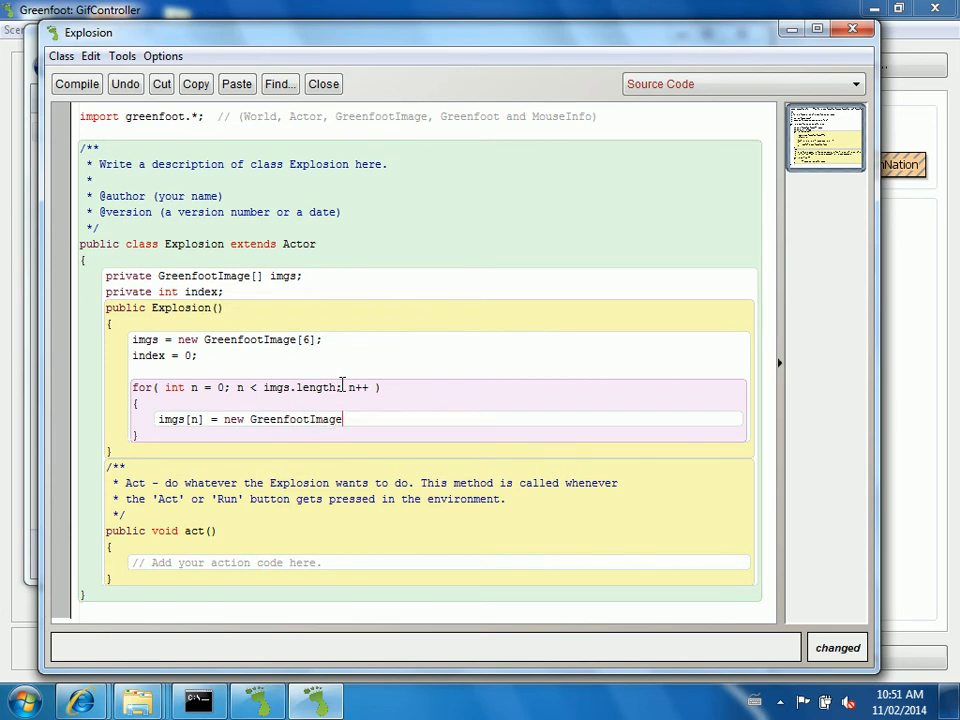
text(()
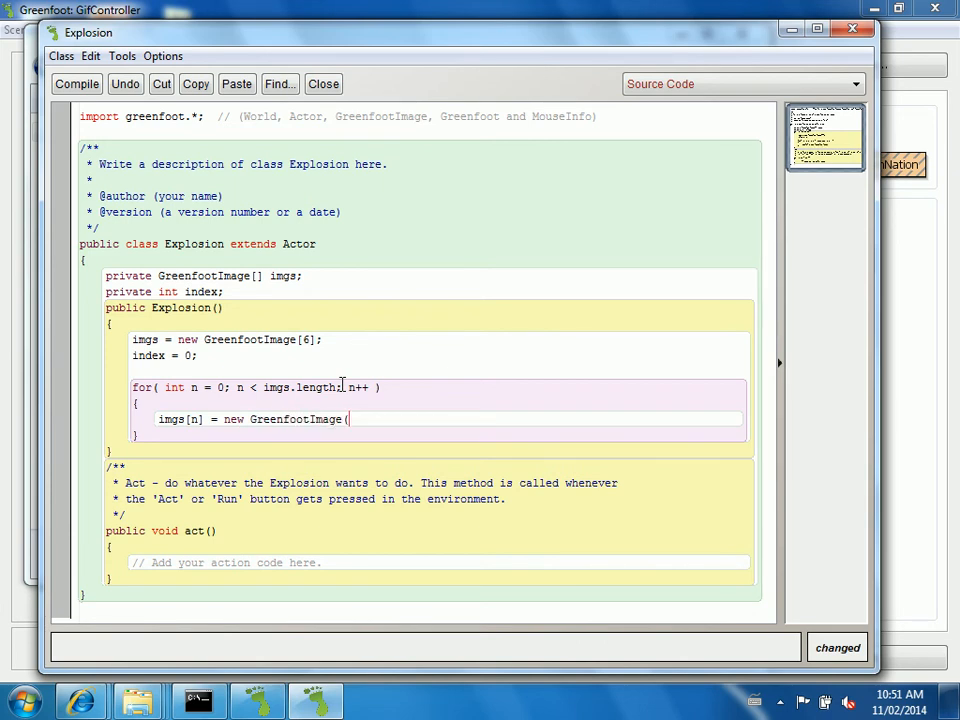
text(")
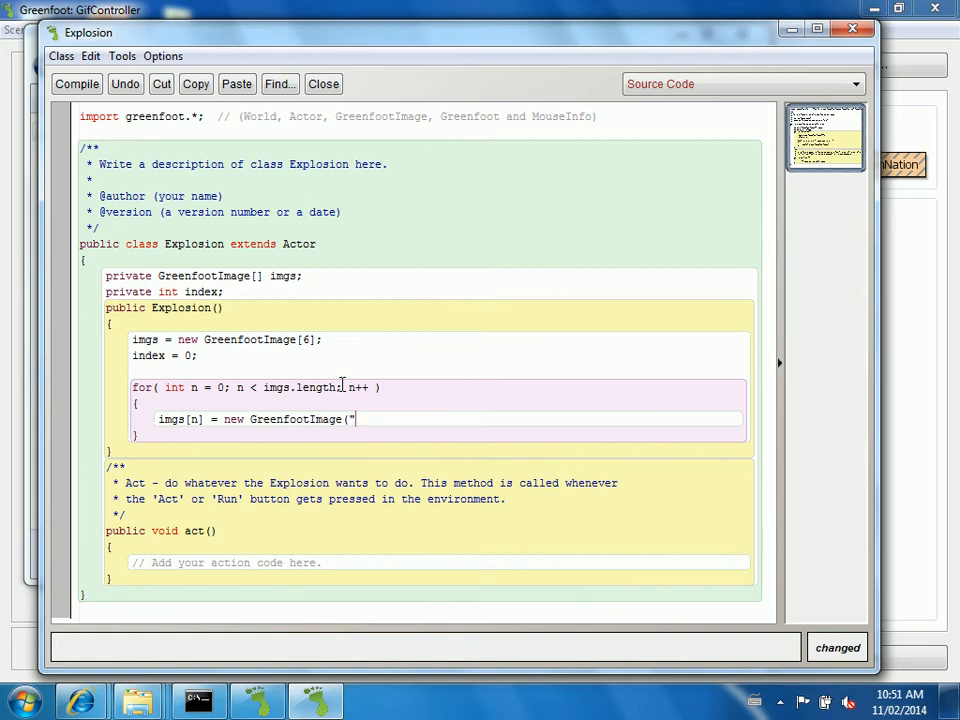
text(fr)
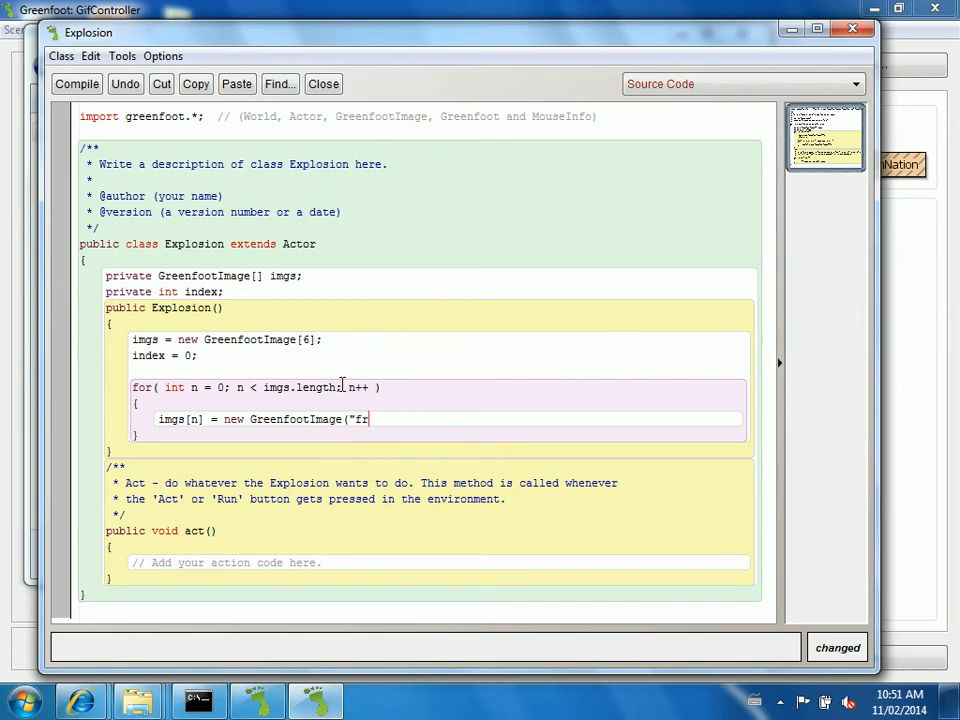
text(ame_" +)
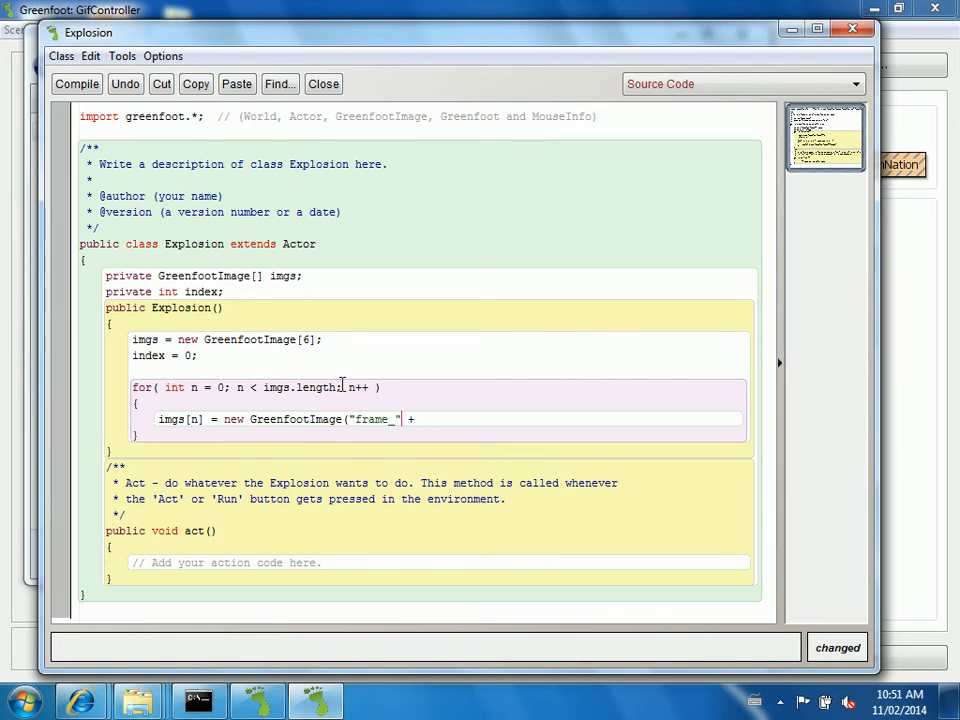
Complete the file name as "frame_00" + n + ".gif" and terminate the statement
text(00)
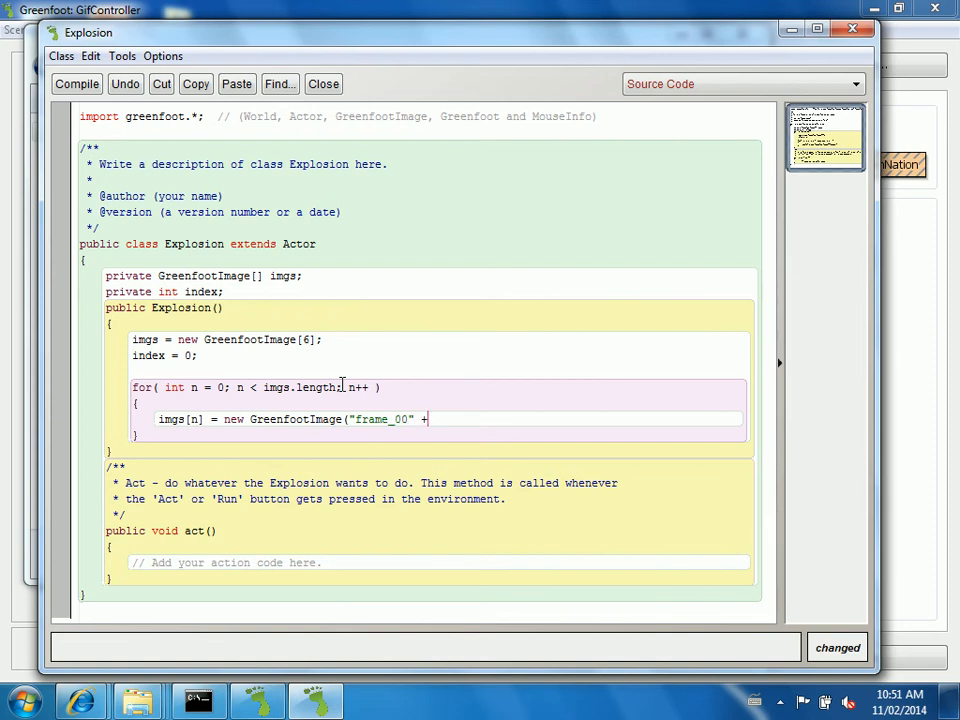
text(n)
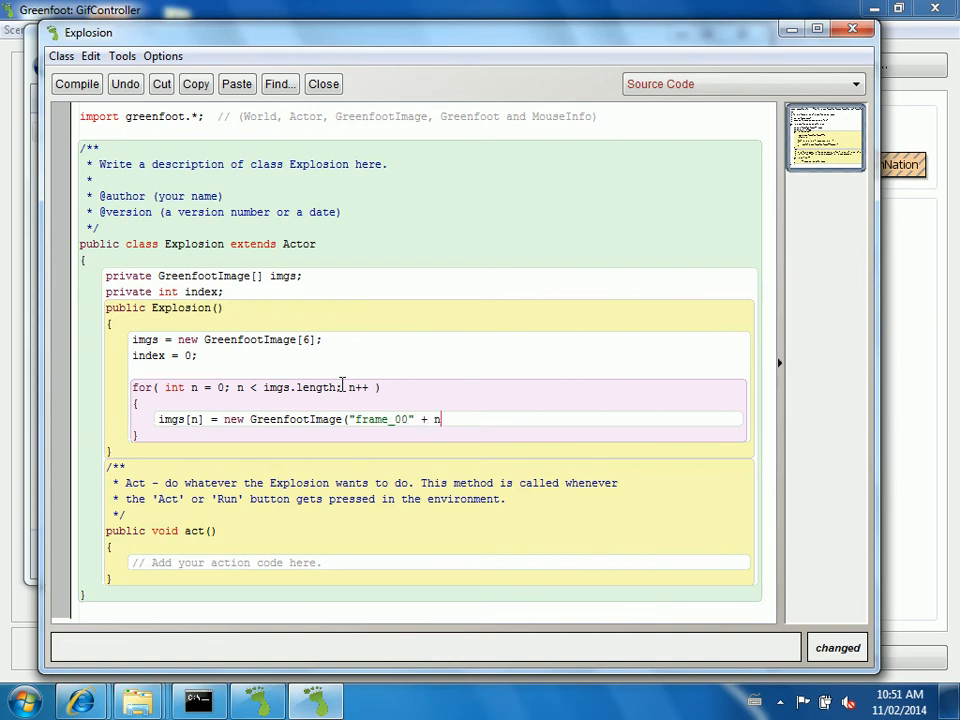
text(+)
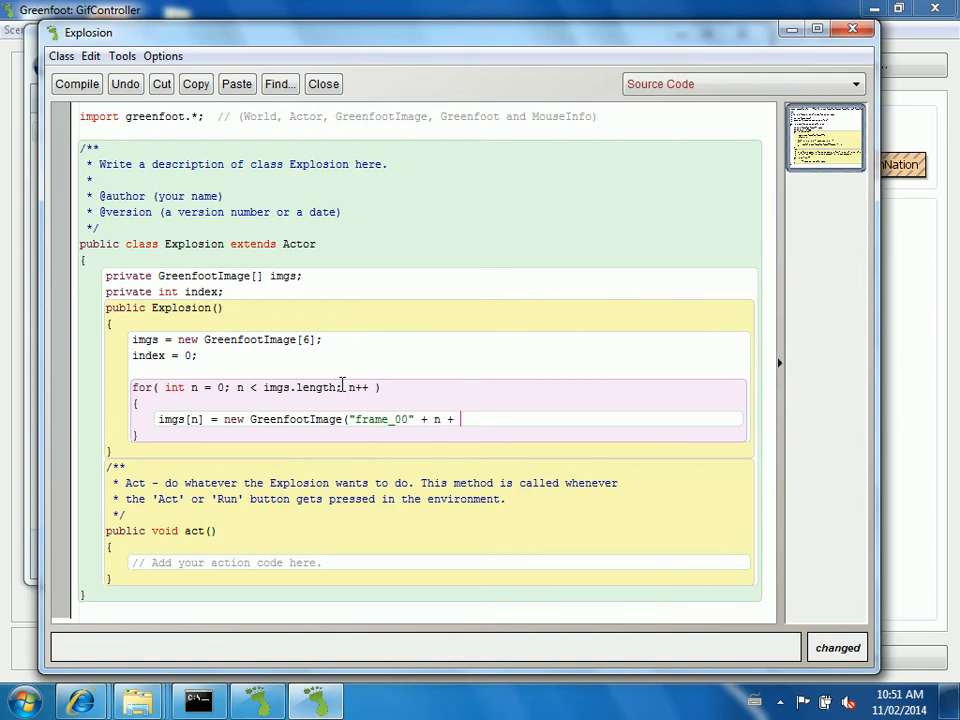
text(")
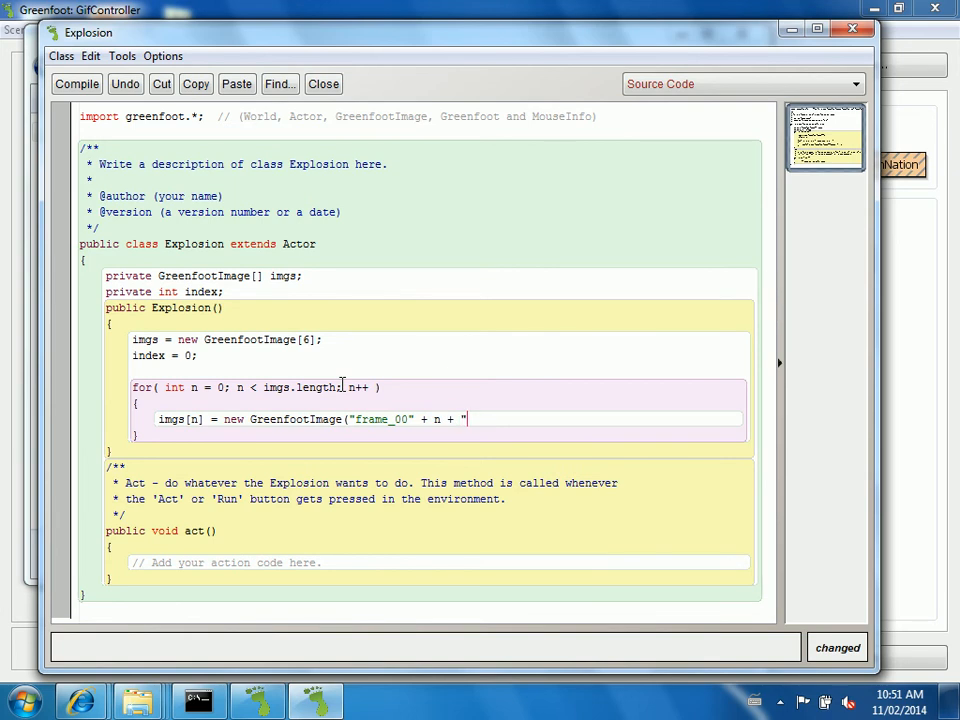
text(.gf")
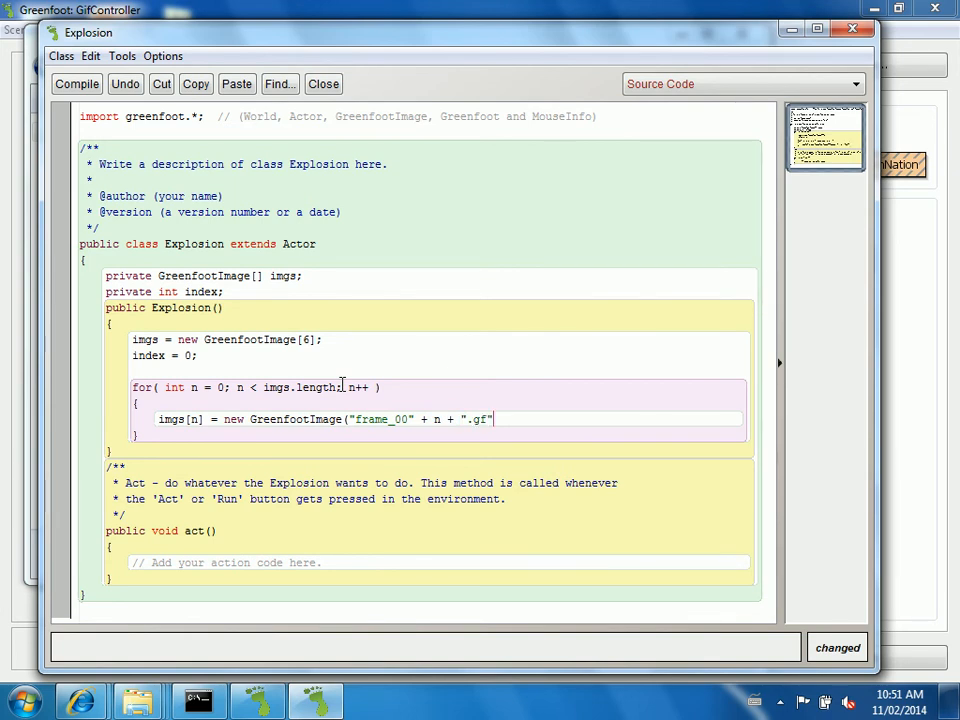
text(i)
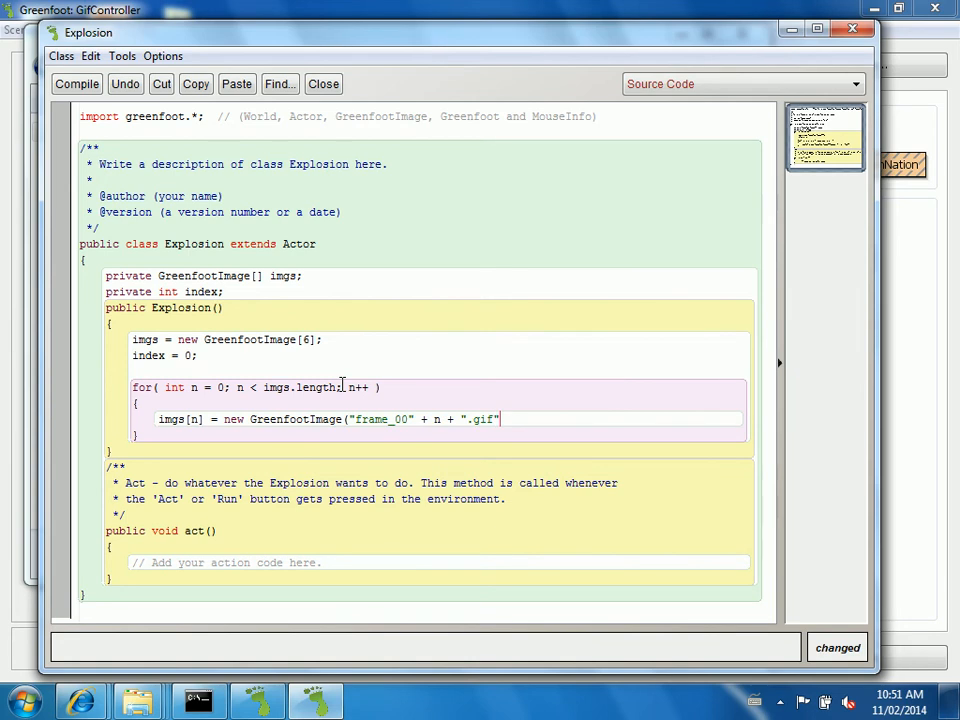
text(;)
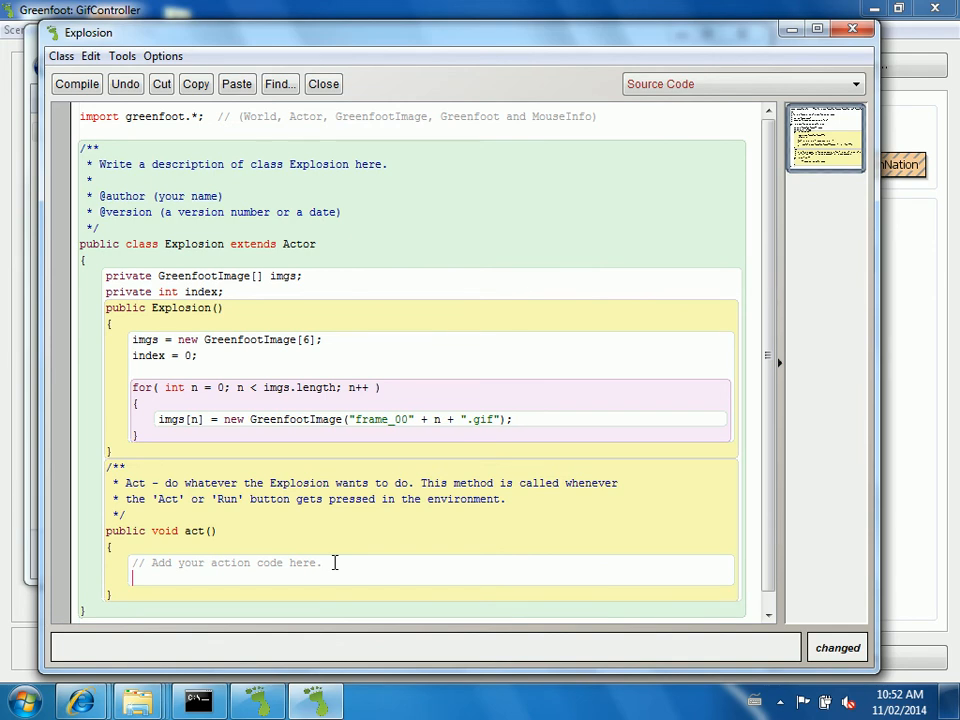
Write setImage( imgs[ index % imgs.length ] ); in act()
text(setImage)
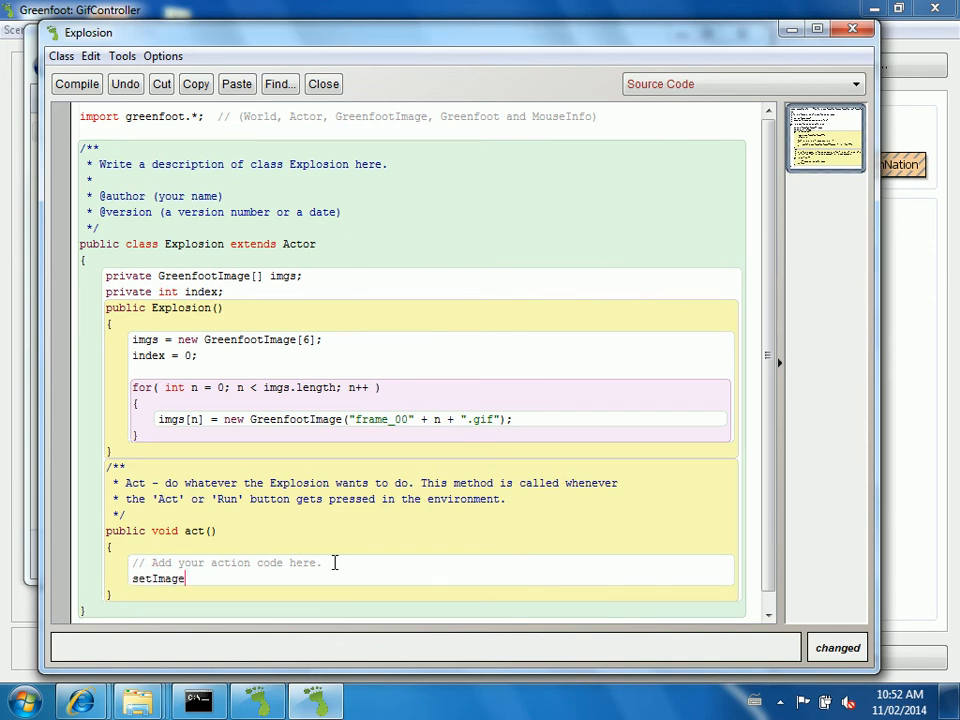
text((i)
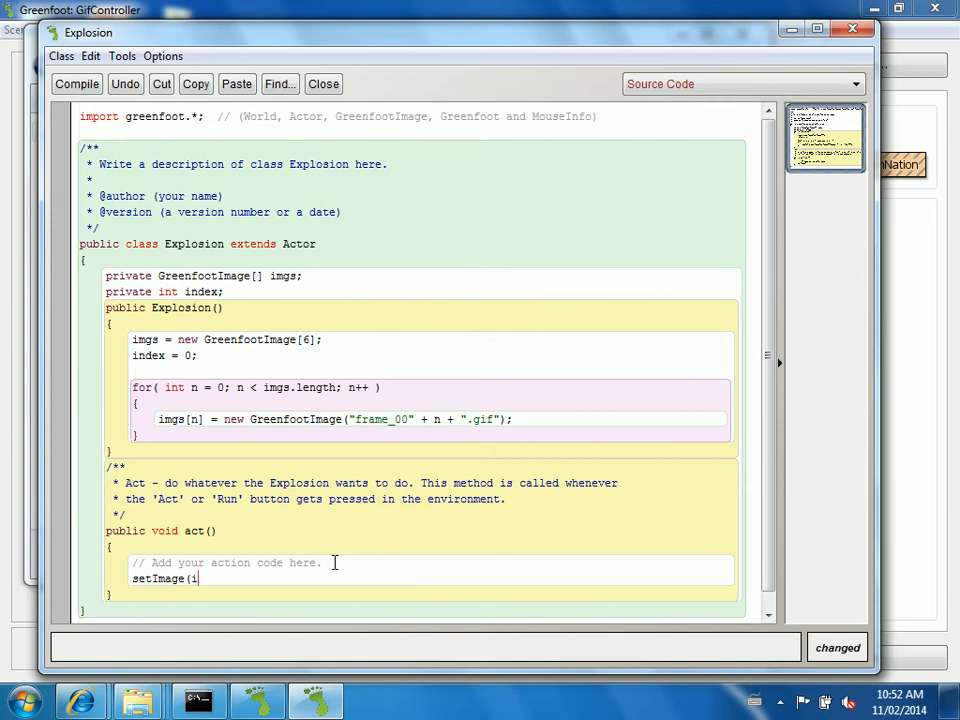
text(mgs)
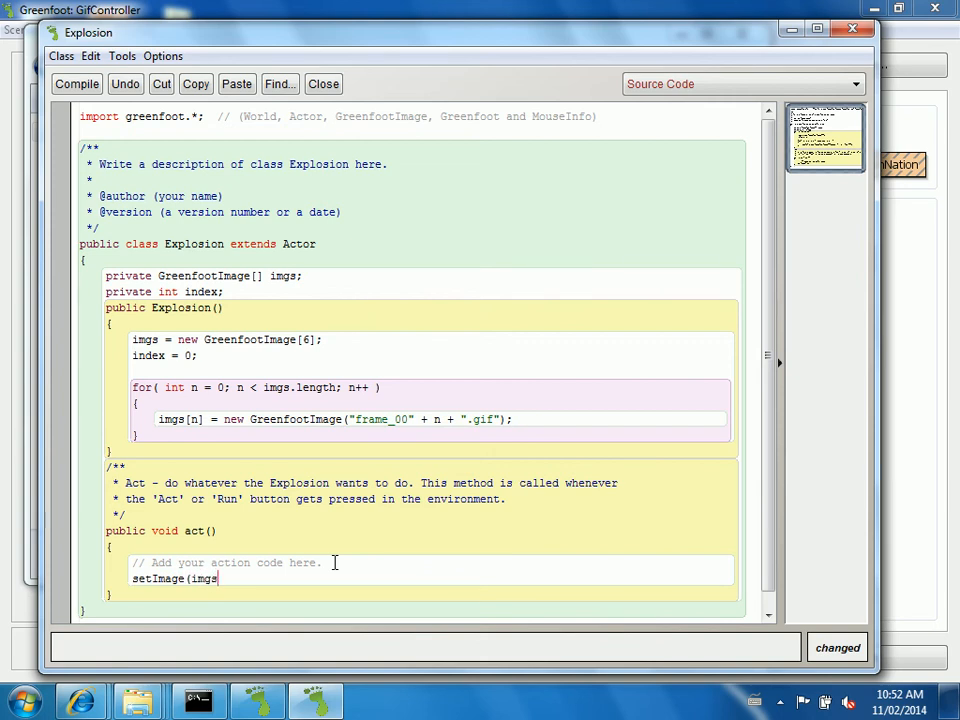
text([ index)
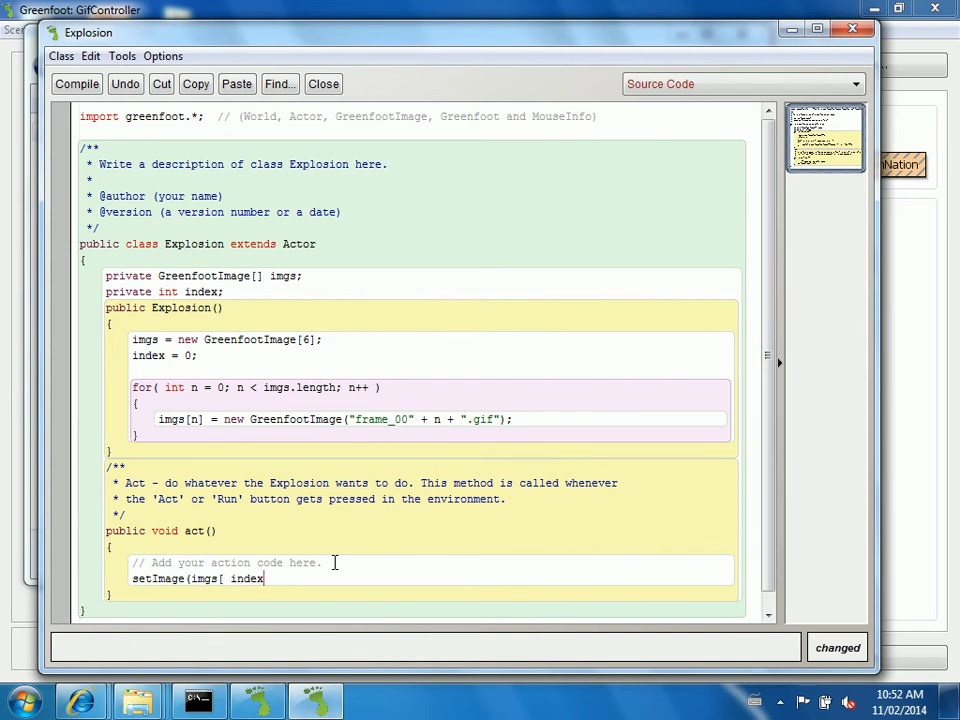
text(])
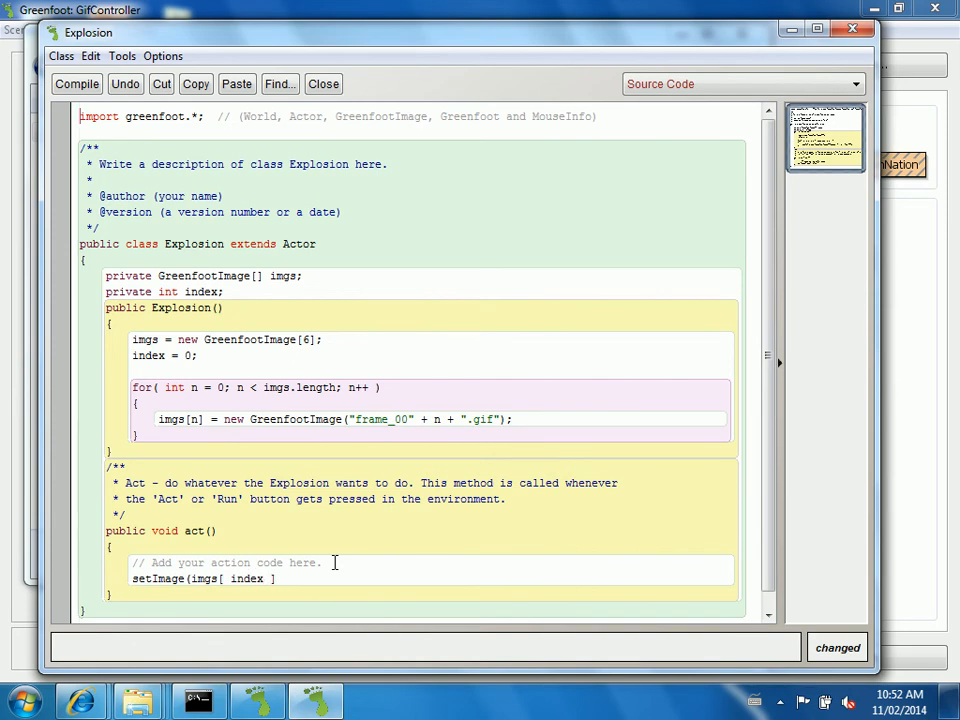
text();)
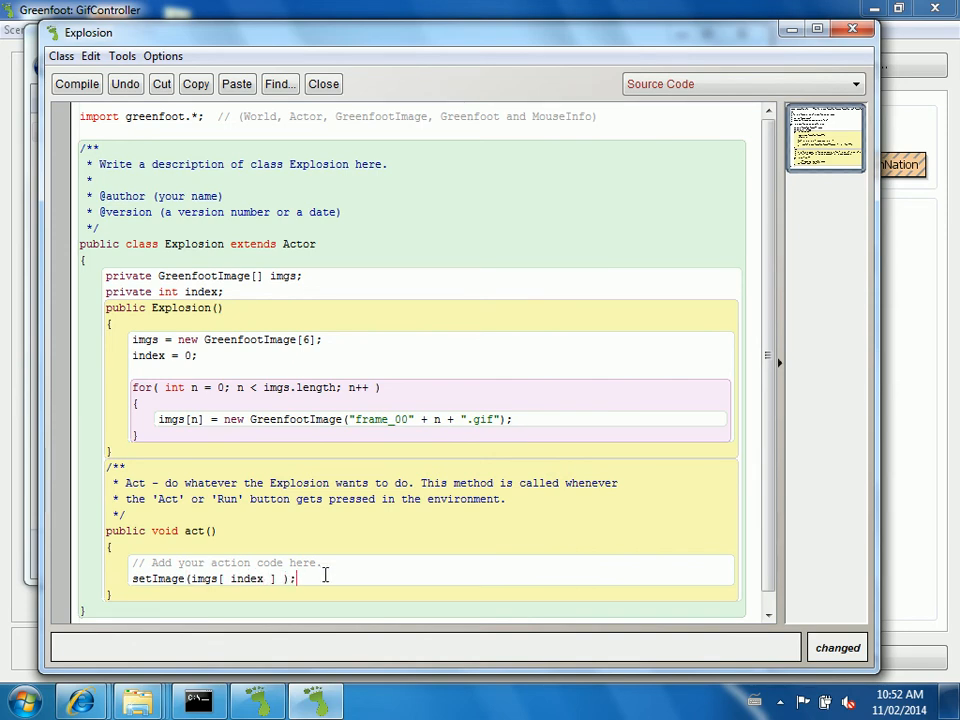
Add index++; so the frame index advances each act step
text(index++;)
text(% imgs.length )
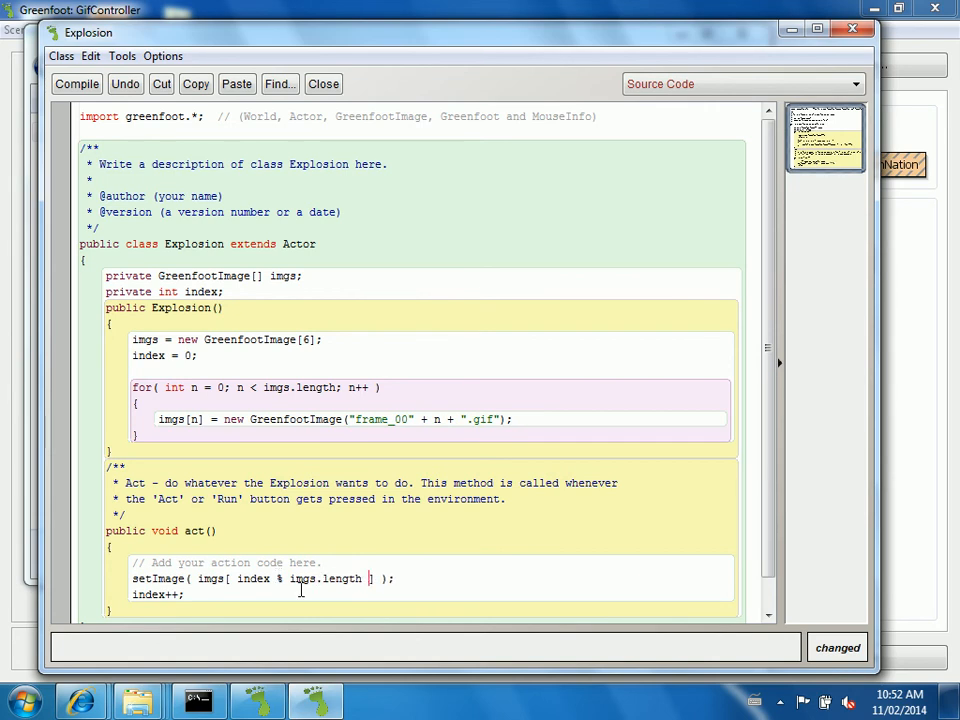
drag(283, 578, 366, 578)
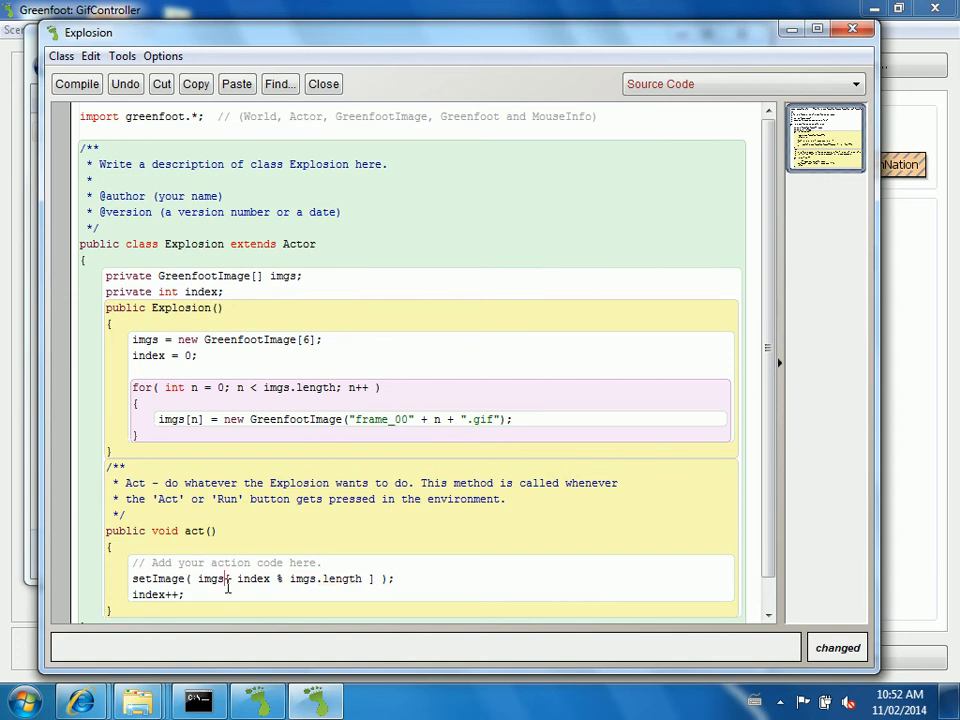
scroll(down, 3)
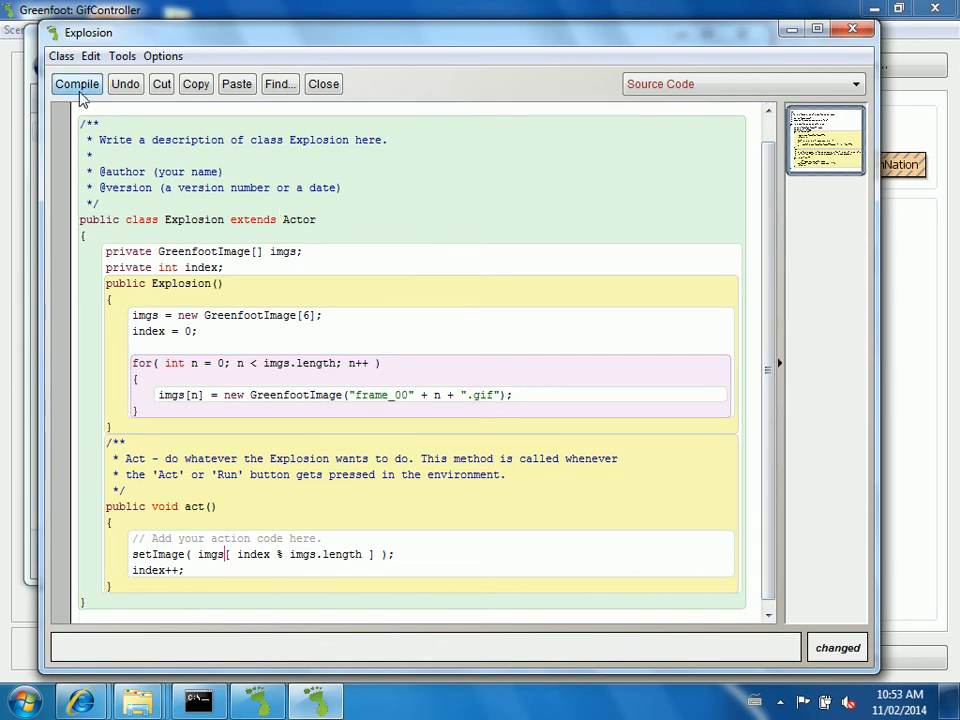
Compile Explosion and place a new Explosion in the middle of the world
click(77, 83)
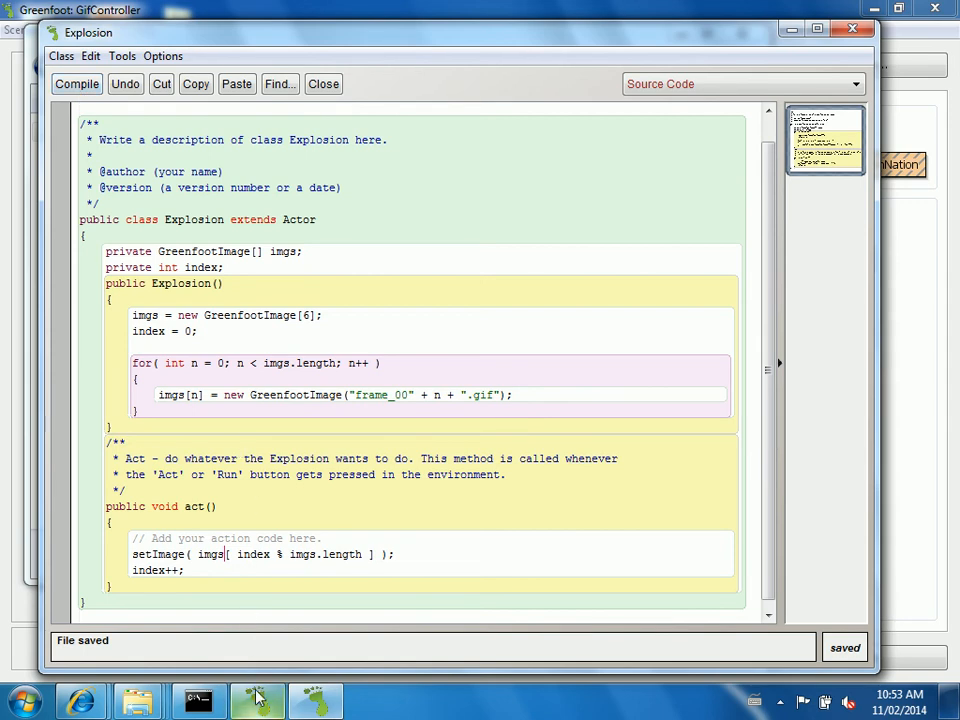
click(323, 83)
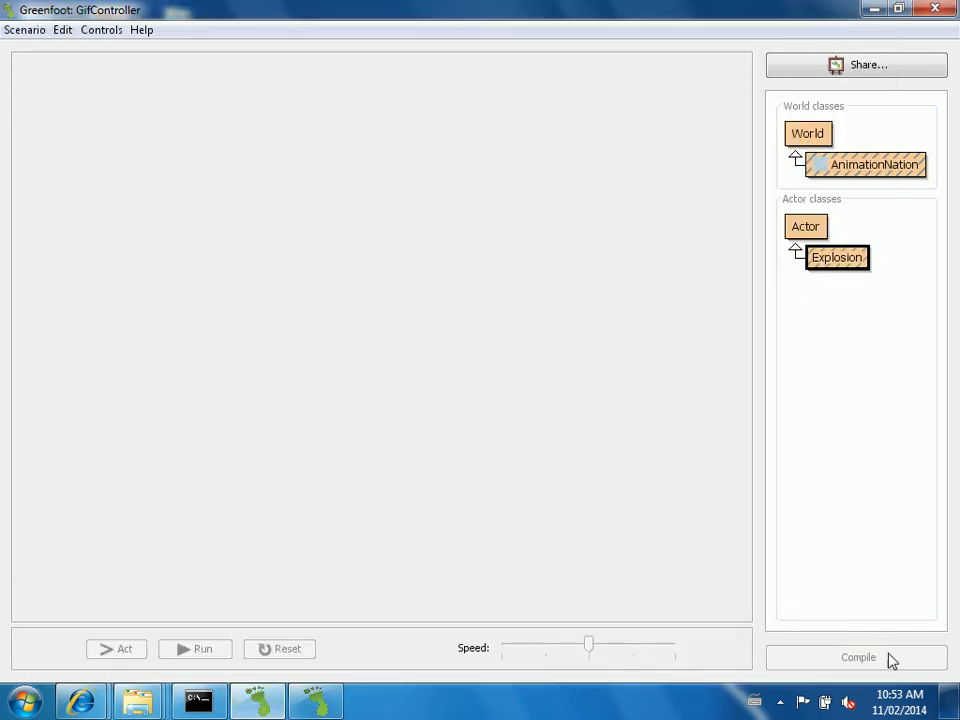
click(858, 657)
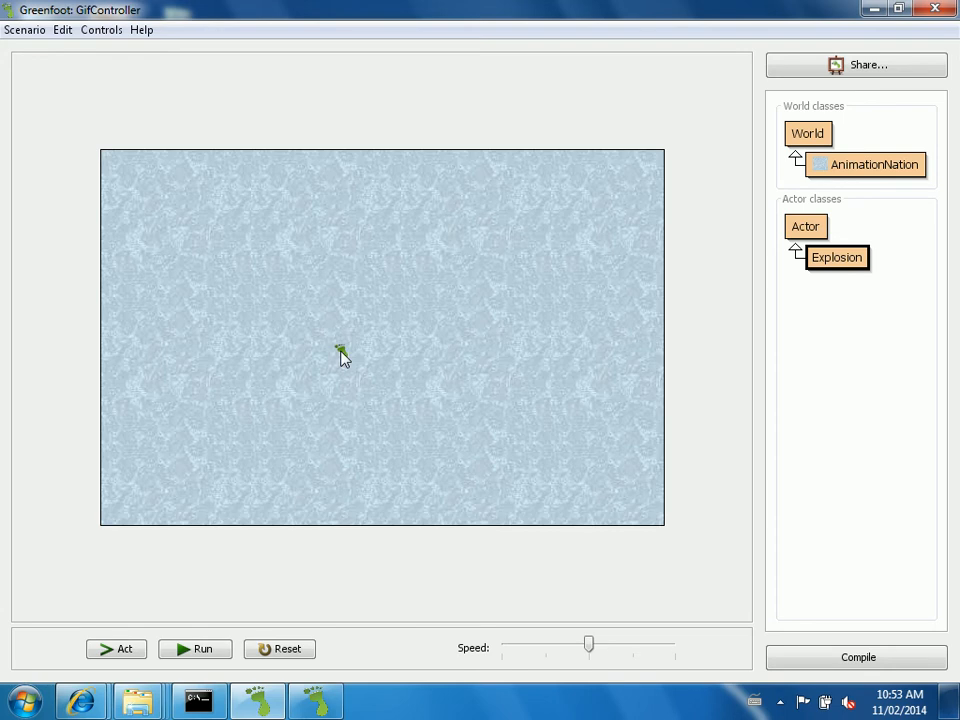
click(116, 649)
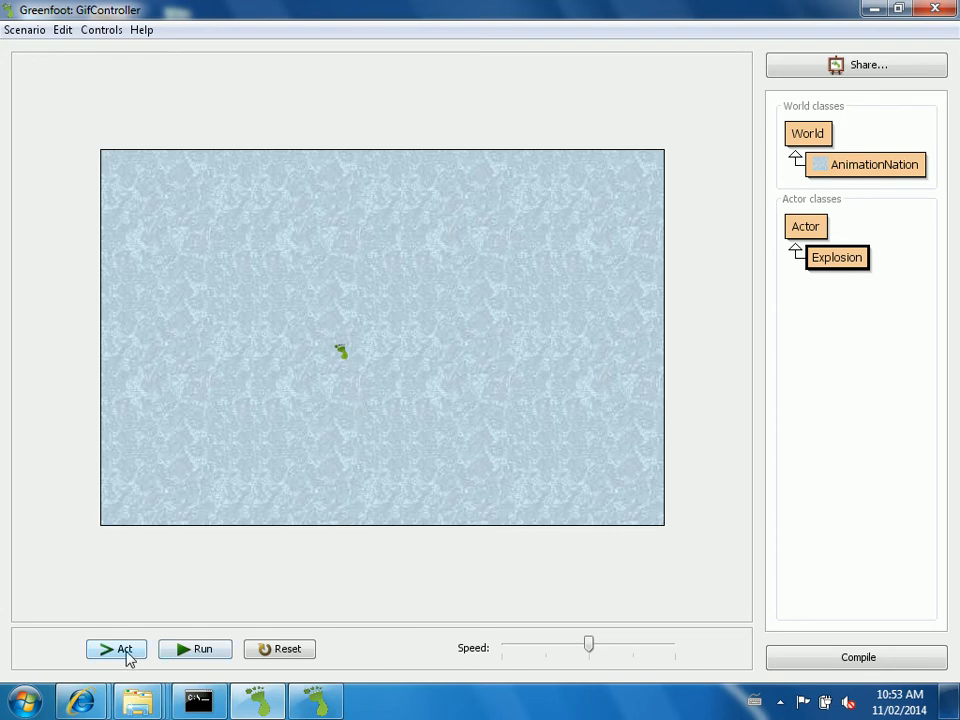
Step the explosion with Act several times, Run it, then reopen the Explosion source
click(116, 649)
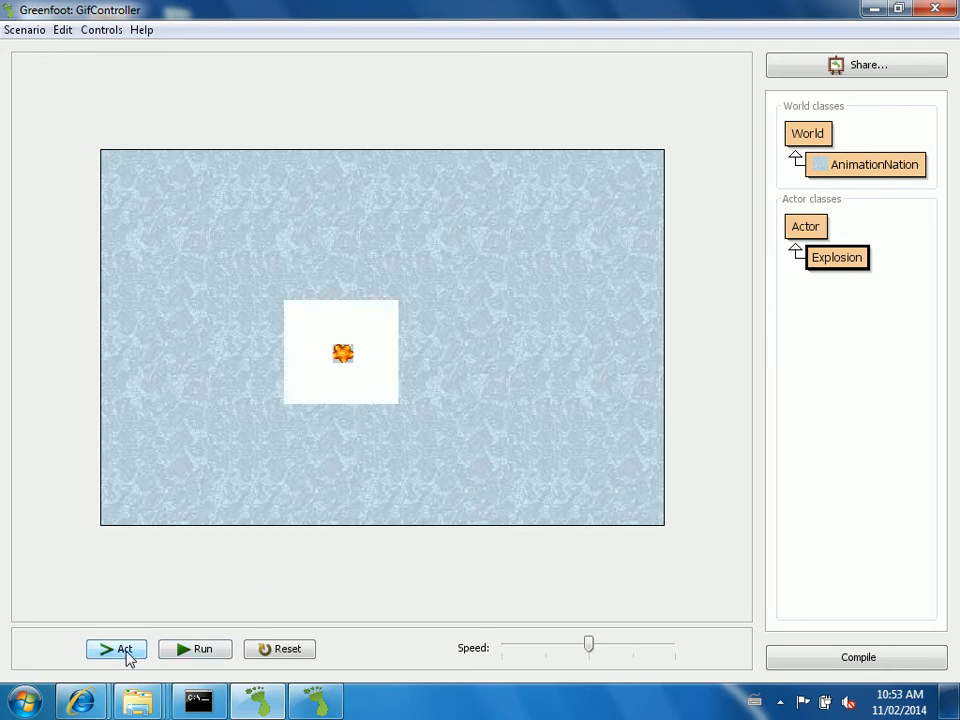
click(116, 649)
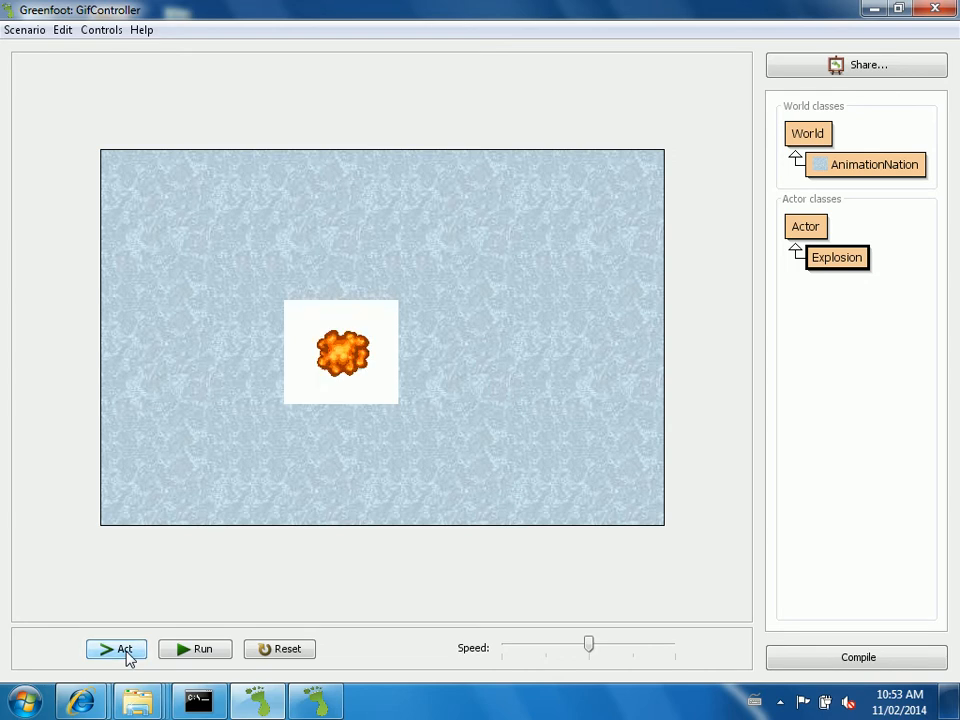
click(116, 649)
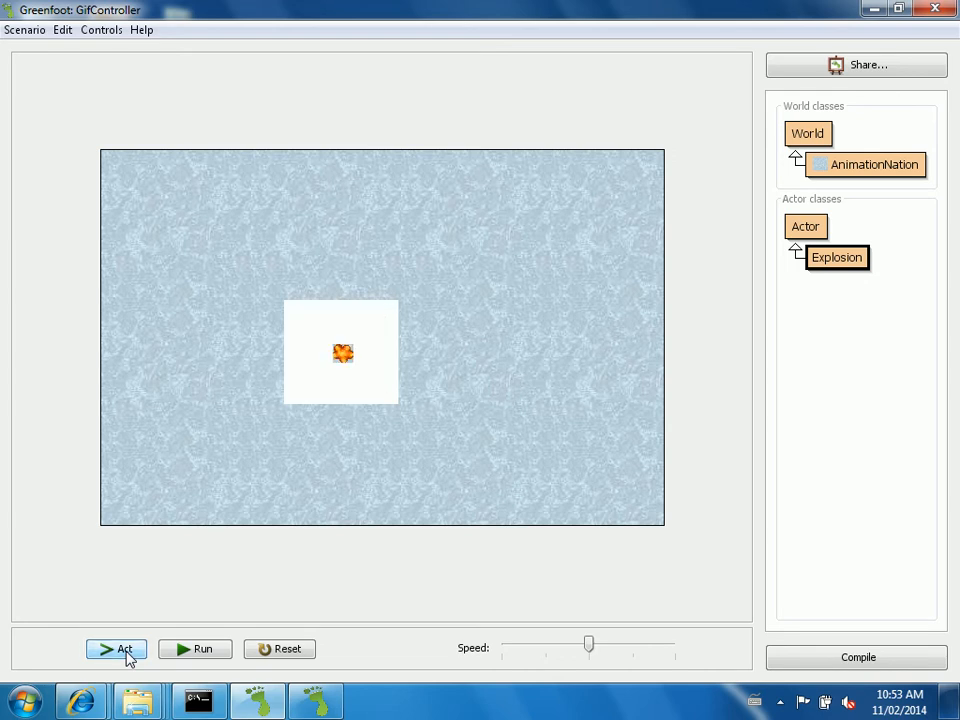
click(116, 649)
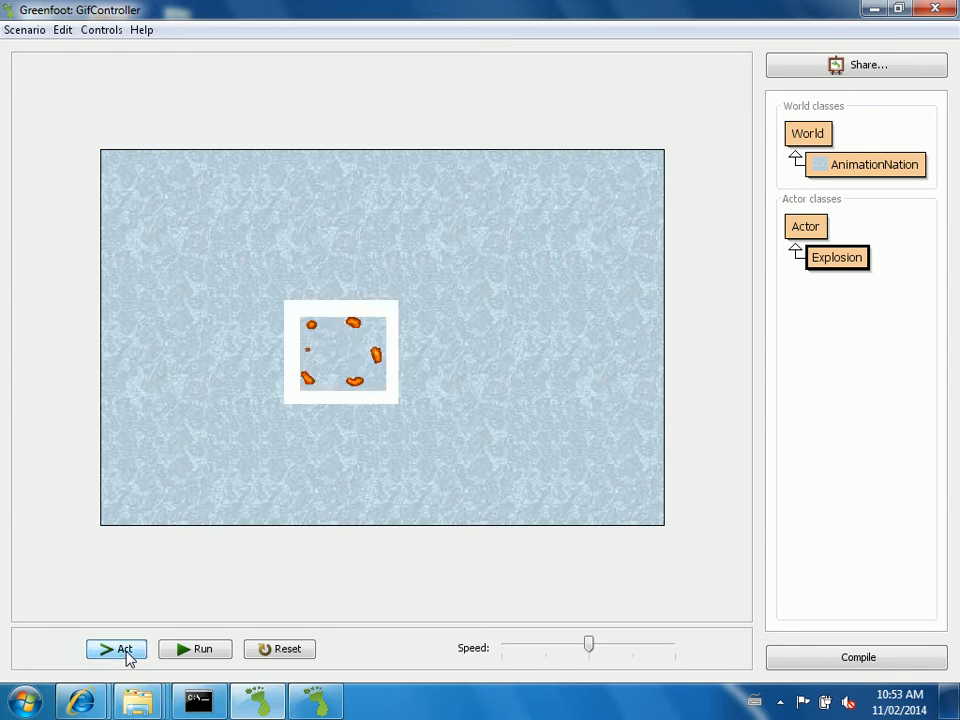
click(115, 649)
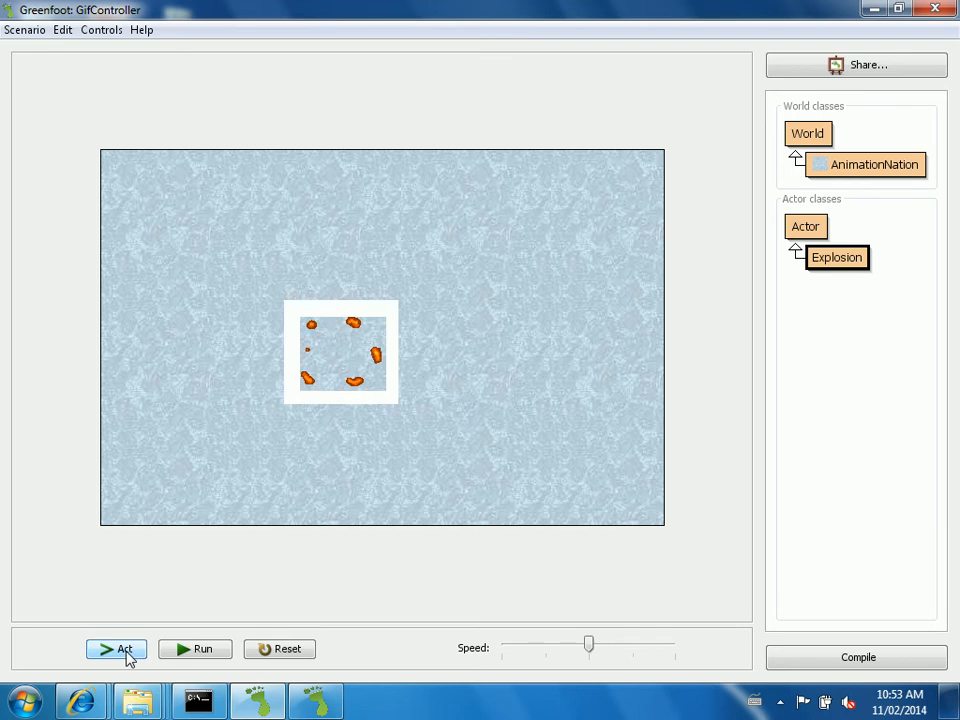
click(194, 649)
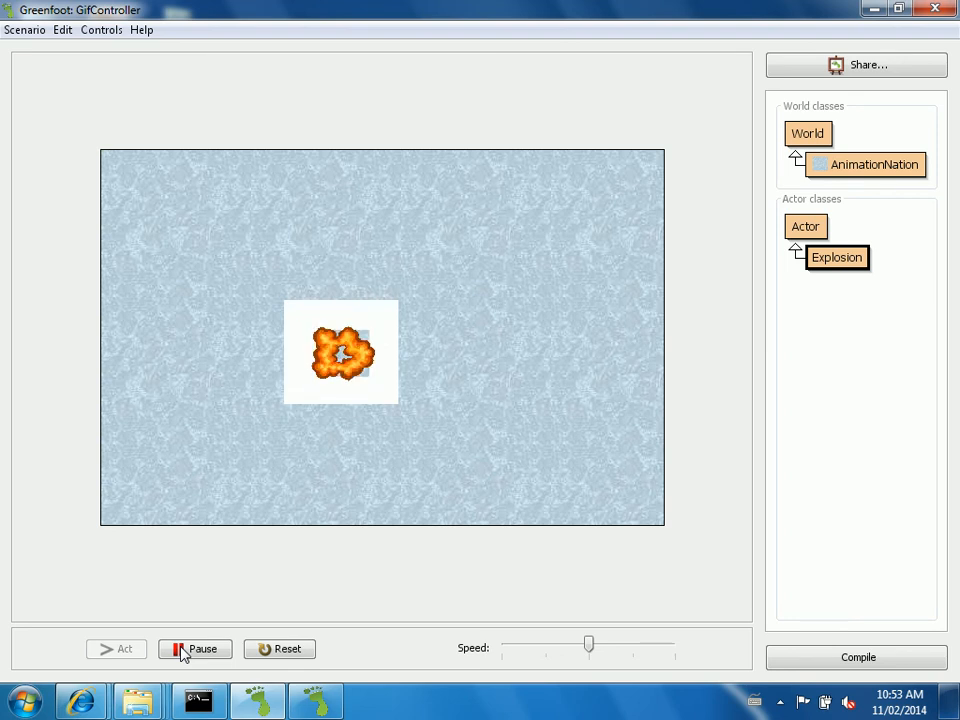
double_click(836, 257)
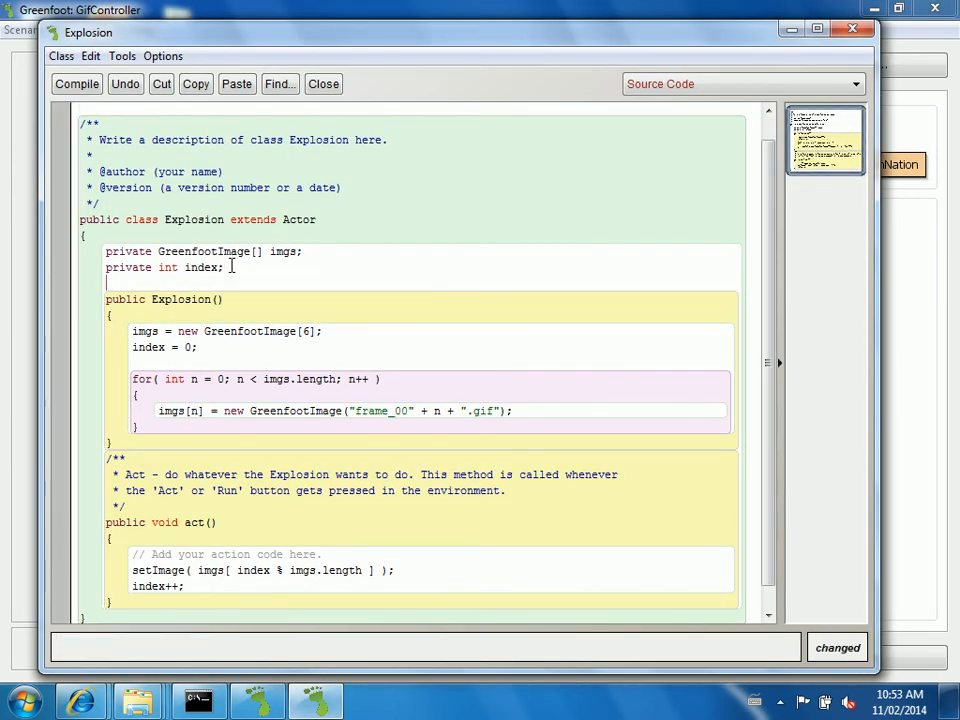
Declare private int skipCount; and initialise skipCount = 0; in the constructor
text(privat)
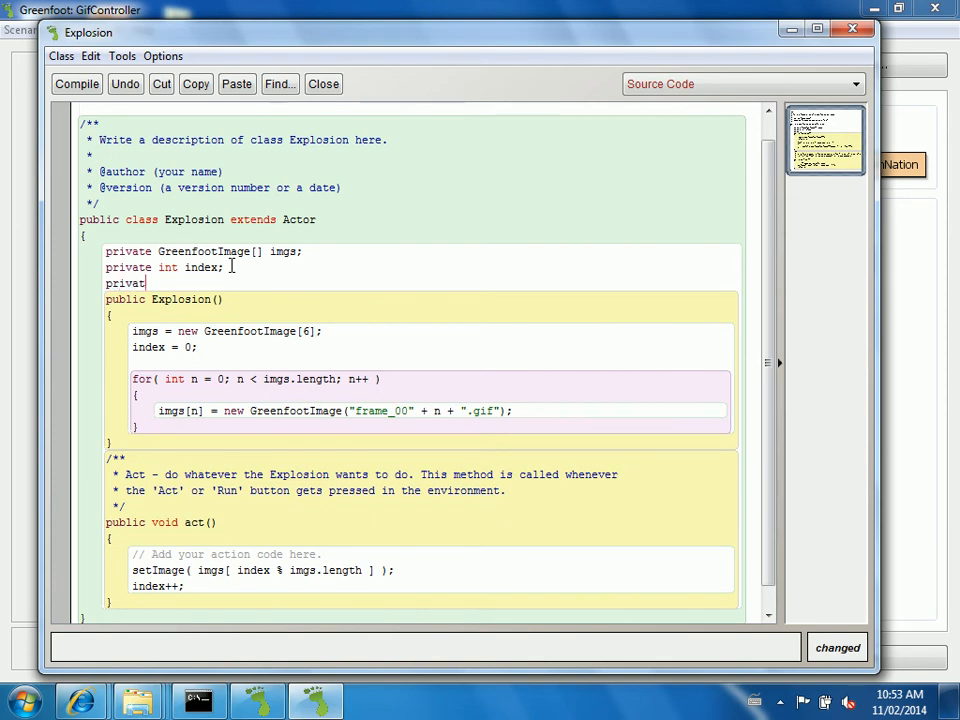
text(e int)
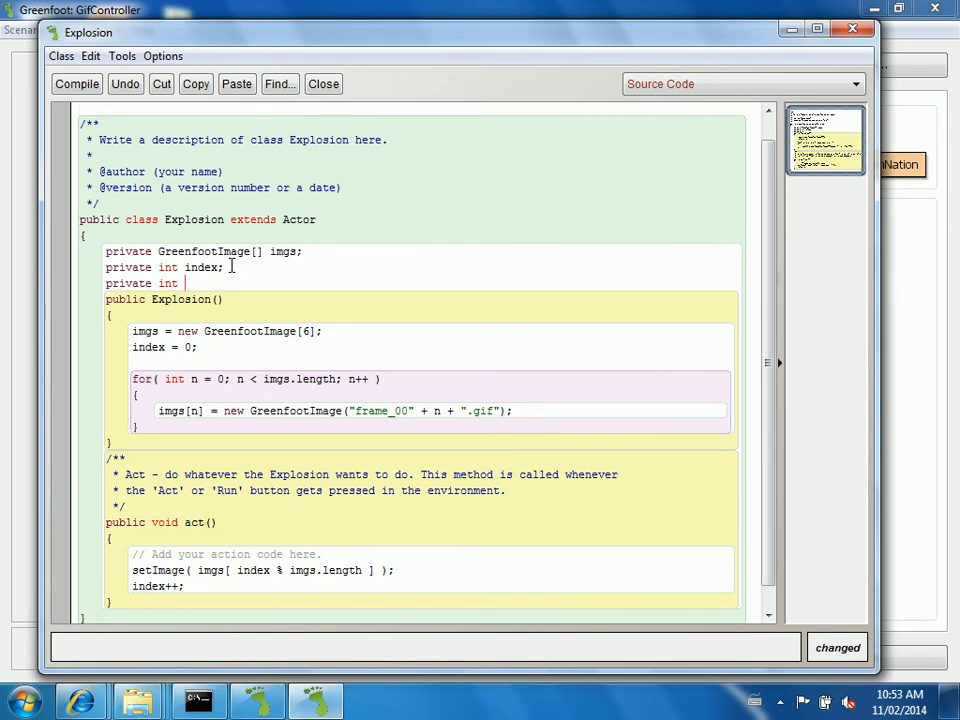
text(skipCount;)
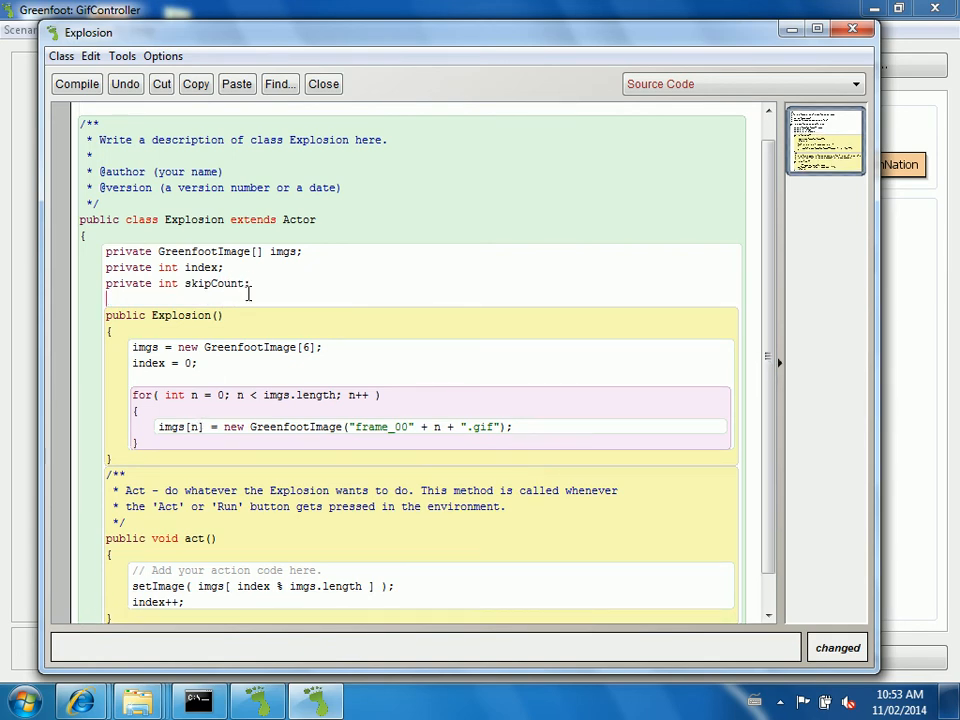
text(skip)
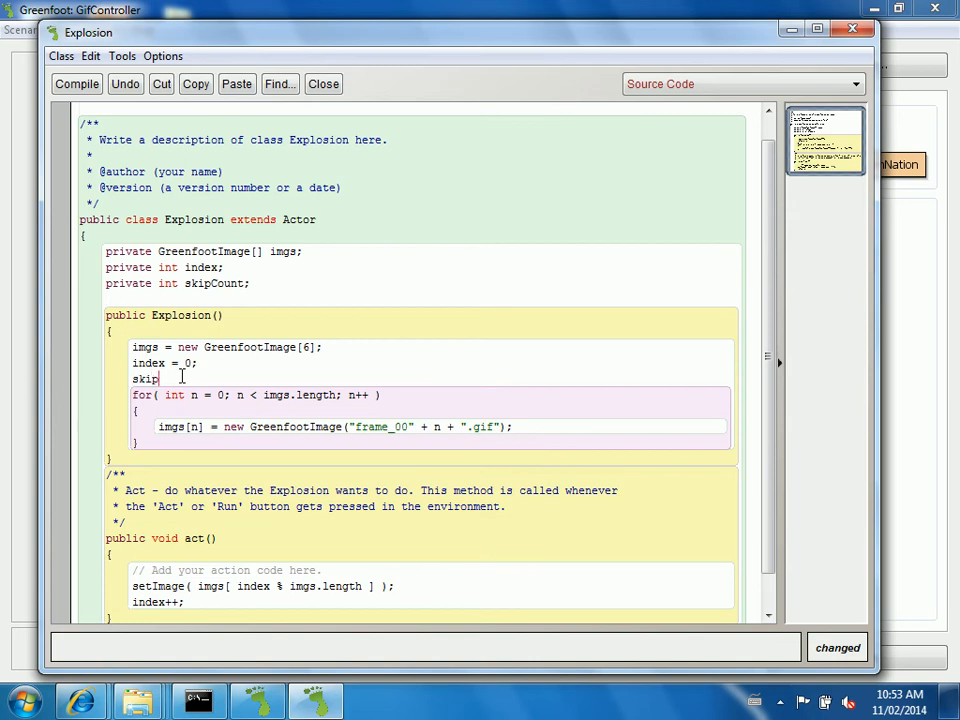
text(Count =)
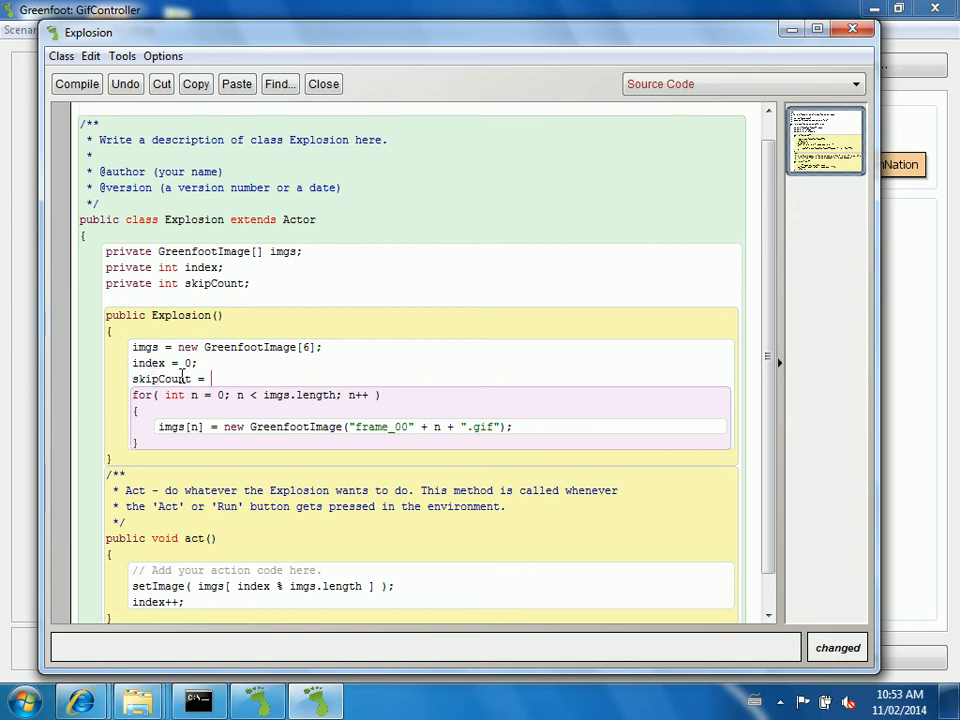
text(0;)
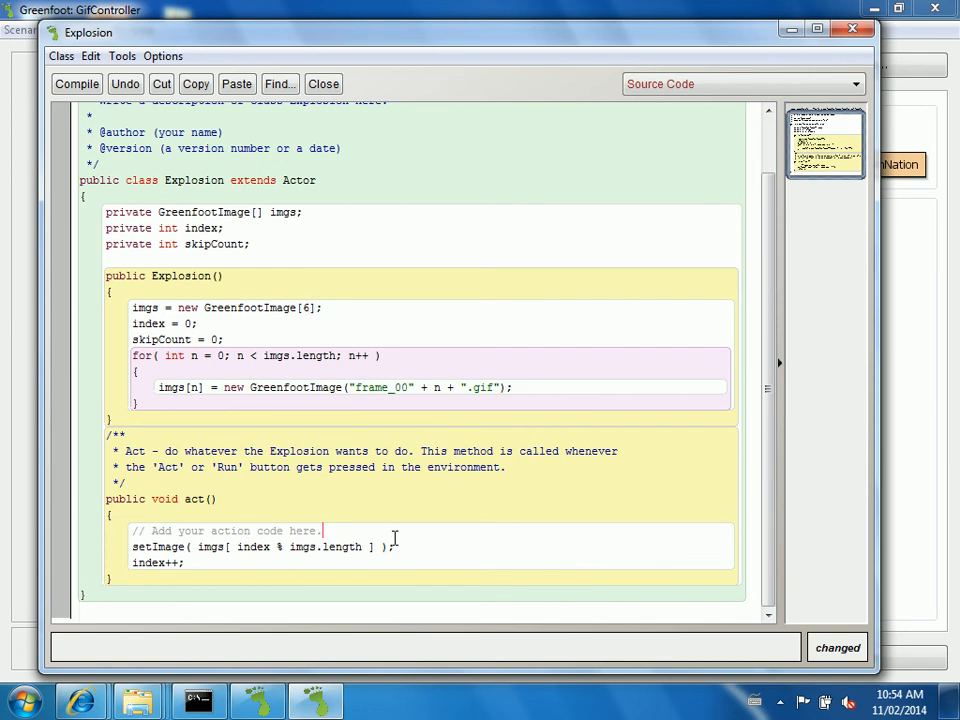
Wrap the frame change in if(skipCount % 5 == 0) in act()
text(if)
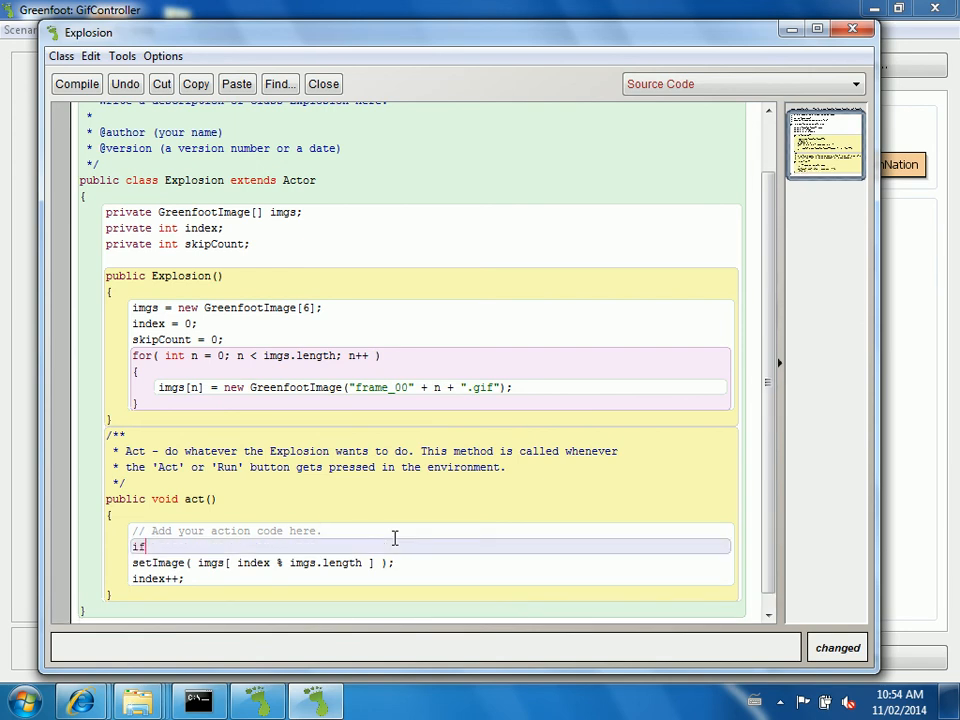
text((sip)
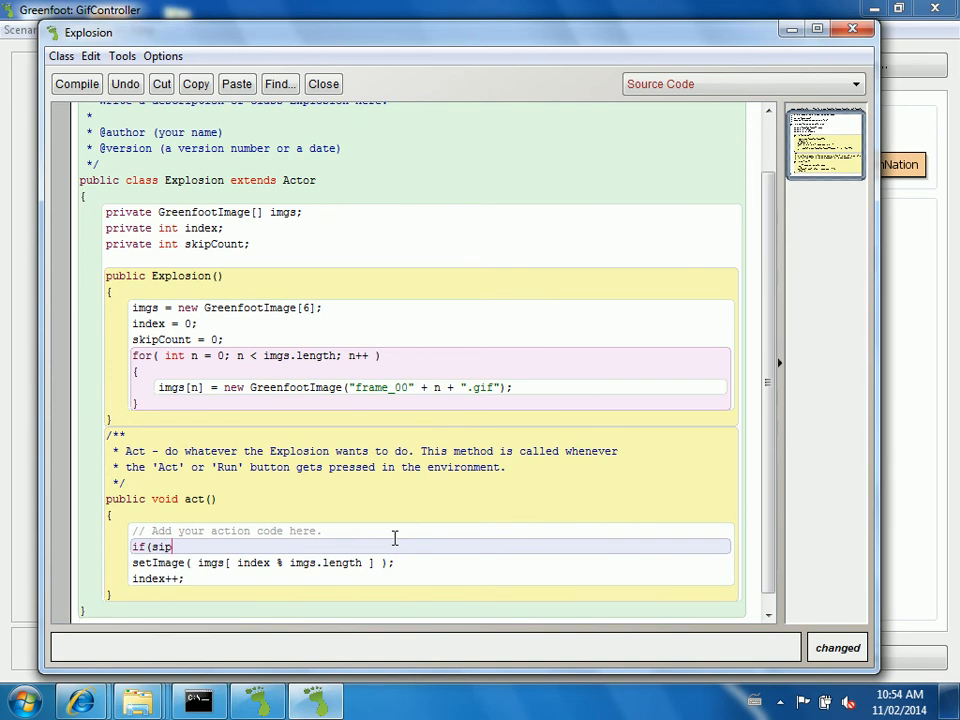
text(kipCount %)
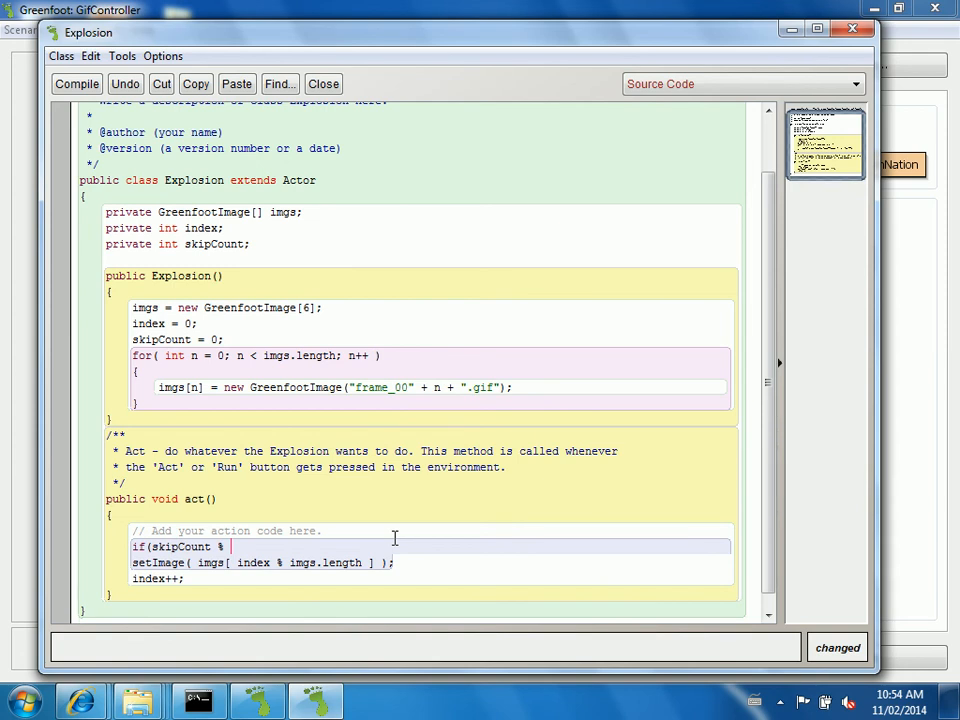
text(5)
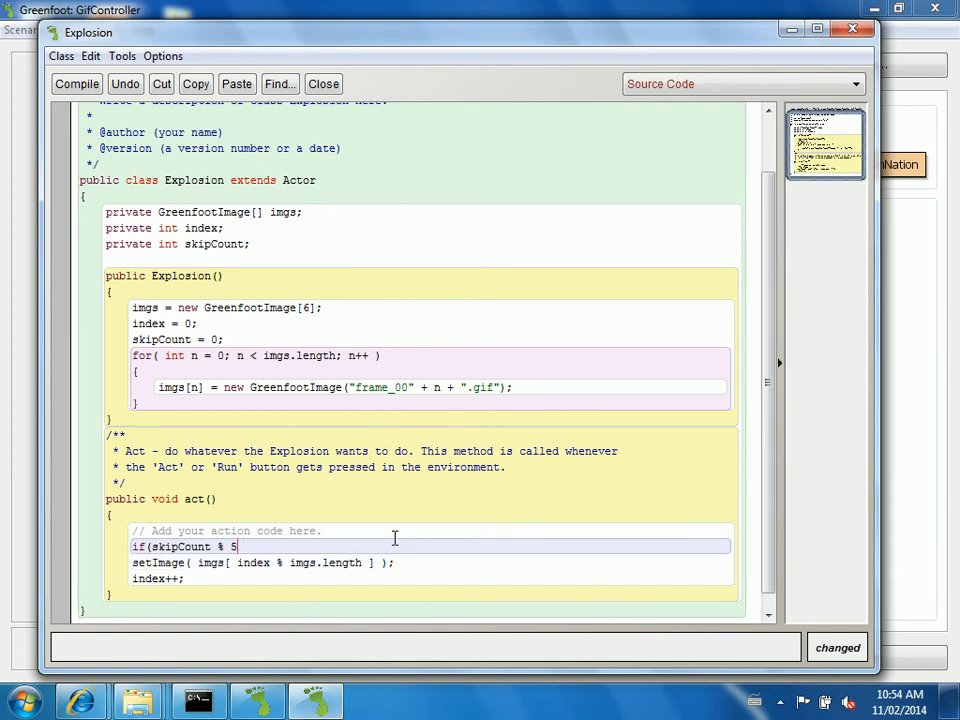
text(== 0))
text(})
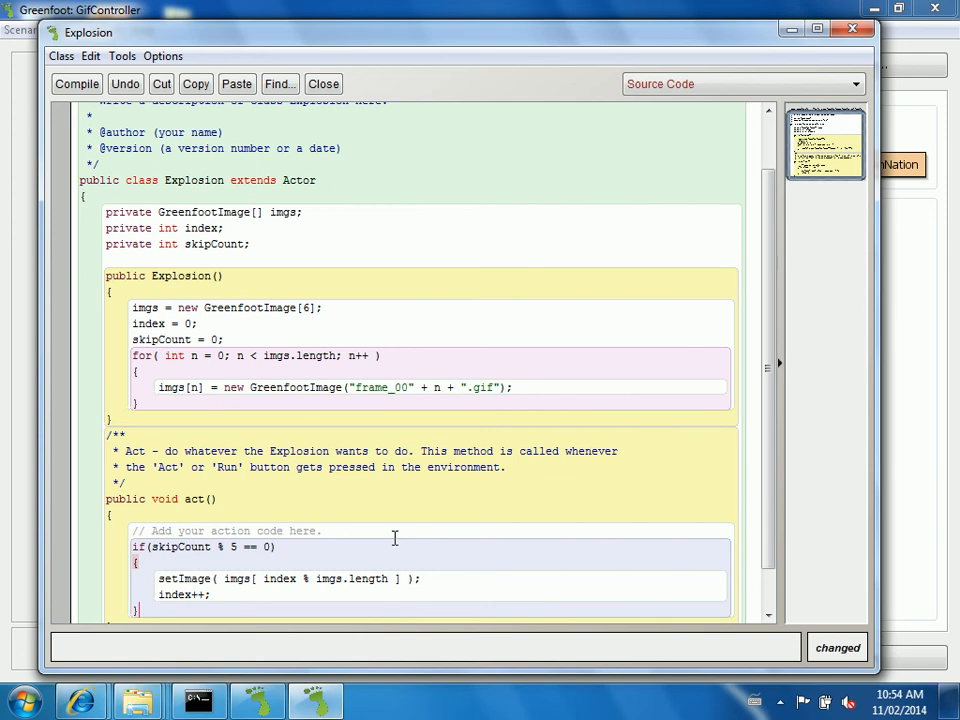
Add a //next frame comment and count up skipCount++; each act
text(//)
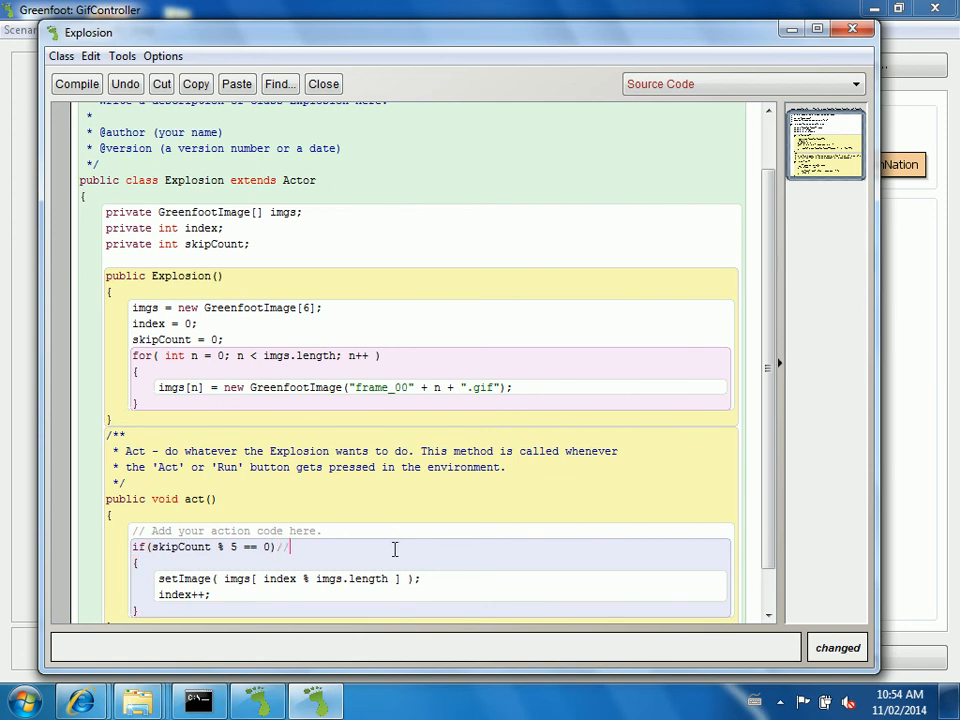
text(next frame)
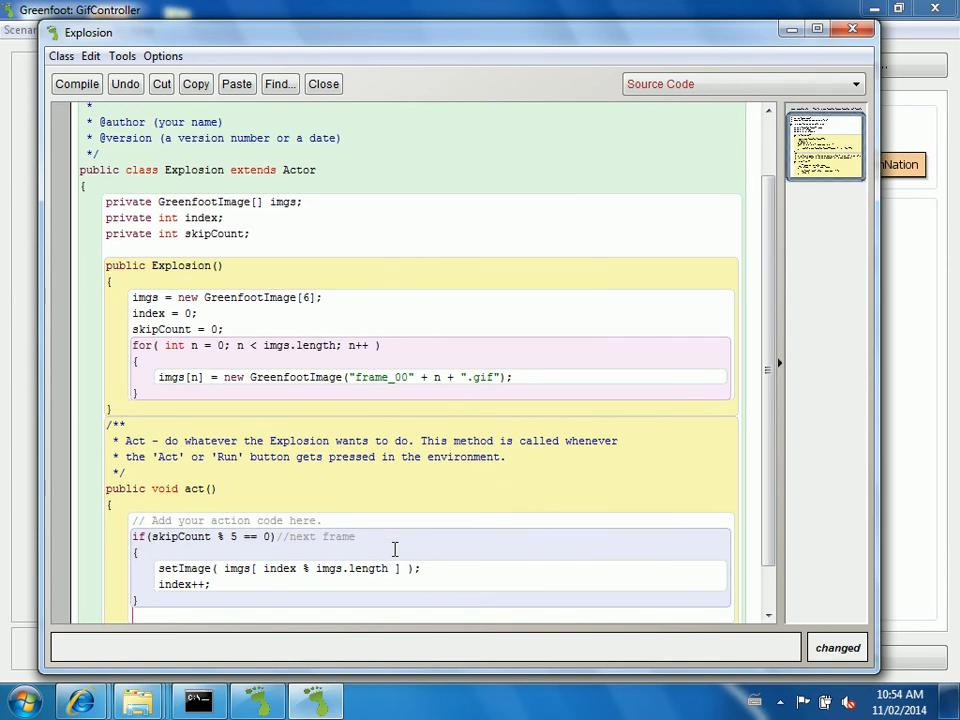
text(skipCount++;)
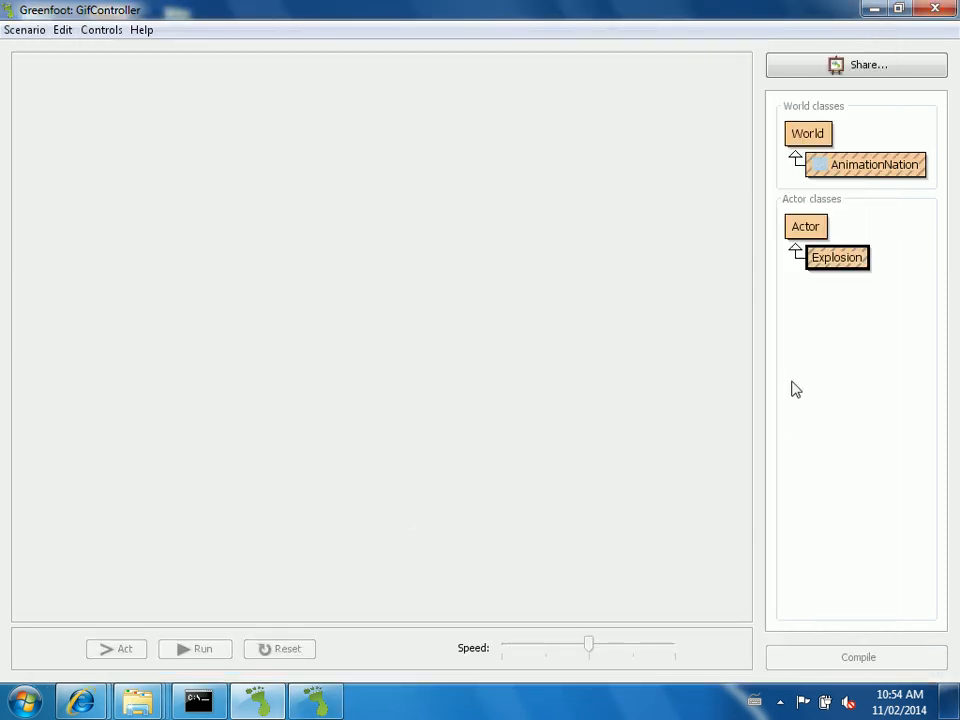
mouse_move(828, 263)
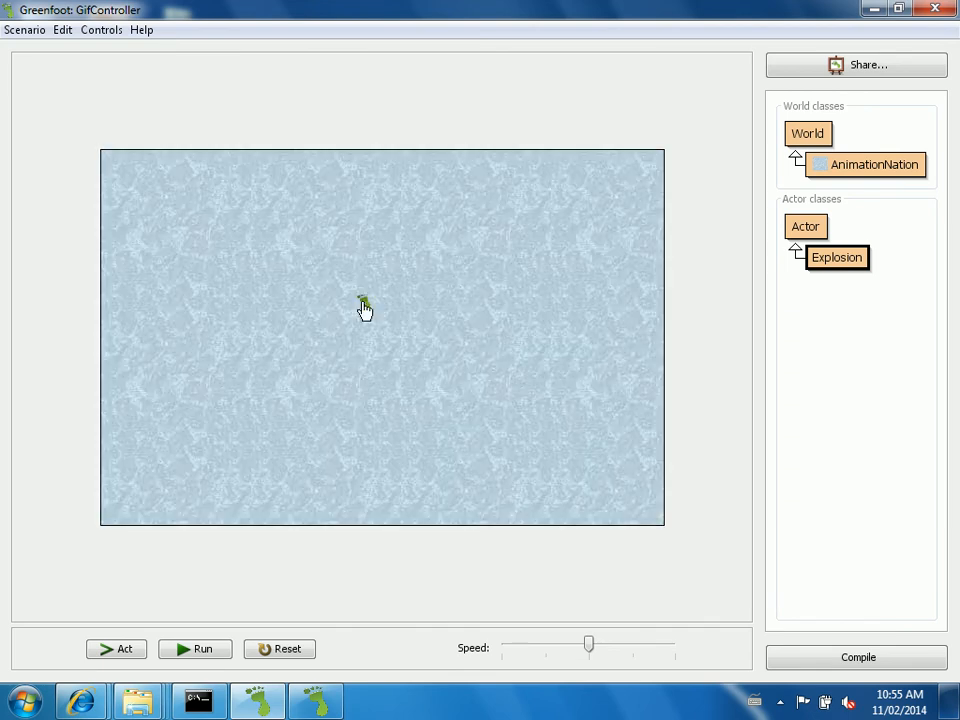
Run and pause an Explosion to see the slower animation, then reopen the Explosion source
click(195, 648)
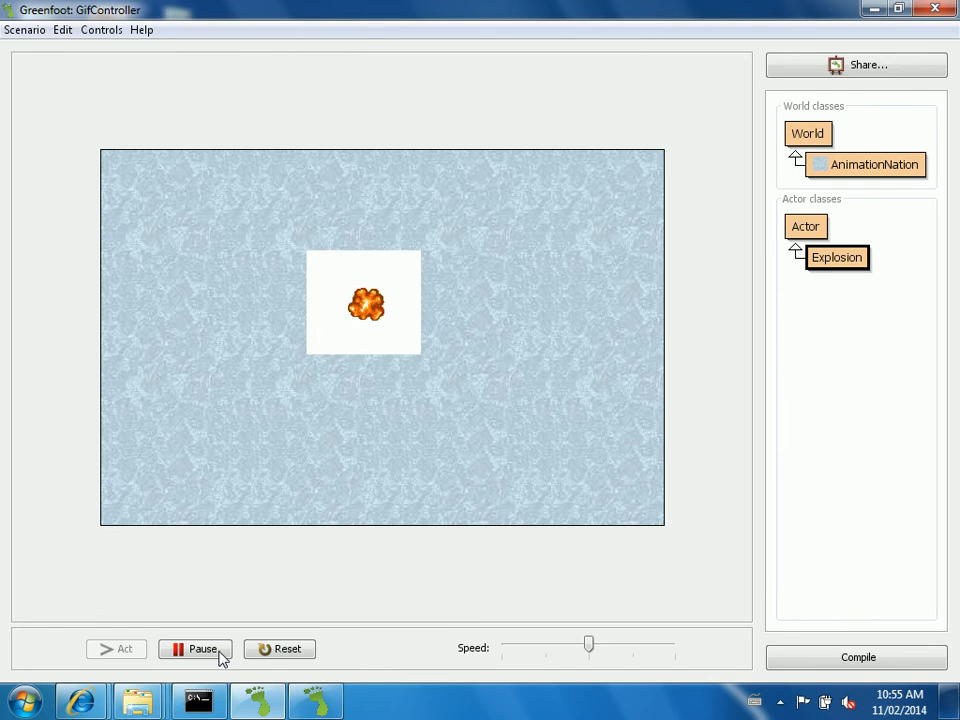
click(195, 649)
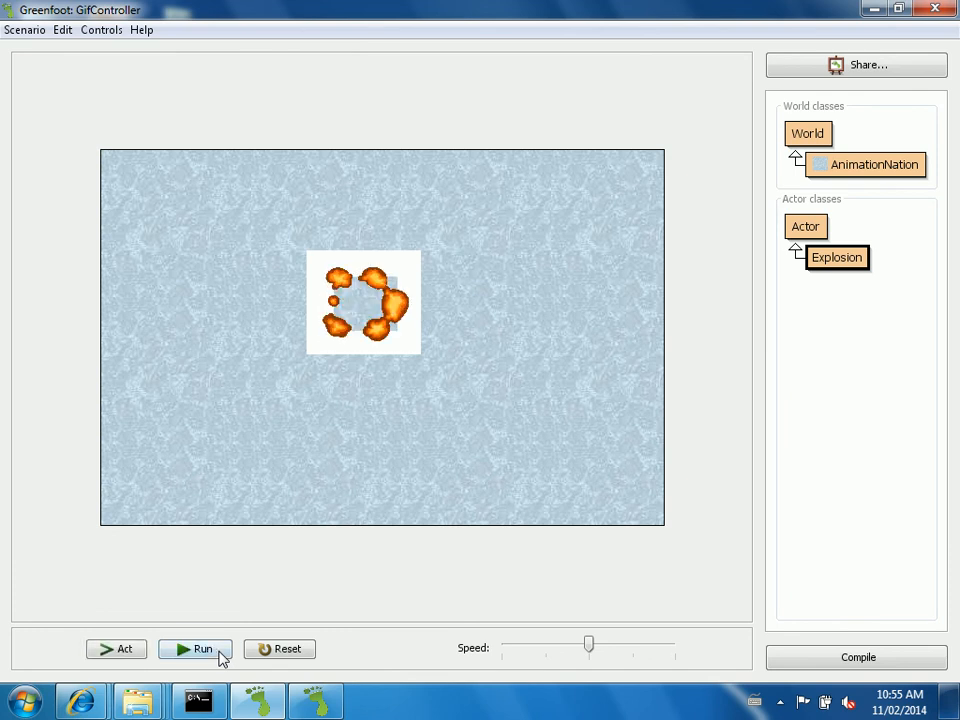
right_click(837, 257)
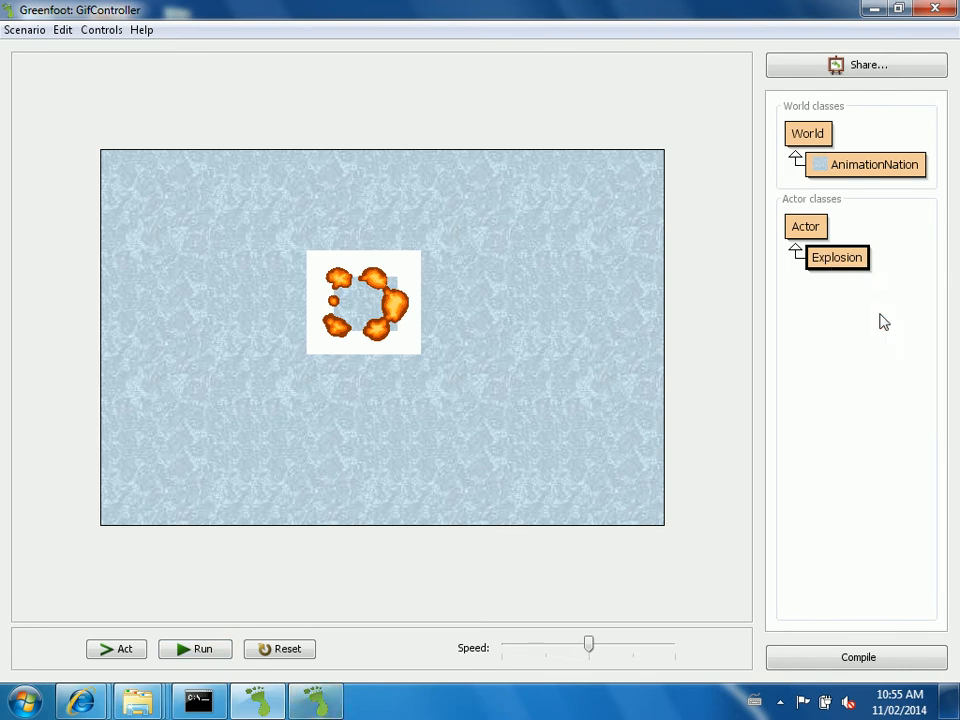
double_click(836, 257)
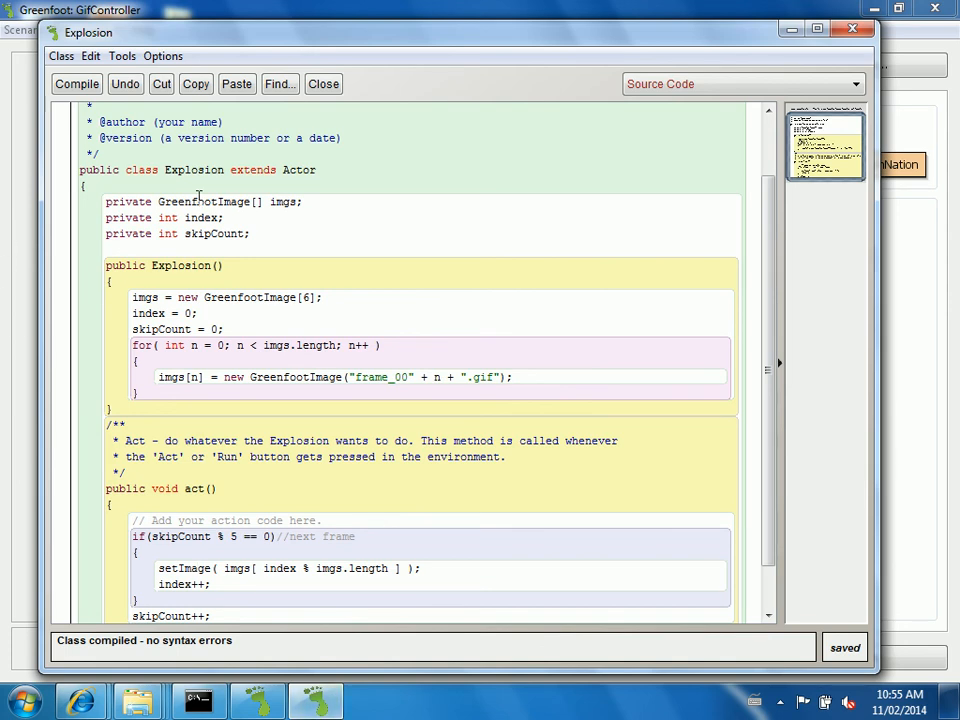
Declare private int skipSpeed; and use skipSpeed in place of the hard-coded 5
text(p)
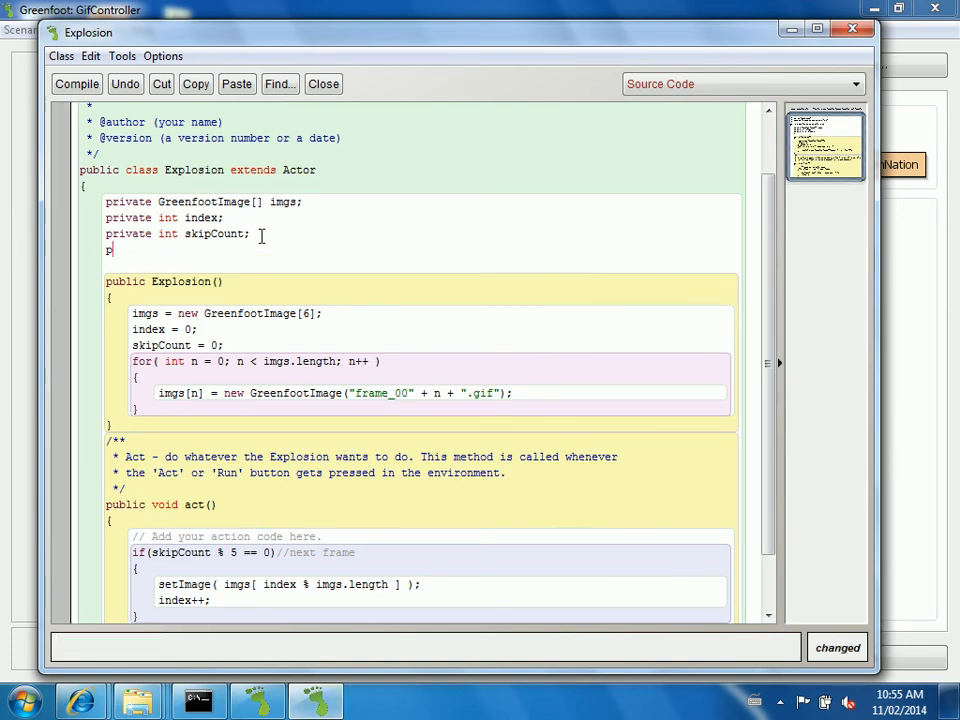
text(rivate int skip)
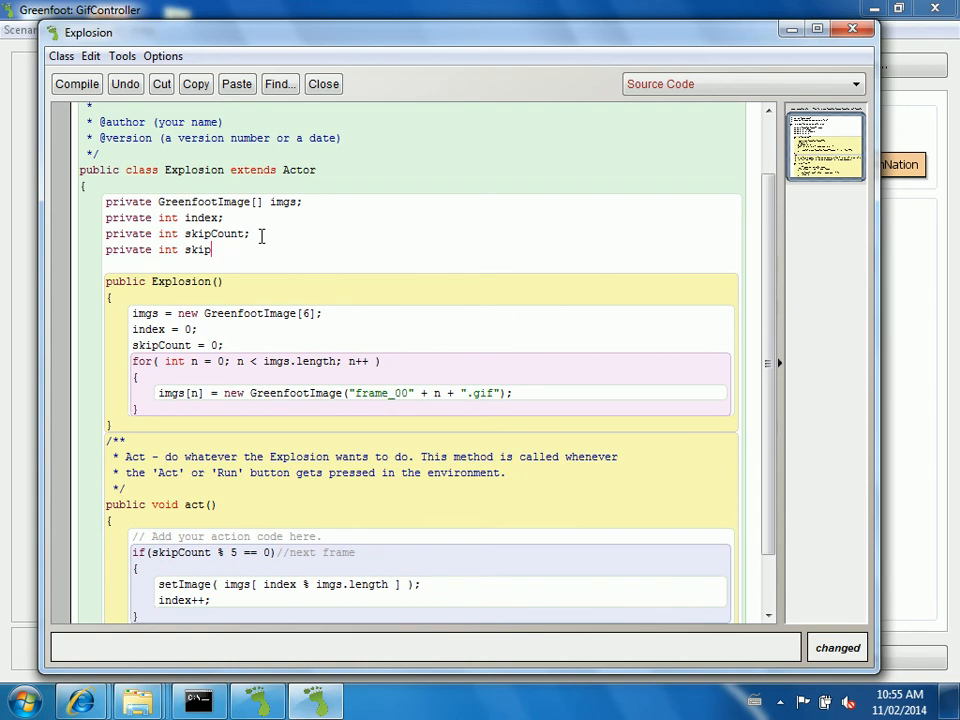
text(Speed;)
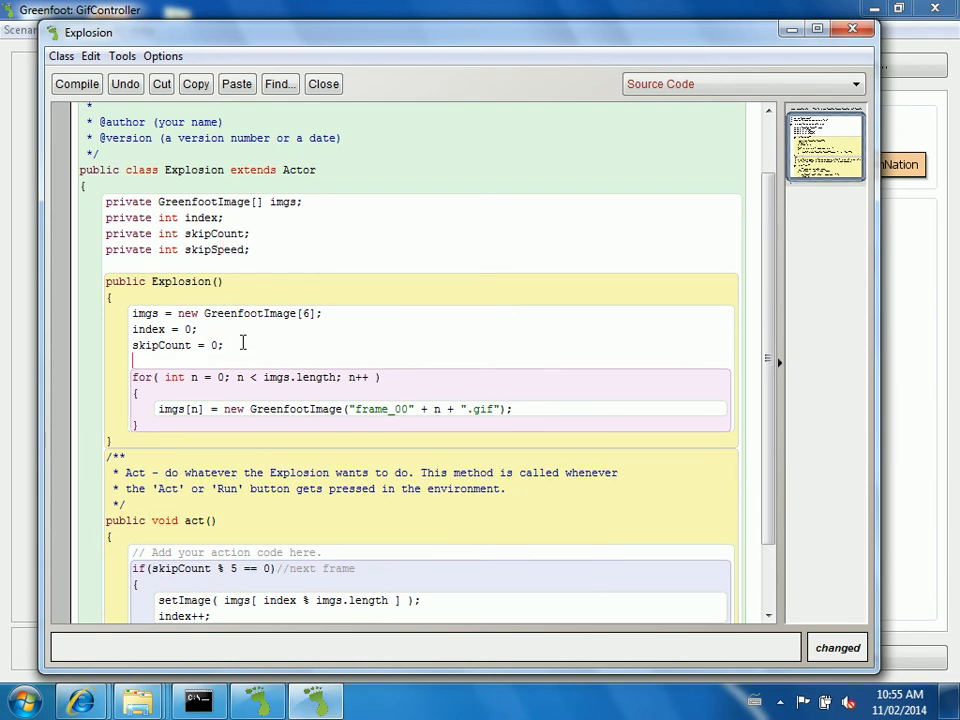
text(skipSpped = 5;)
click(431, 569)
text(skipSpeed)
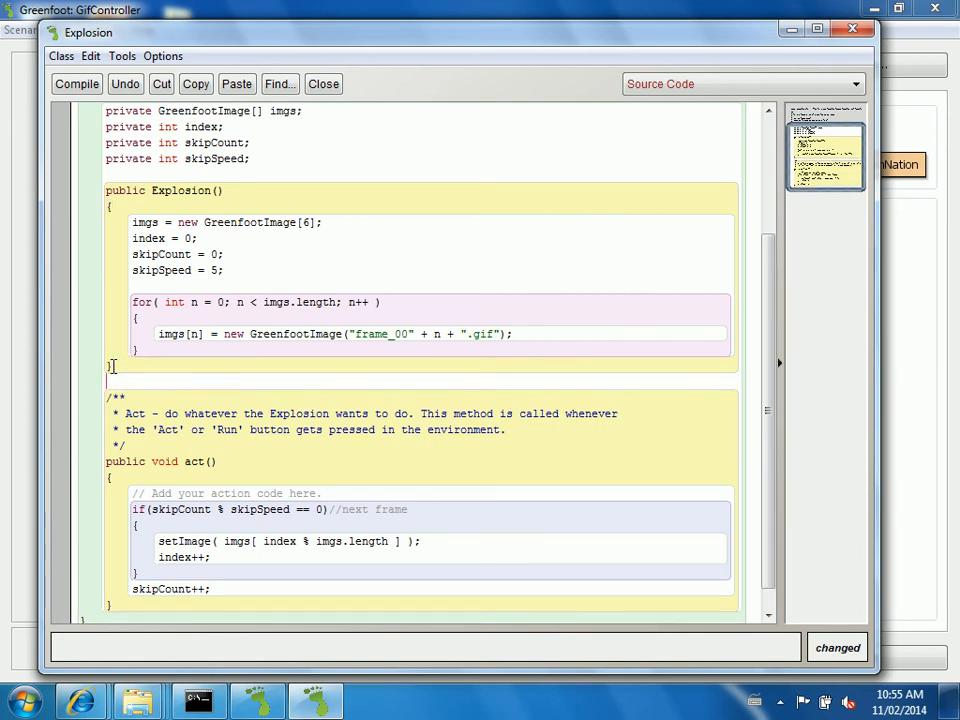
Write setAnimationSpeed(int s) { skipSpeed = s; } and compile the class
text(private)
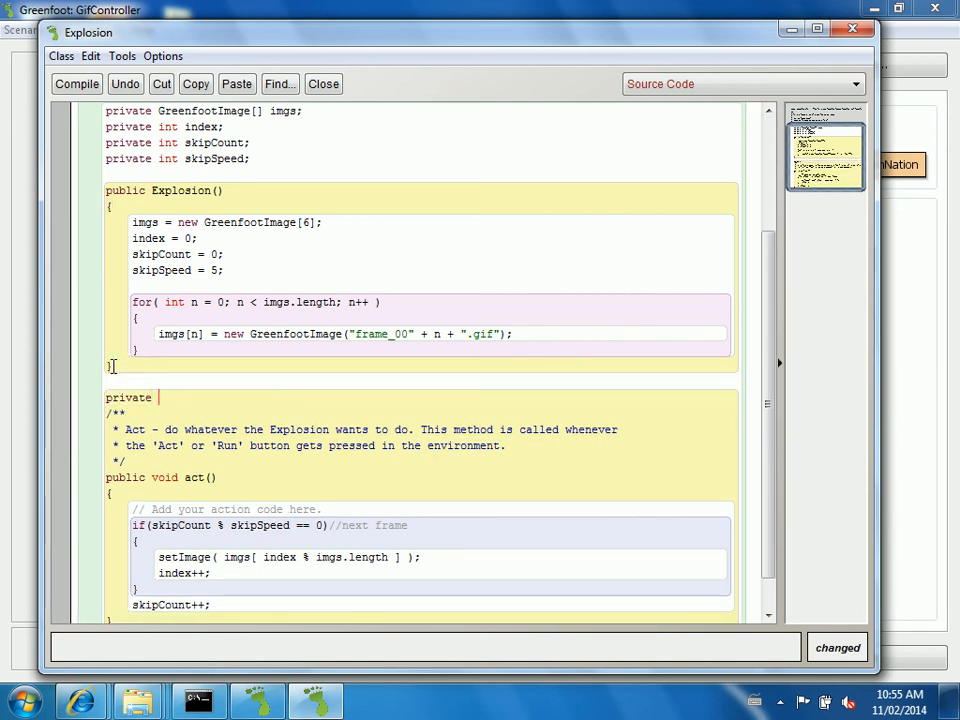
text(void setS)
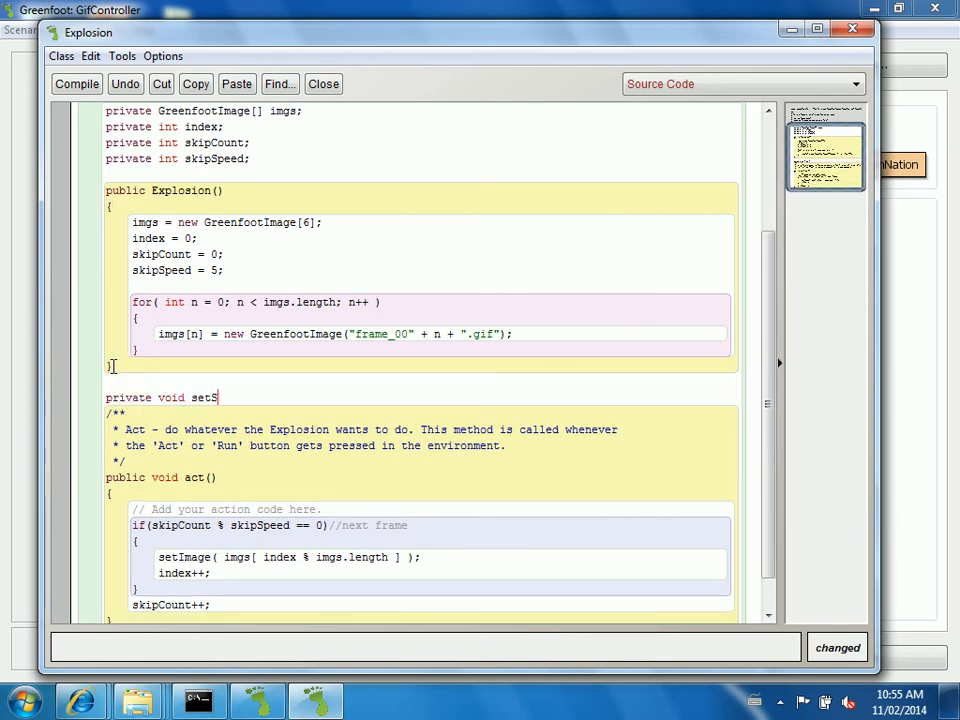
text(Animation)
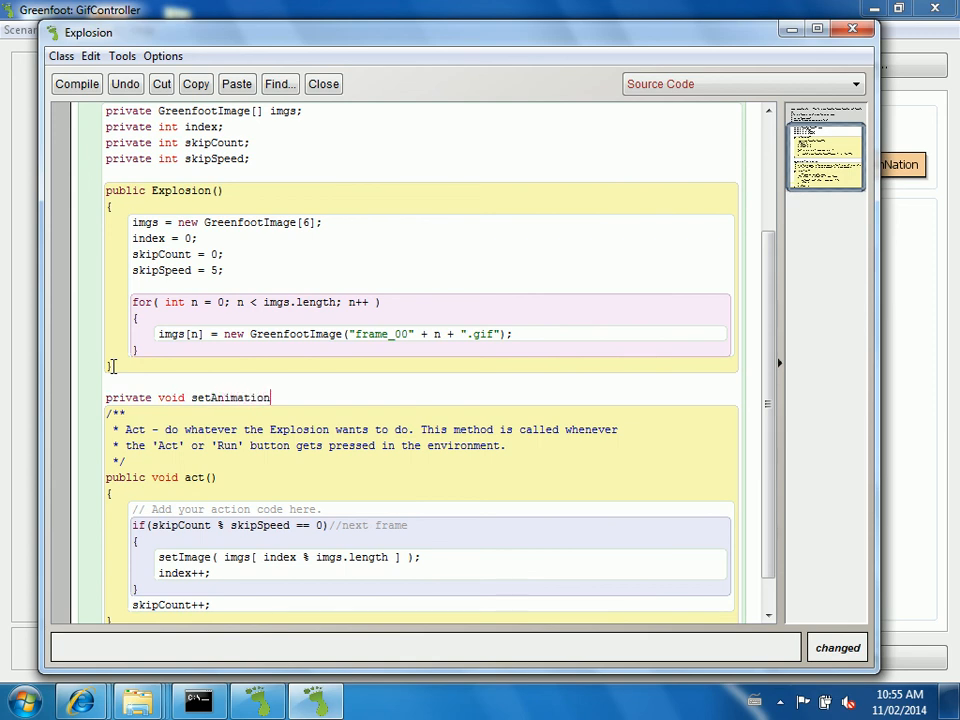
text(Speed(int s)
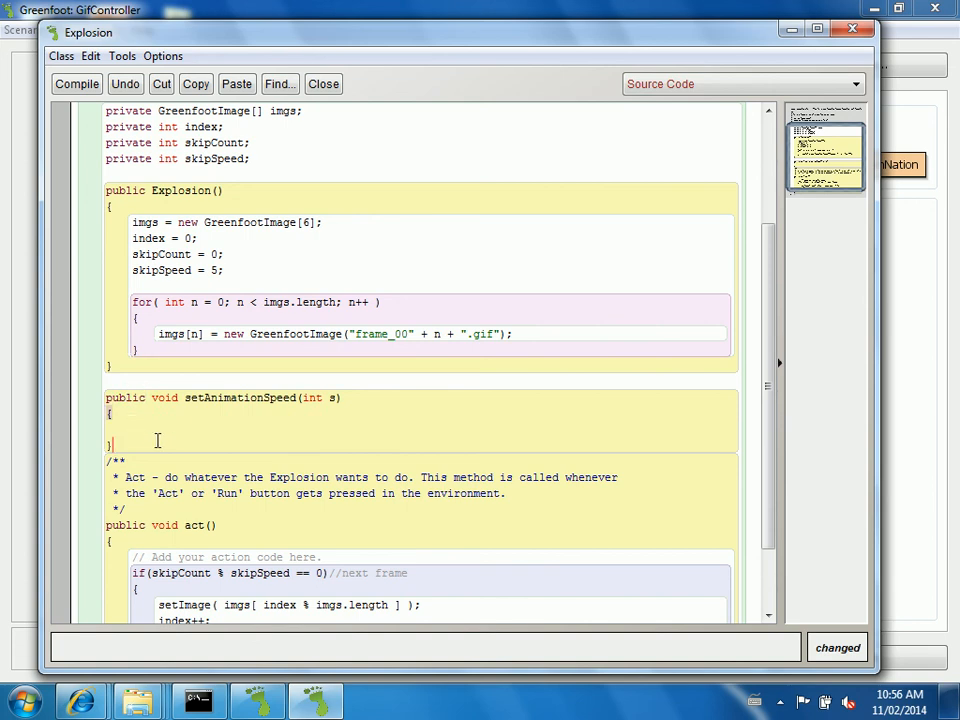
text(skip)
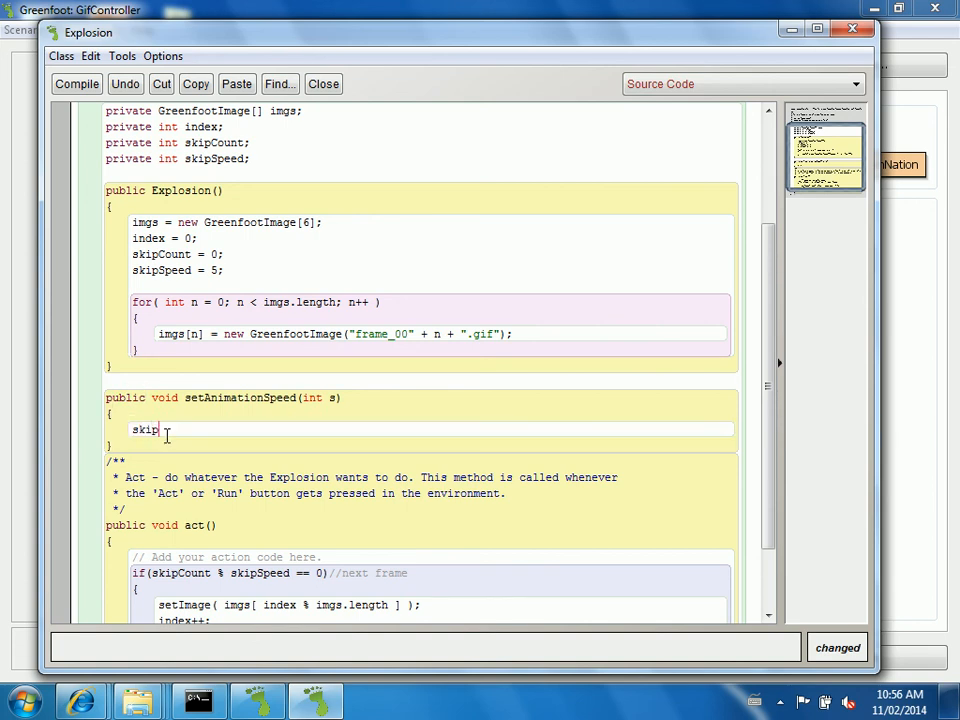
text(Speed = s;)
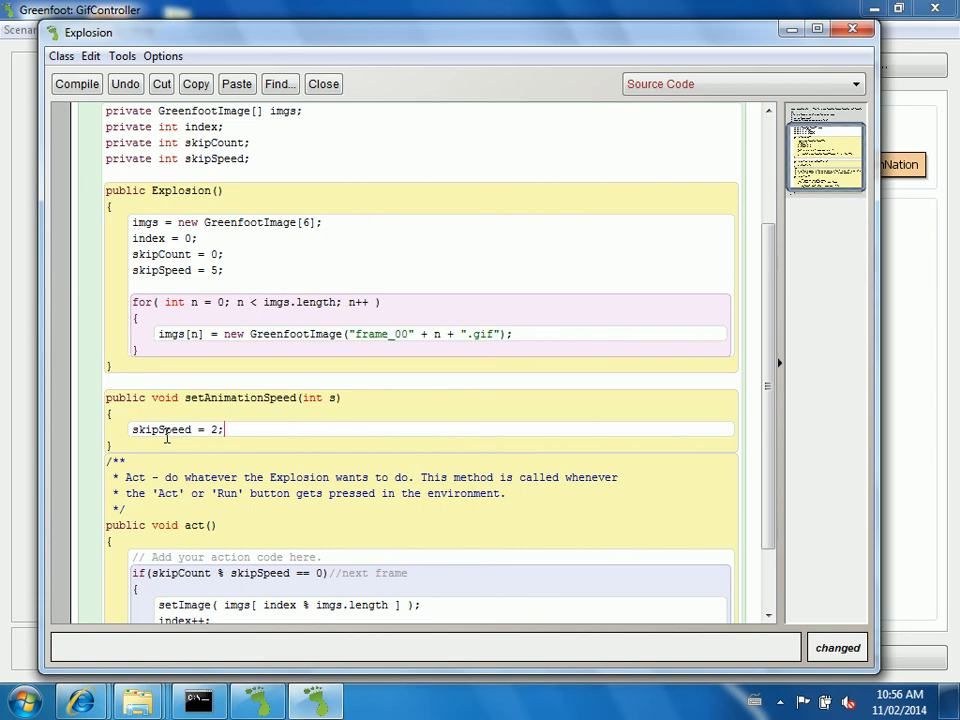
text(s)
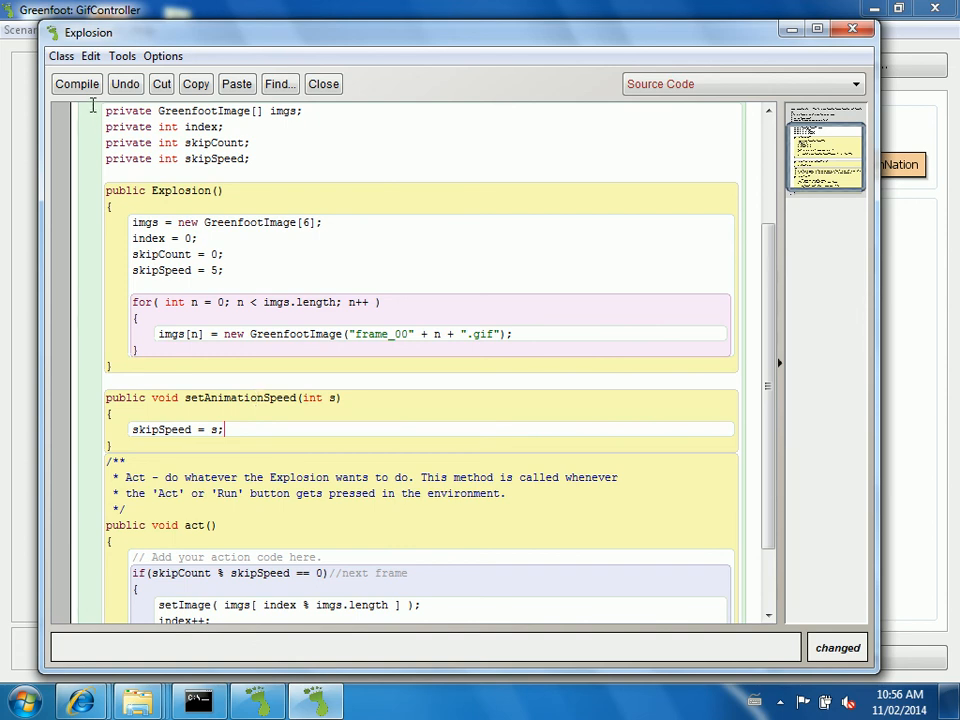
click(77, 83)
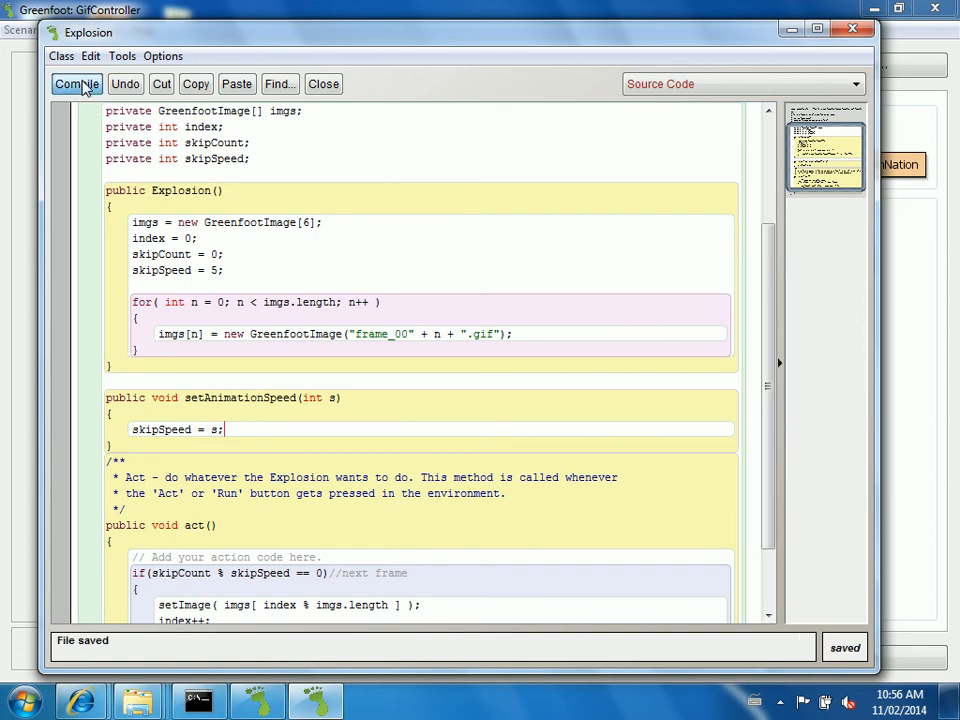
click(323, 83)
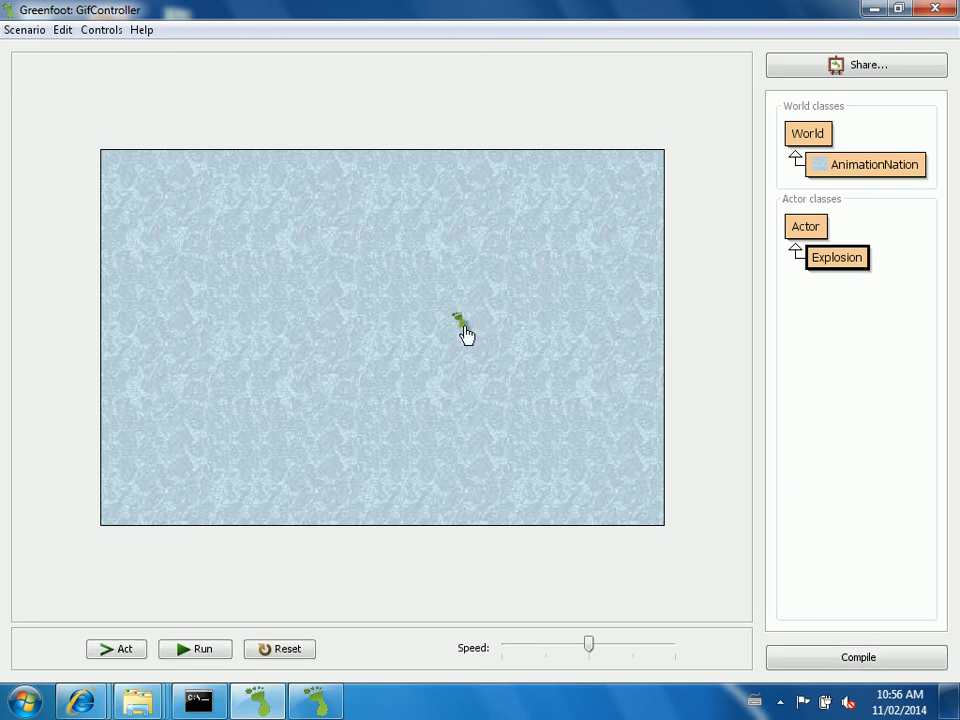
Run the scenario, drop a new Explosion in the world centre and pause
click(195, 649)
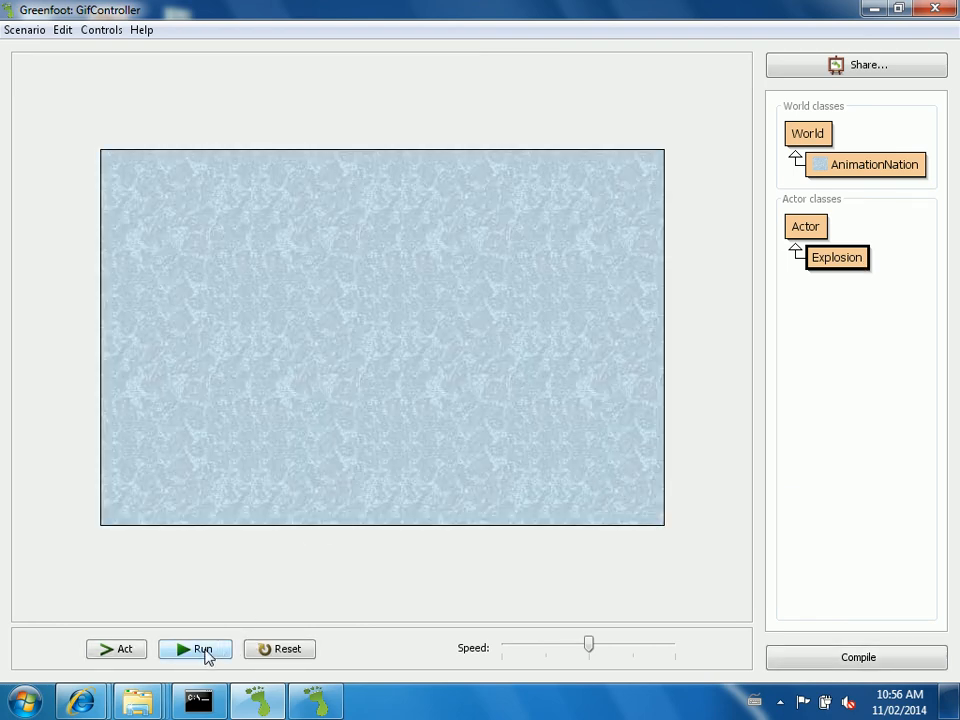
click(195, 649)
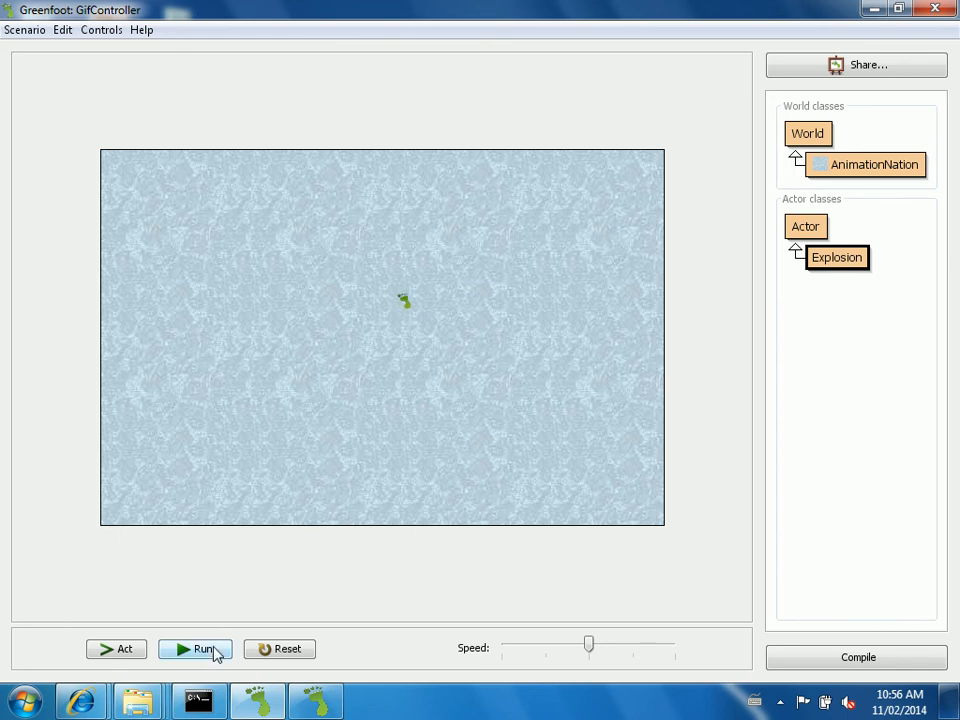
click(195, 648)
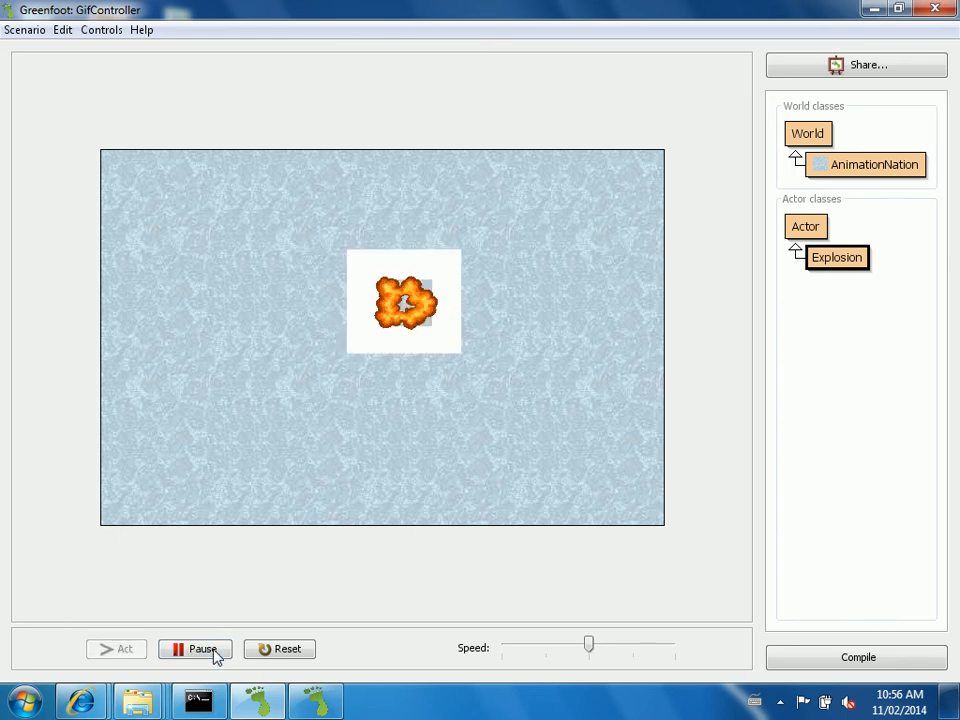
click(195, 649)
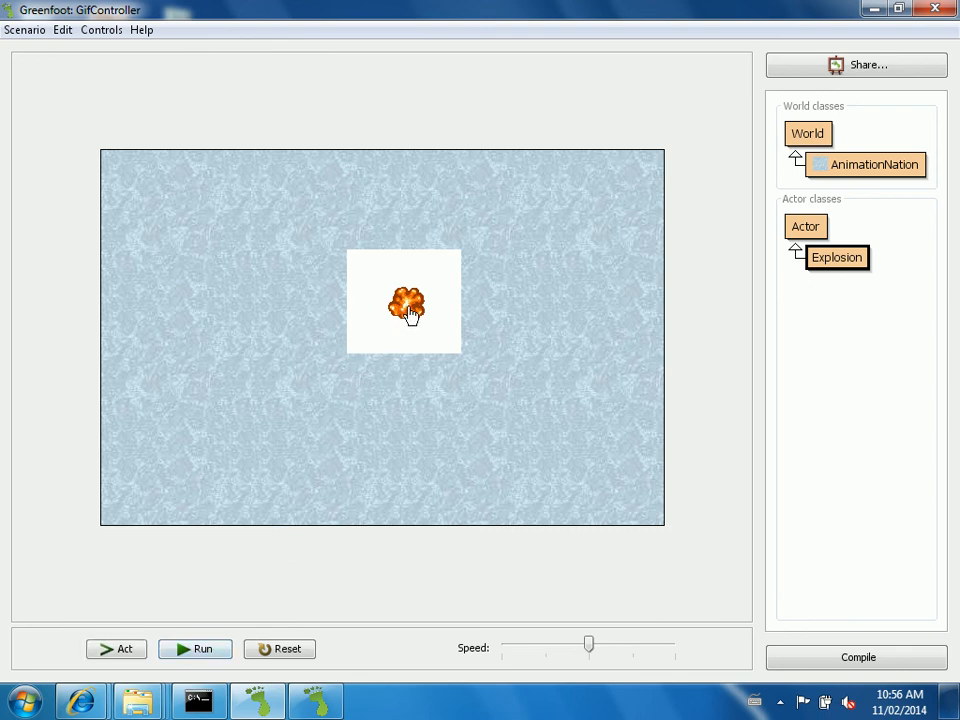
Call setAnimationSpeed(8) on the explosion, then run and pause its slower animation
right_click(405, 303)
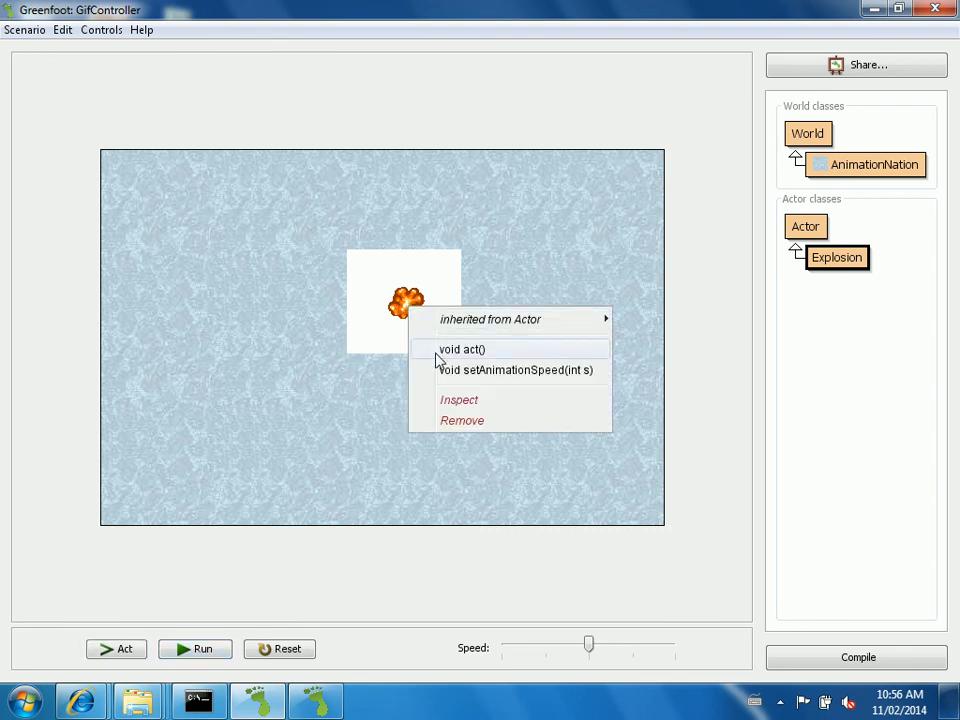
click(515, 370)
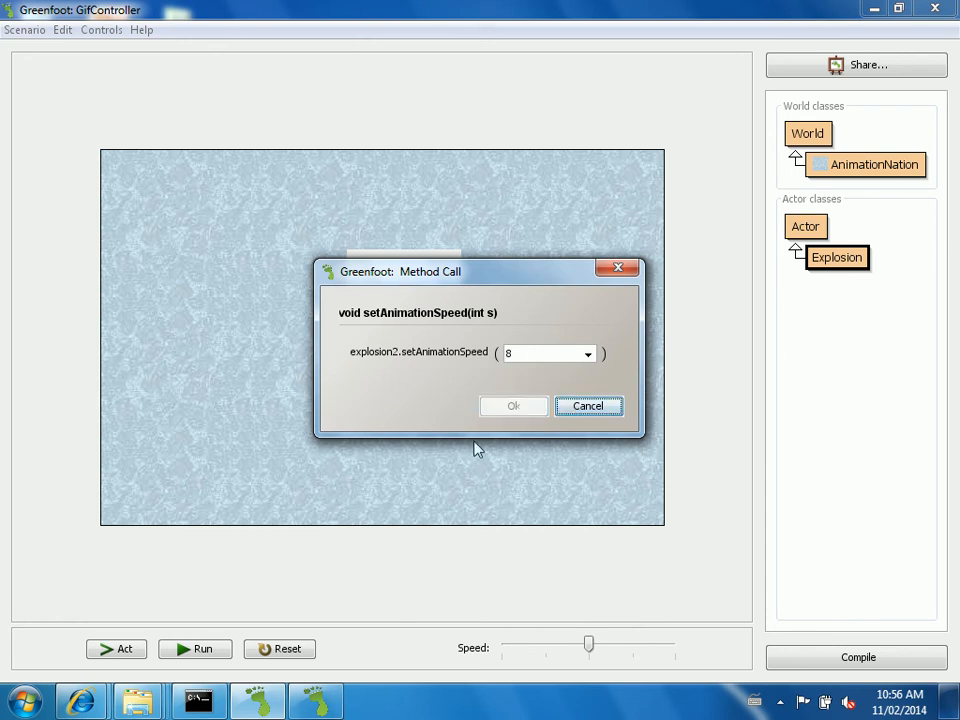
click(513, 406)
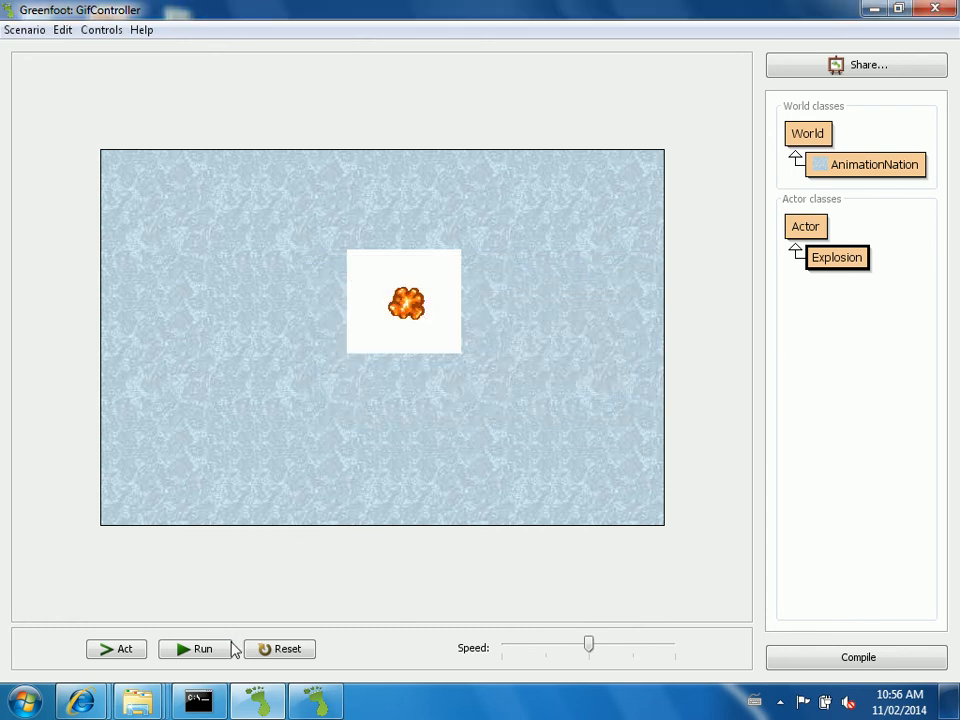
click(195, 649)
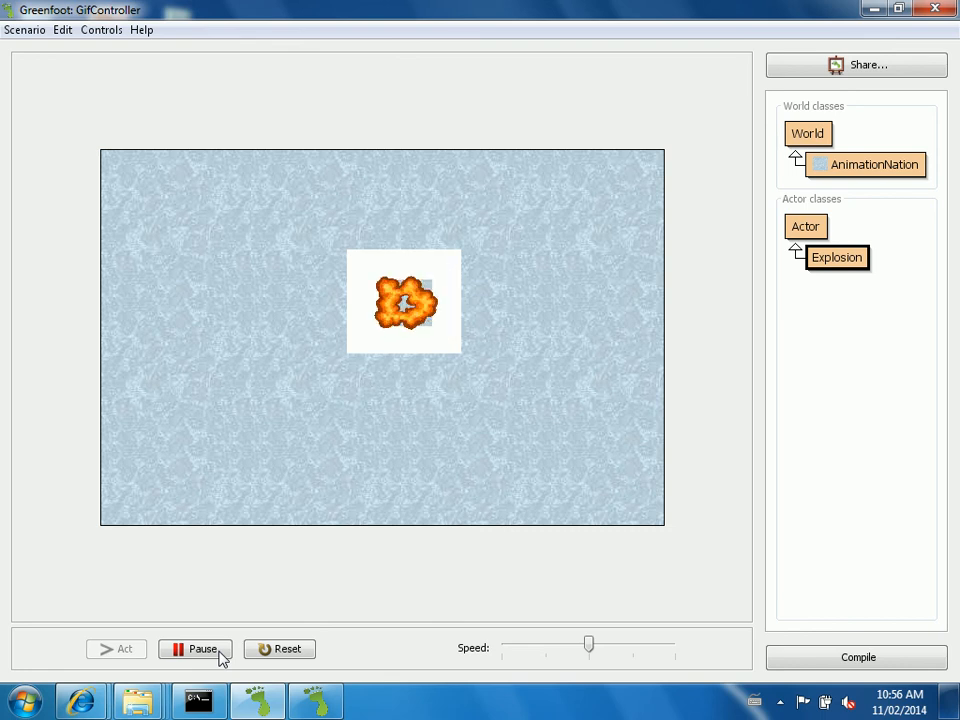
click(195, 649)
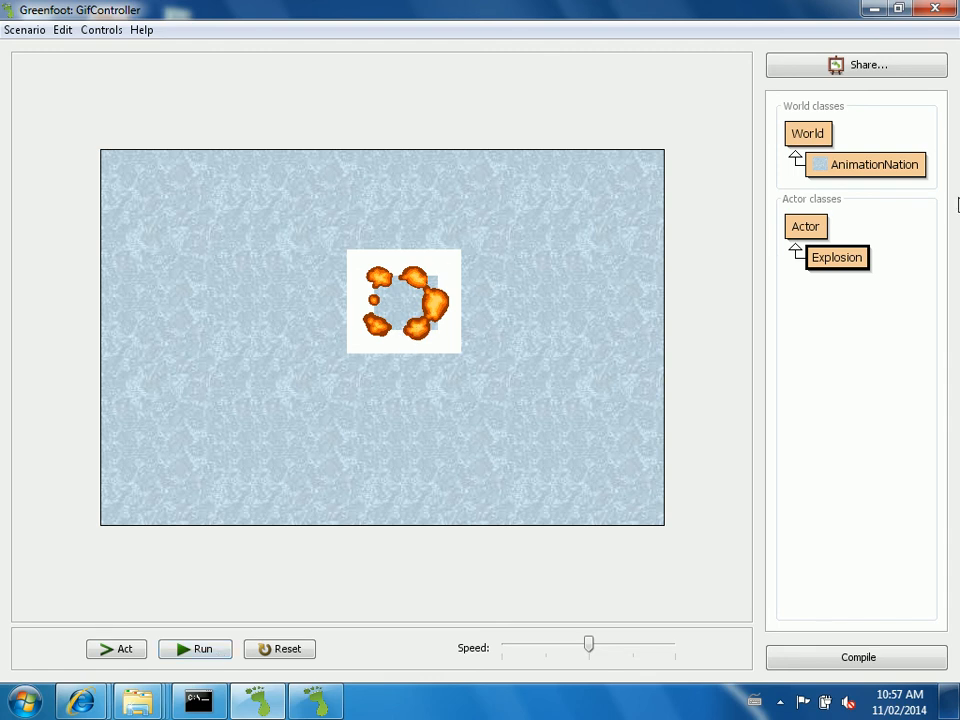
Reopen the Explosion editor and start public void rewind() at the end of the class
right_click(836, 257)
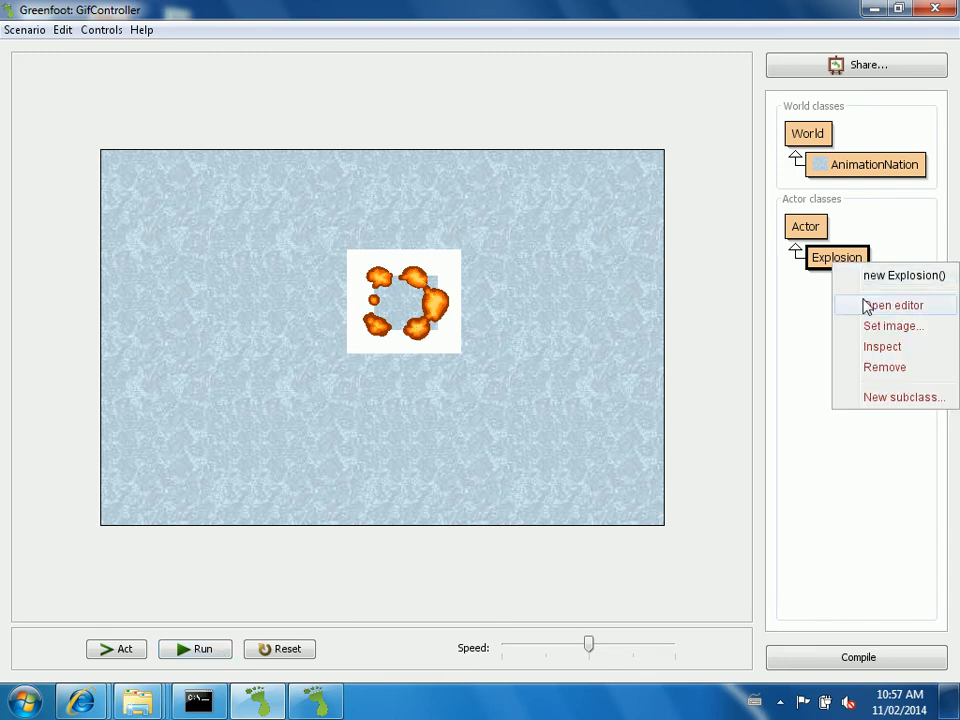
click(893, 305)
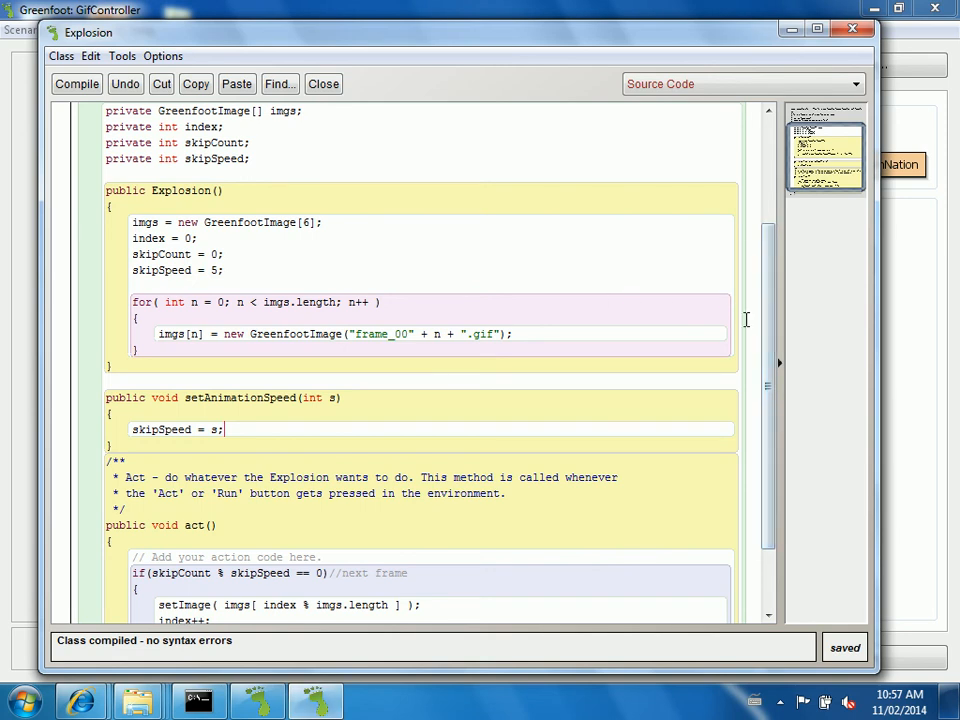
scroll(down, 3)
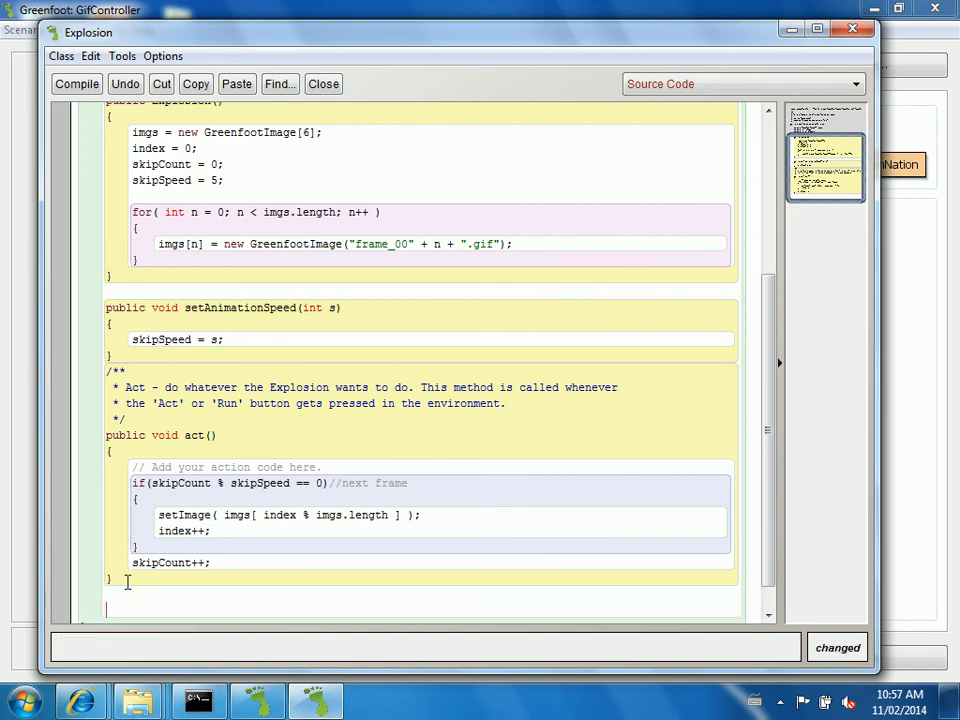
text(public void rewind()
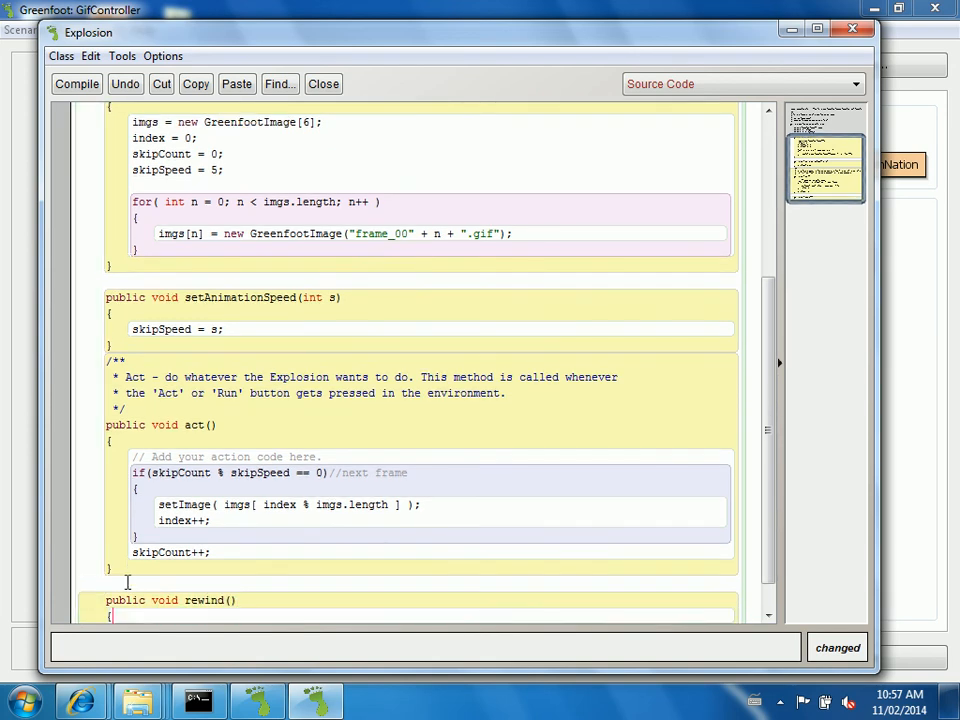
Give rewind() the body index = 0; to reset the animation
scroll(down, 3)
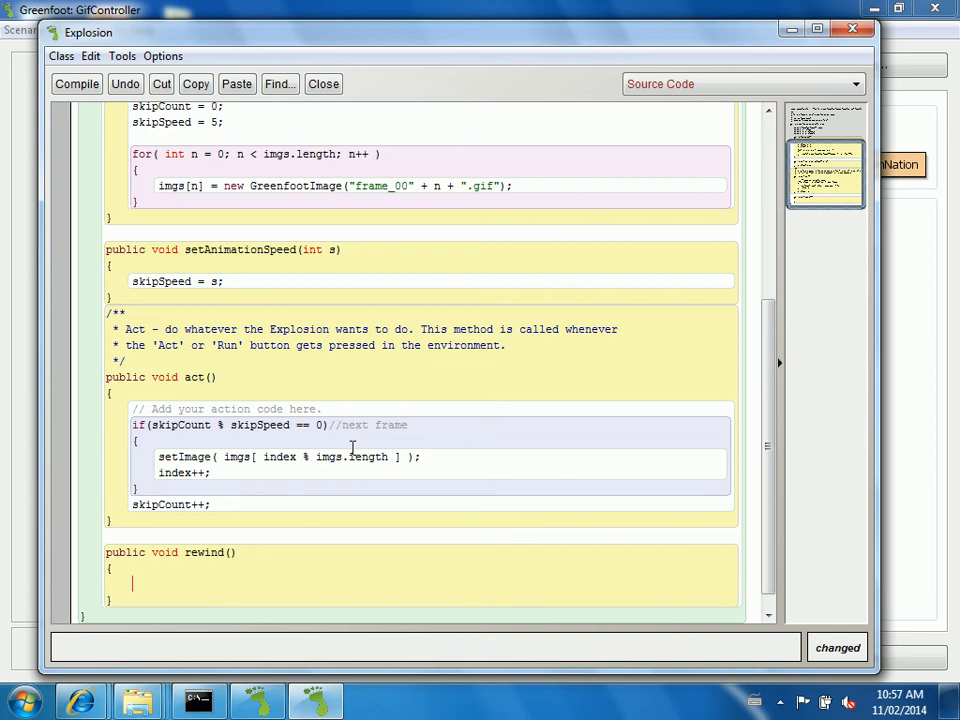
text(index =)
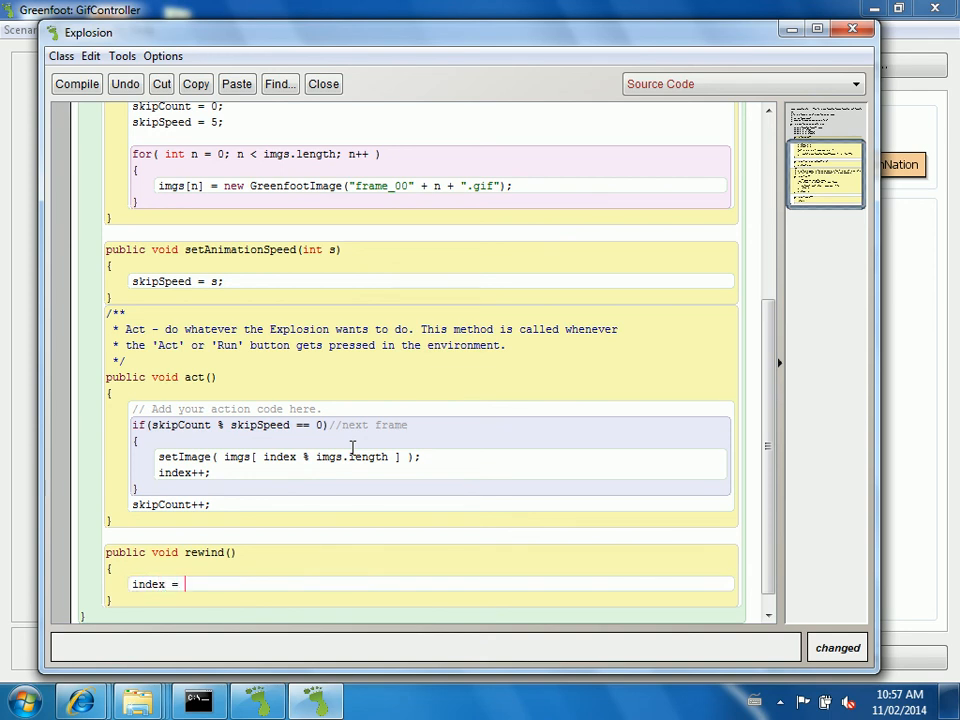
text(0;)
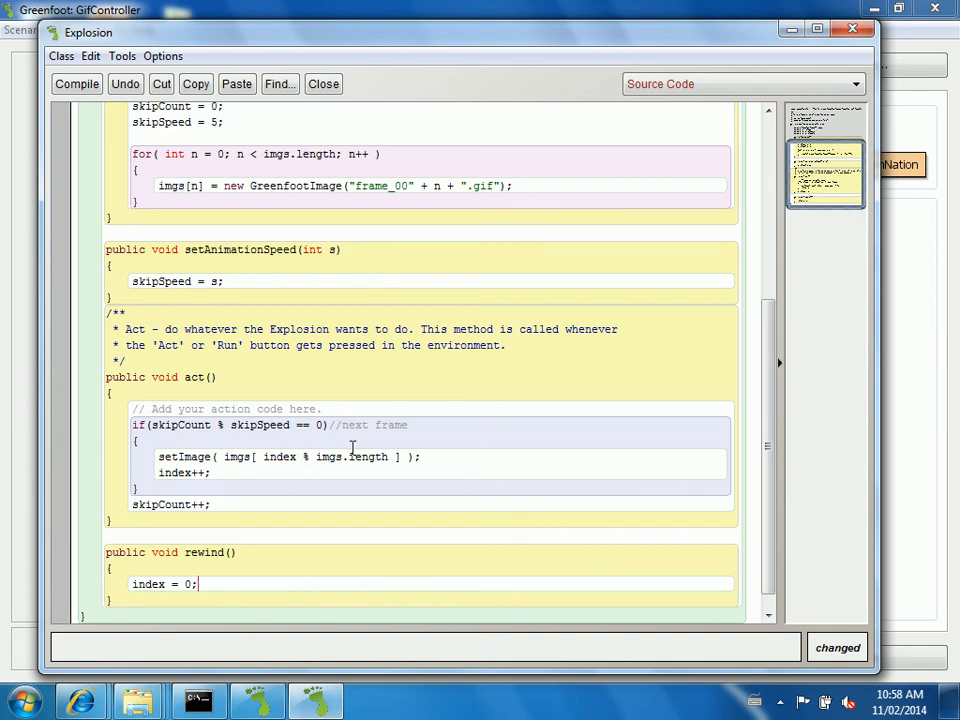
mouse_move(770, 387)
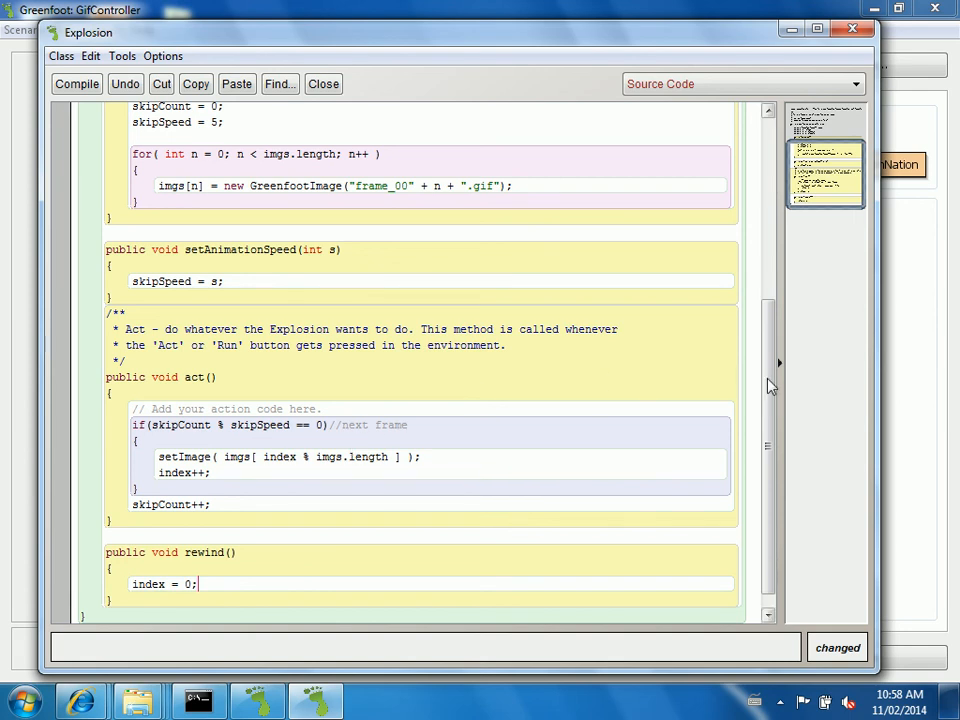
scroll(down, 3)
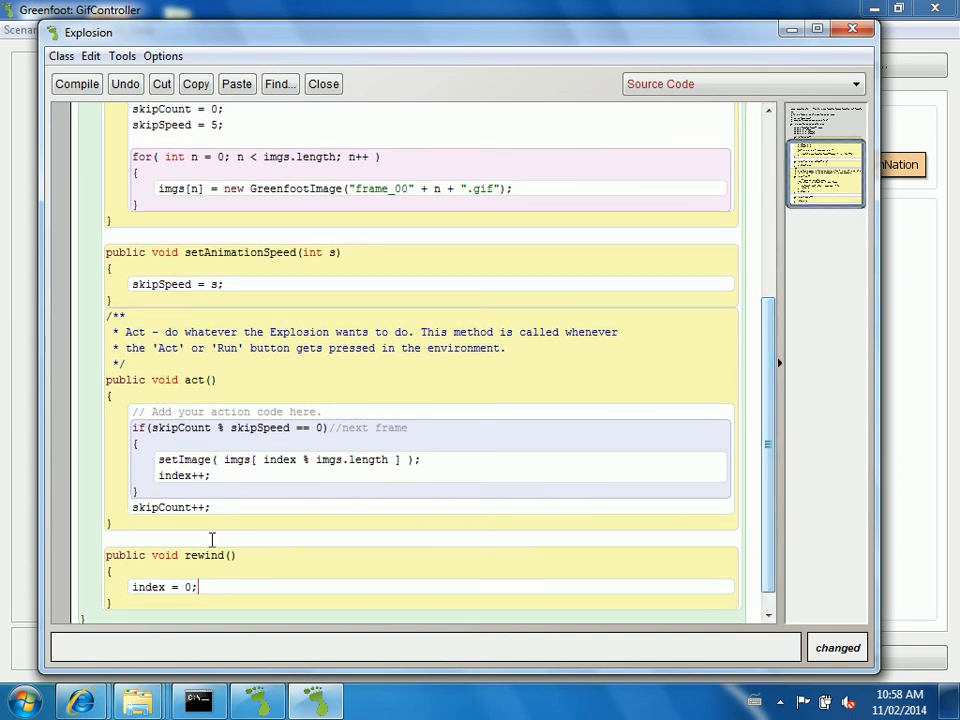